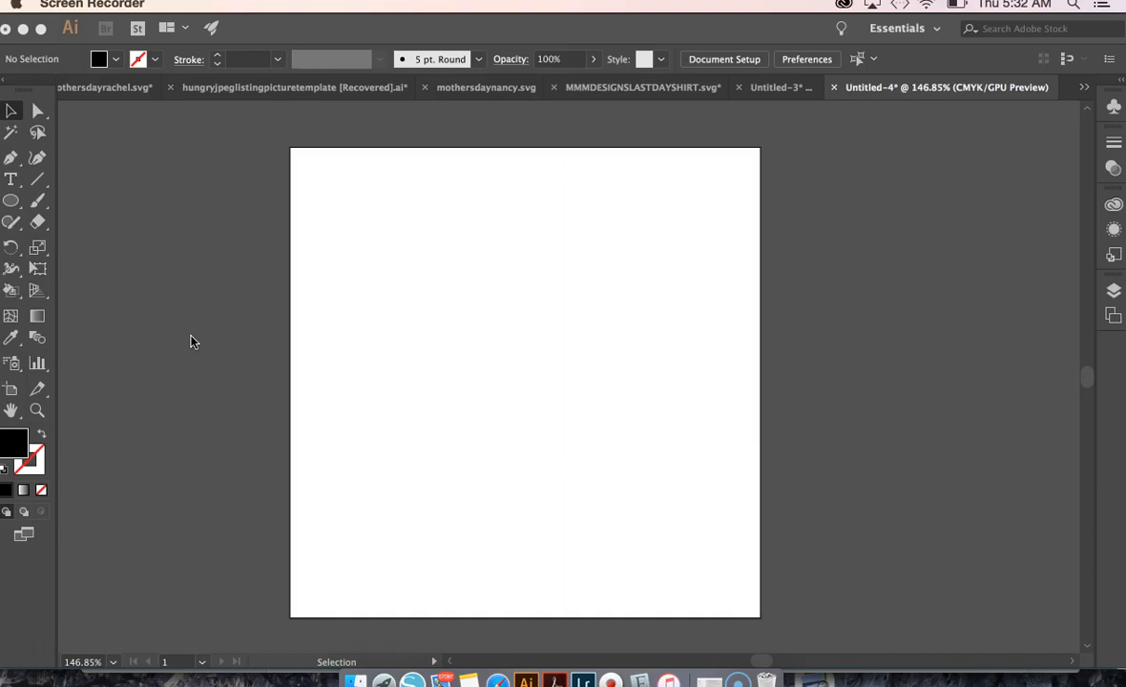
mouse_move(142, 23)
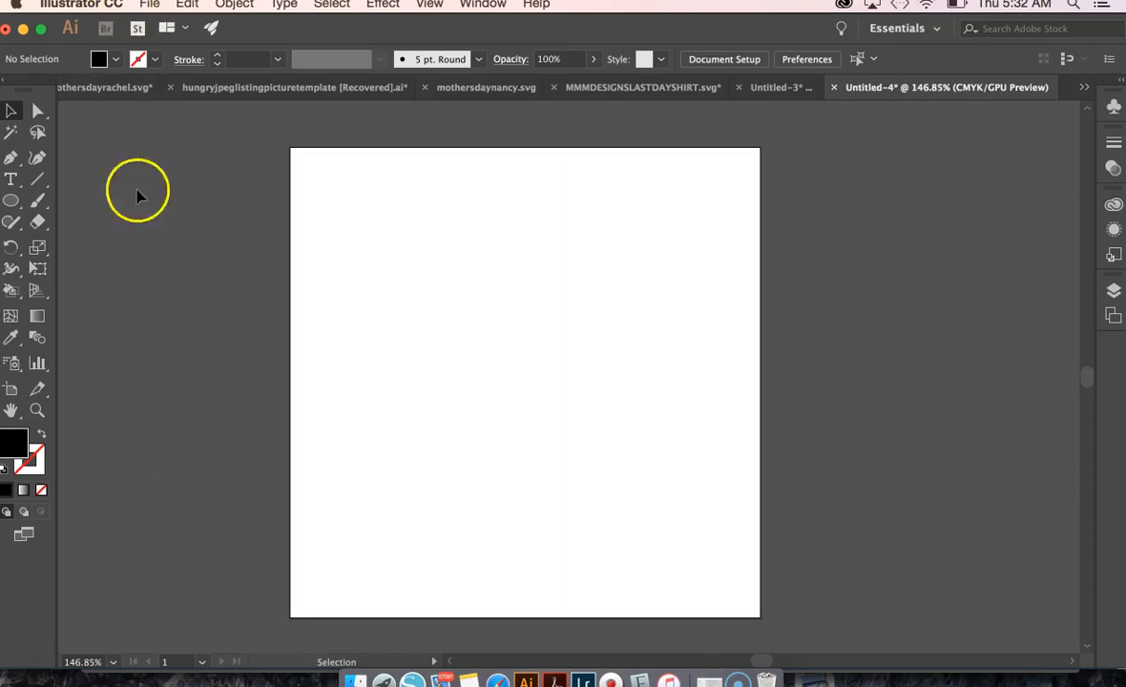
mouse_move(139, 267)
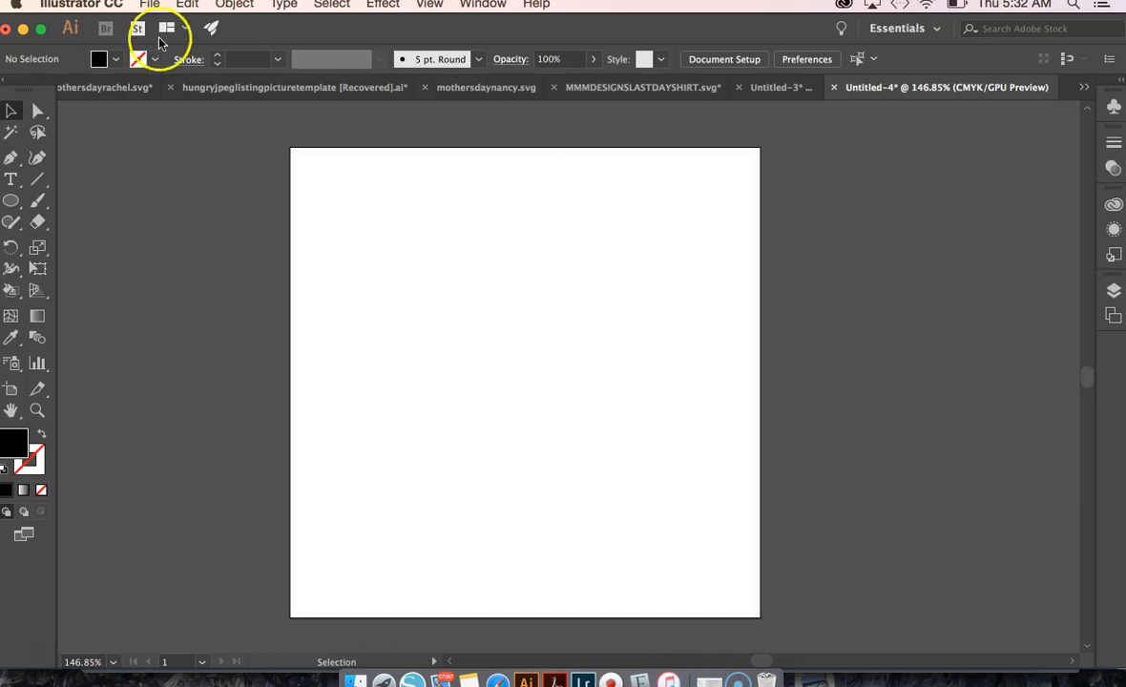
Start a new document from the File menu, 5 by 5 with units set to Inches
left_click(149, 6)
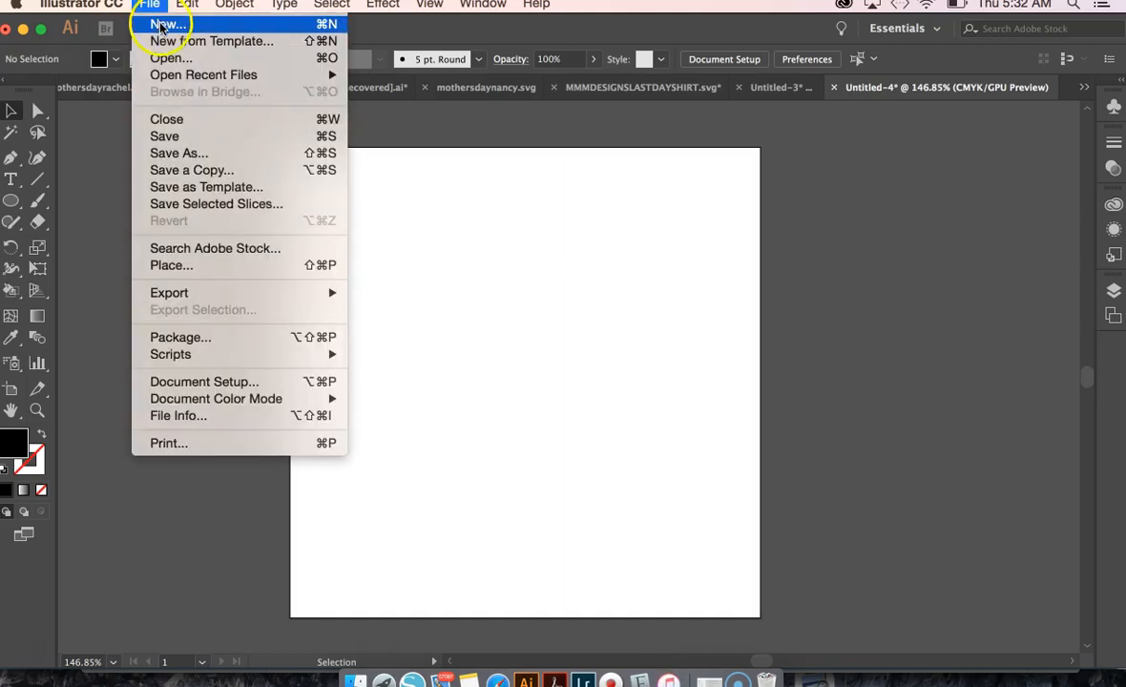
left_click(166, 23)
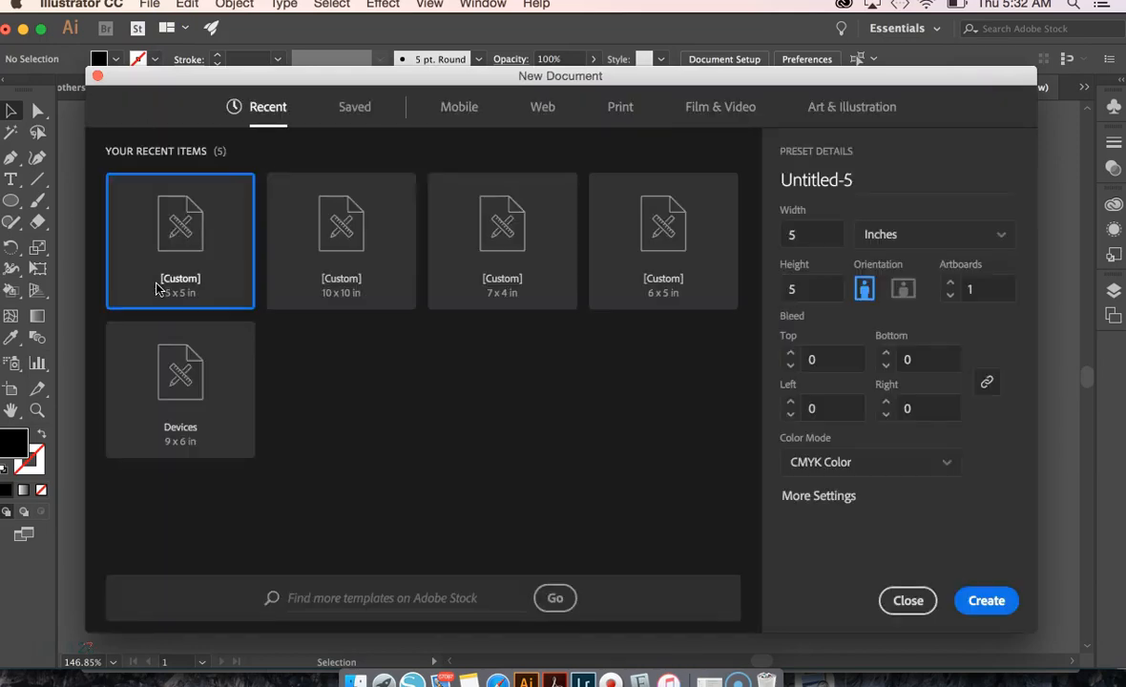
mouse_move(735, 370)
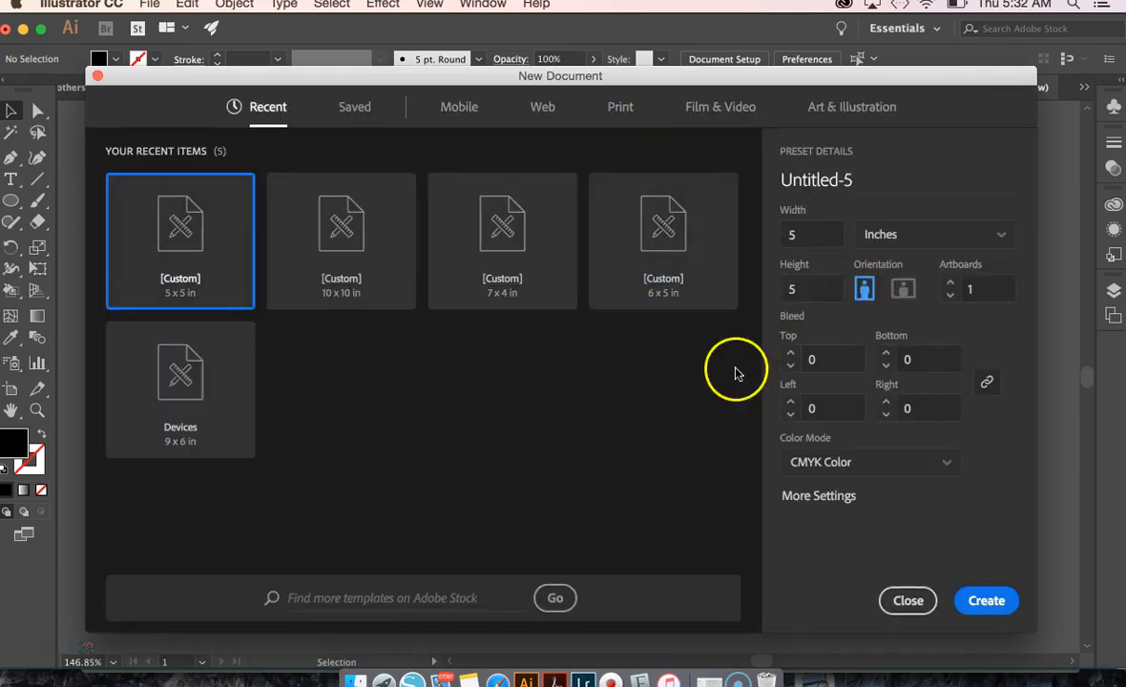
mouse_move(825, 399)
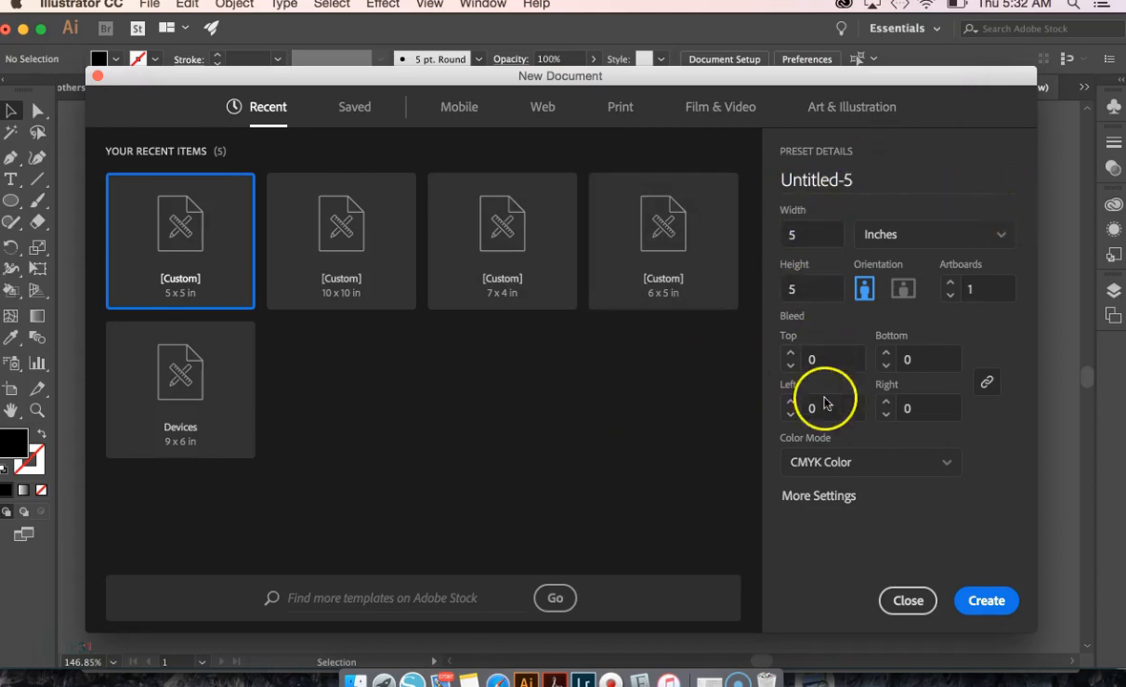
mouse_move(897, 233)
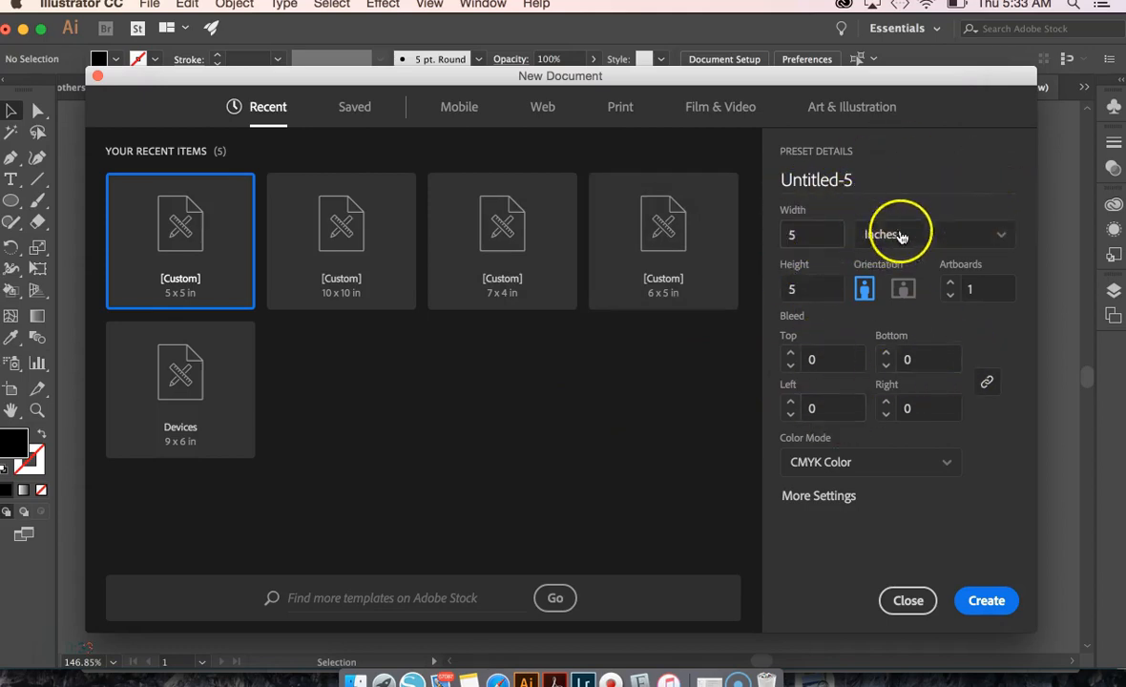
left_click(936, 233)
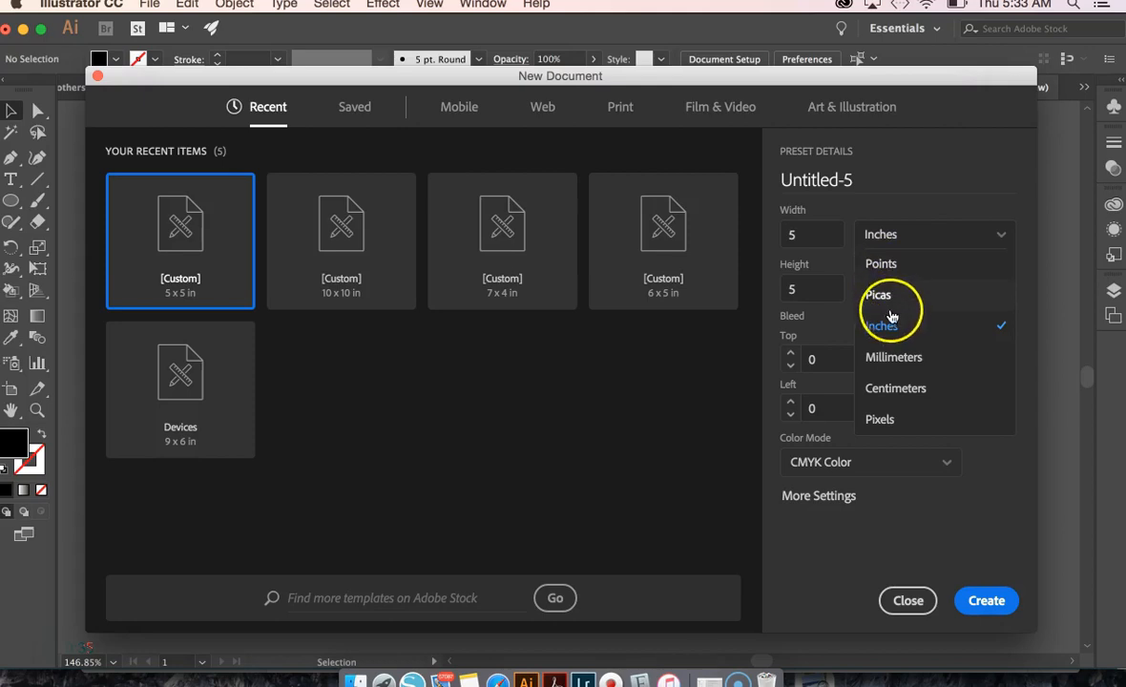
mouse_move(894, 357)
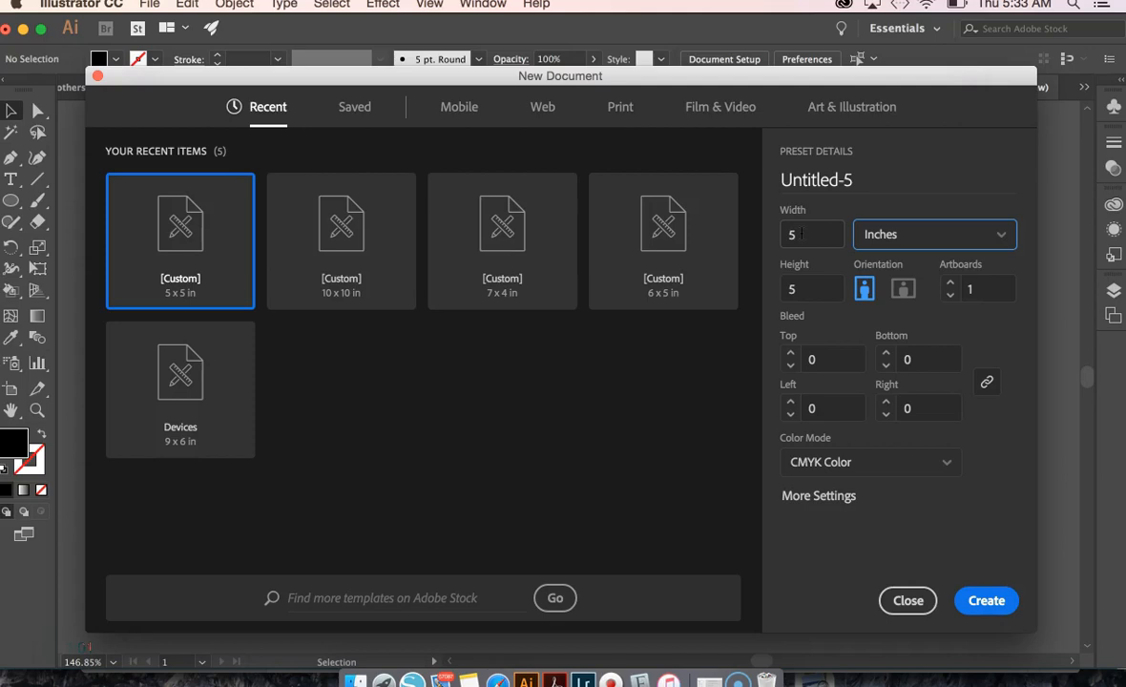
mouse_move(783, 237)
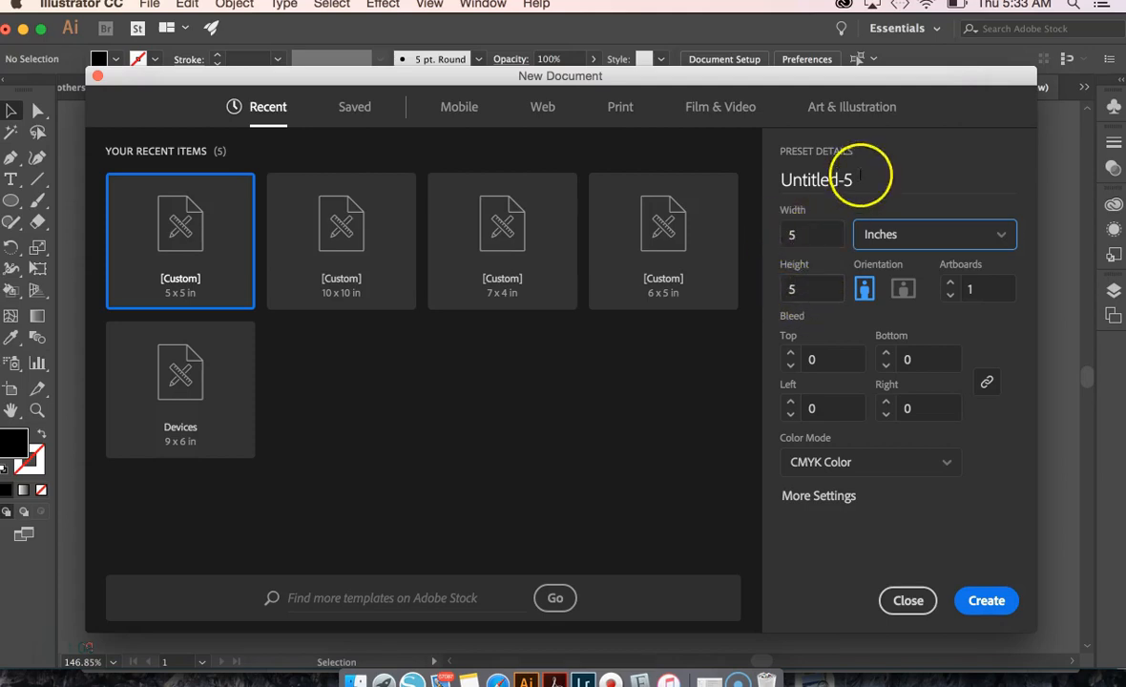
left_click(814, 233)
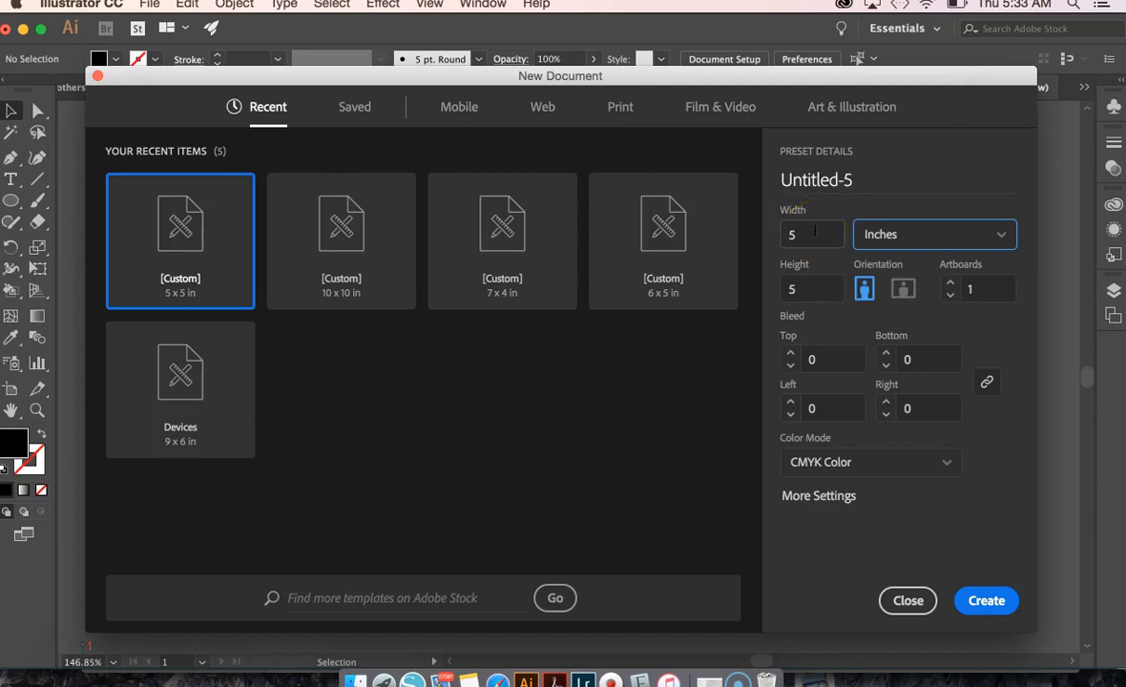
mouse_move(798, 328)
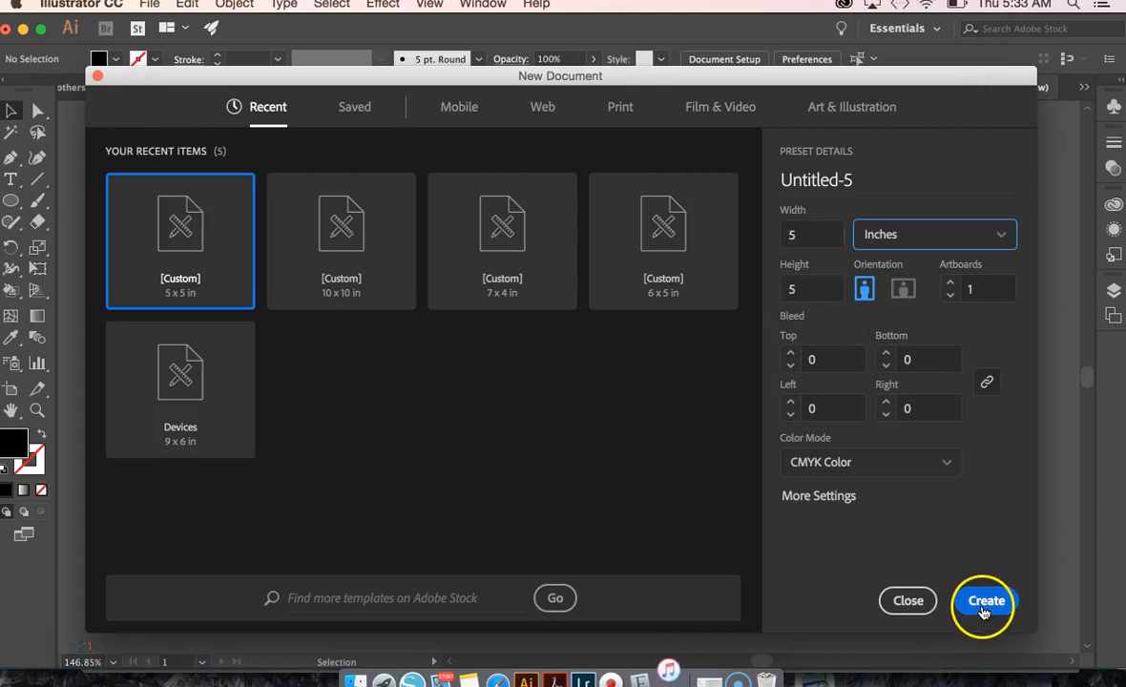
Create the blank 5 by 5 inch CMYK document
left_click(985, 600)
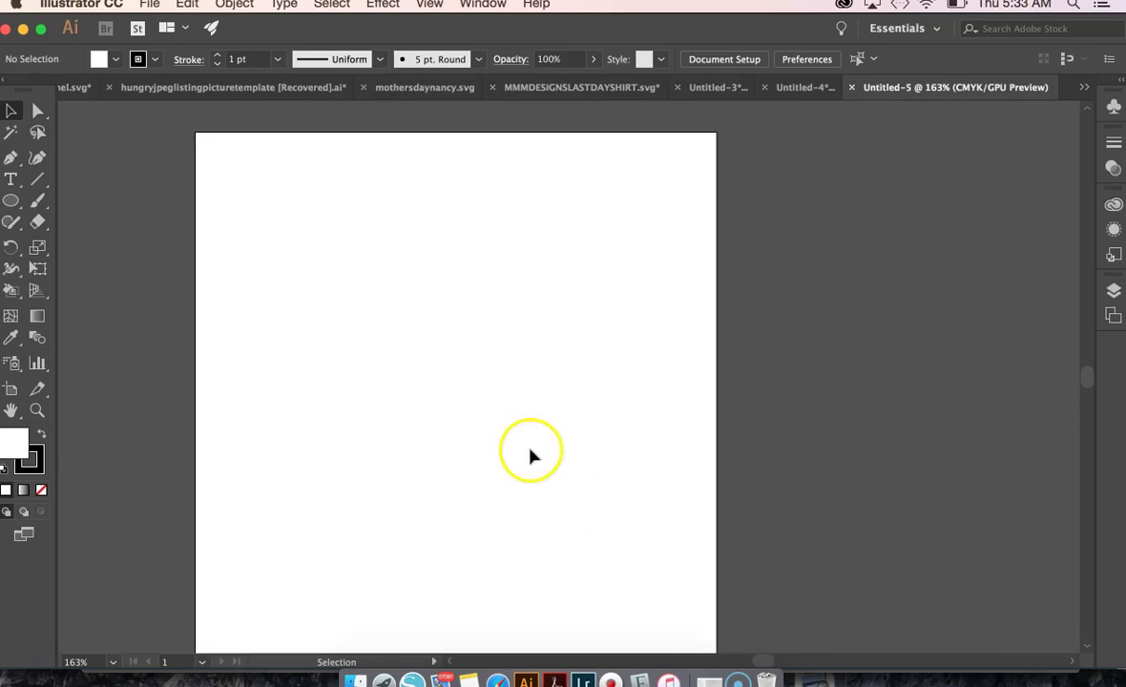
mouse_move(42, 435)
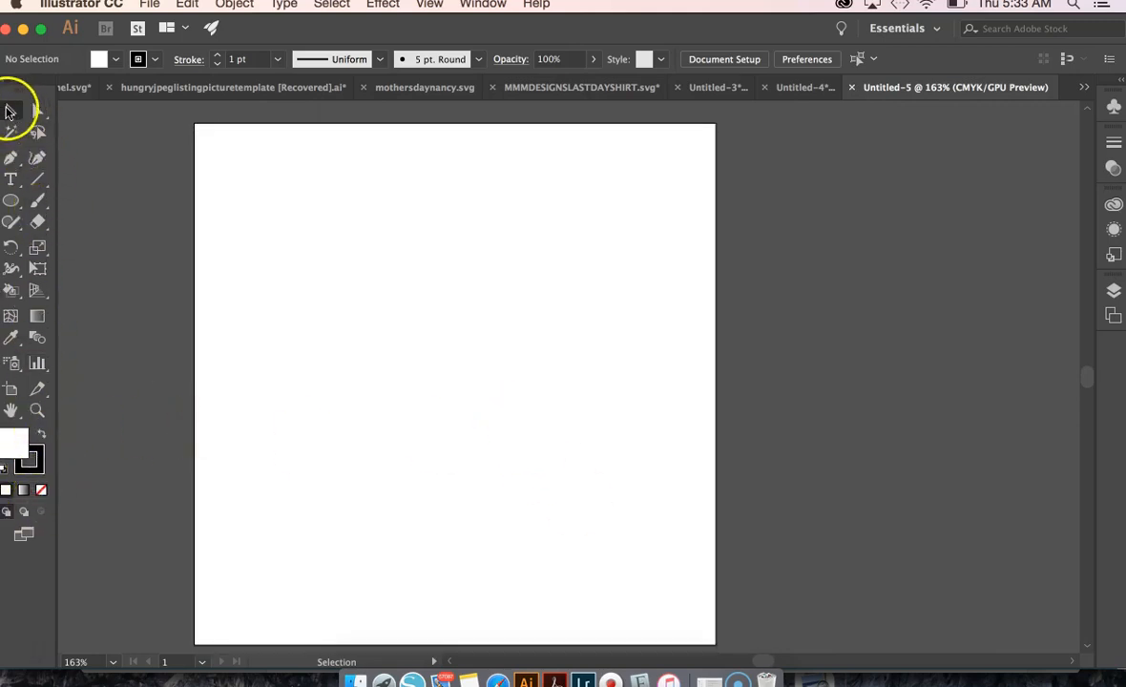
mouse_move(77, 162)
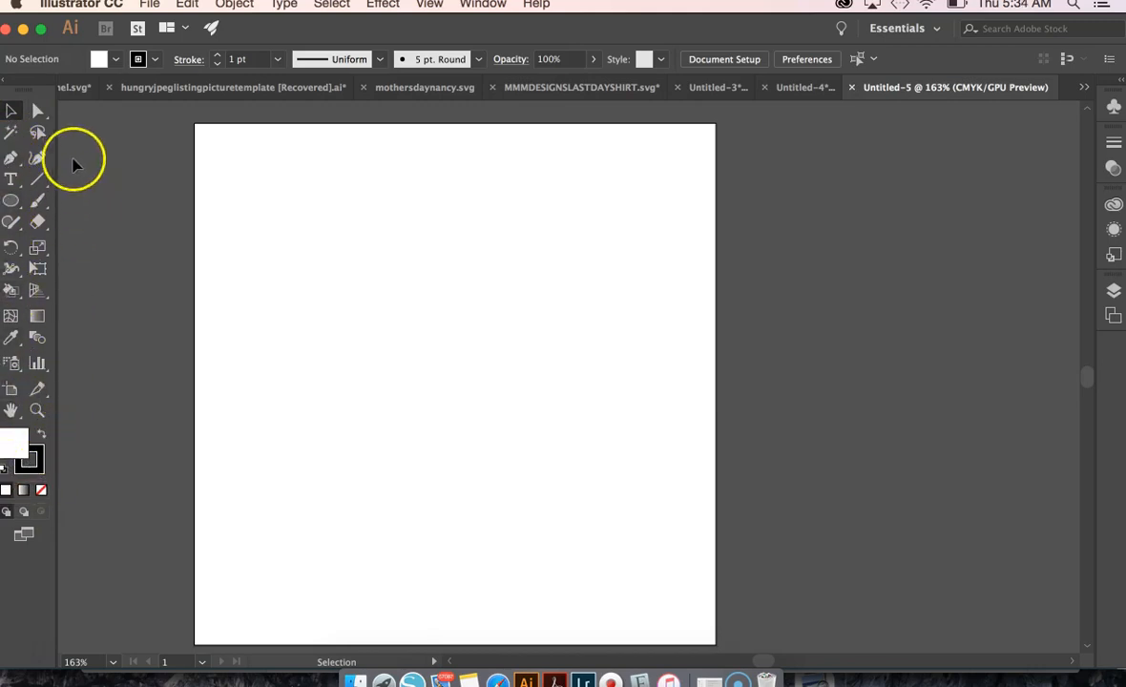
mouse_move(12, 110)
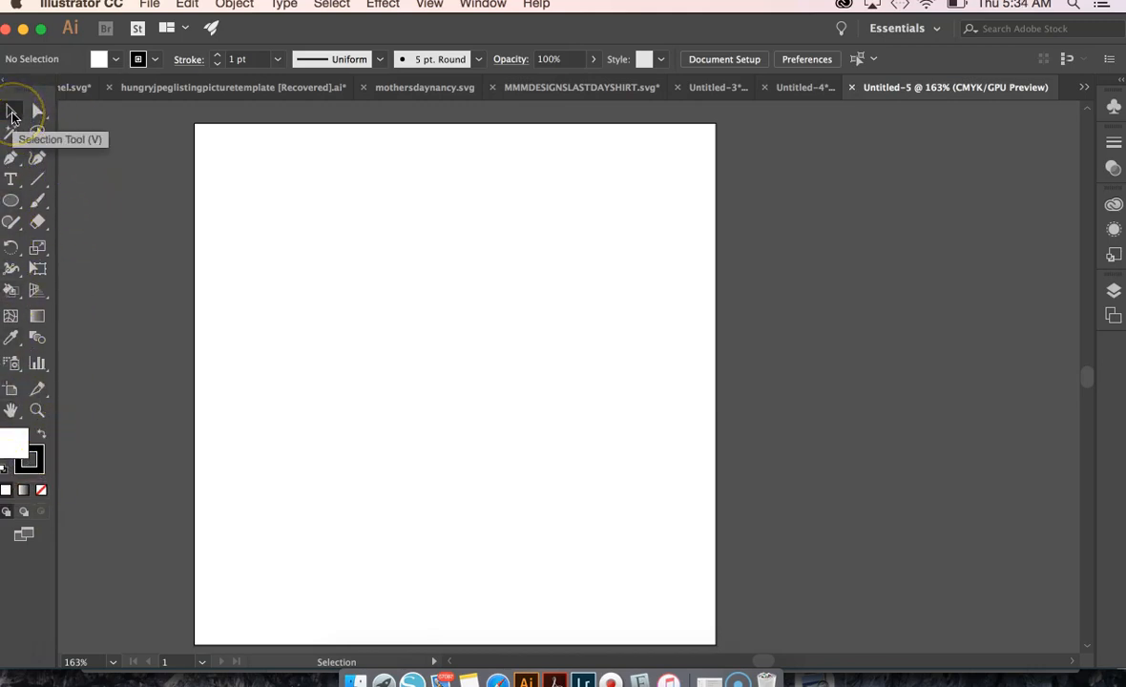
mouse_move(36, 132)
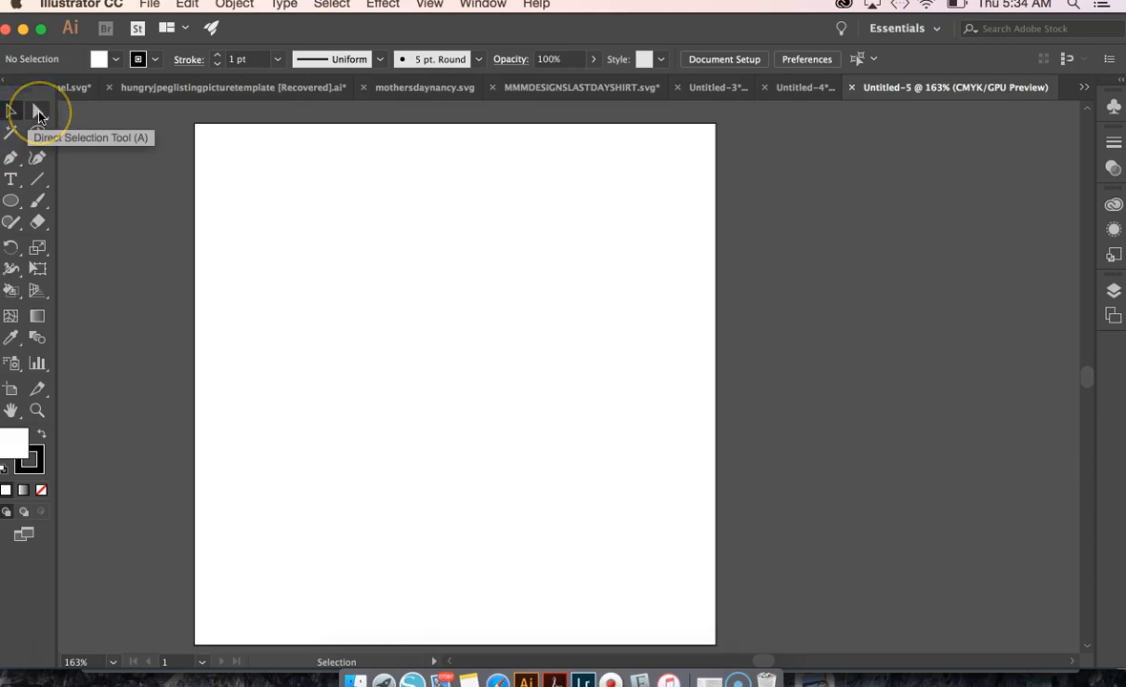
mouse_move(12, 180)
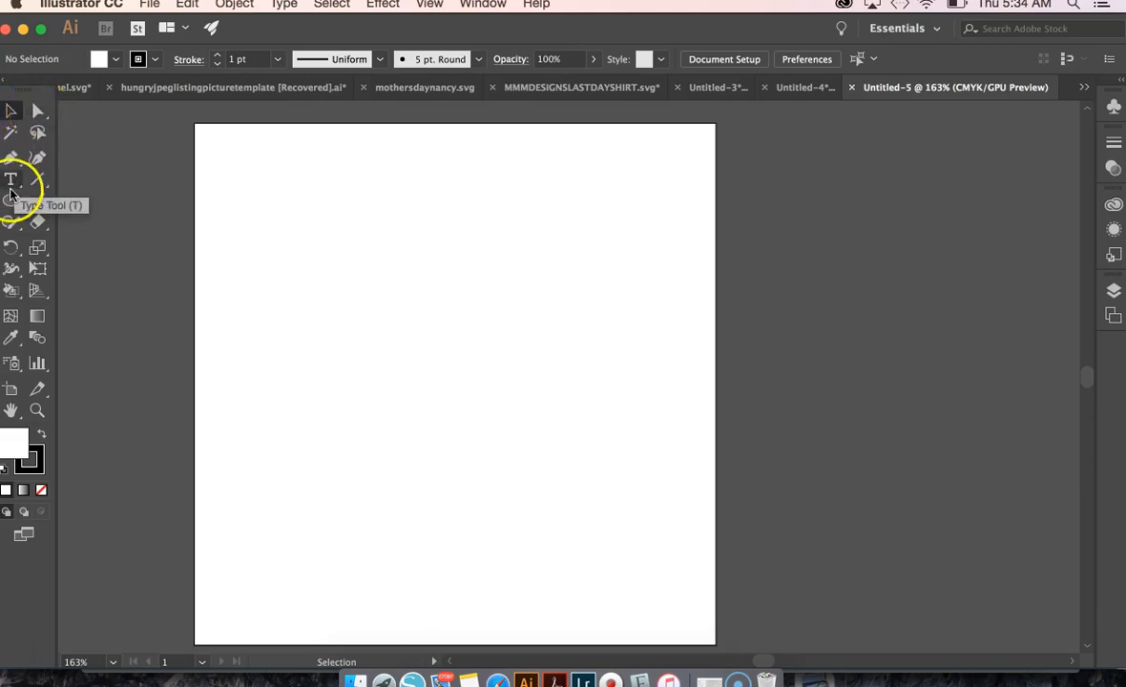
Place a text object on the artboard reading welcome
left_click(11, 182)
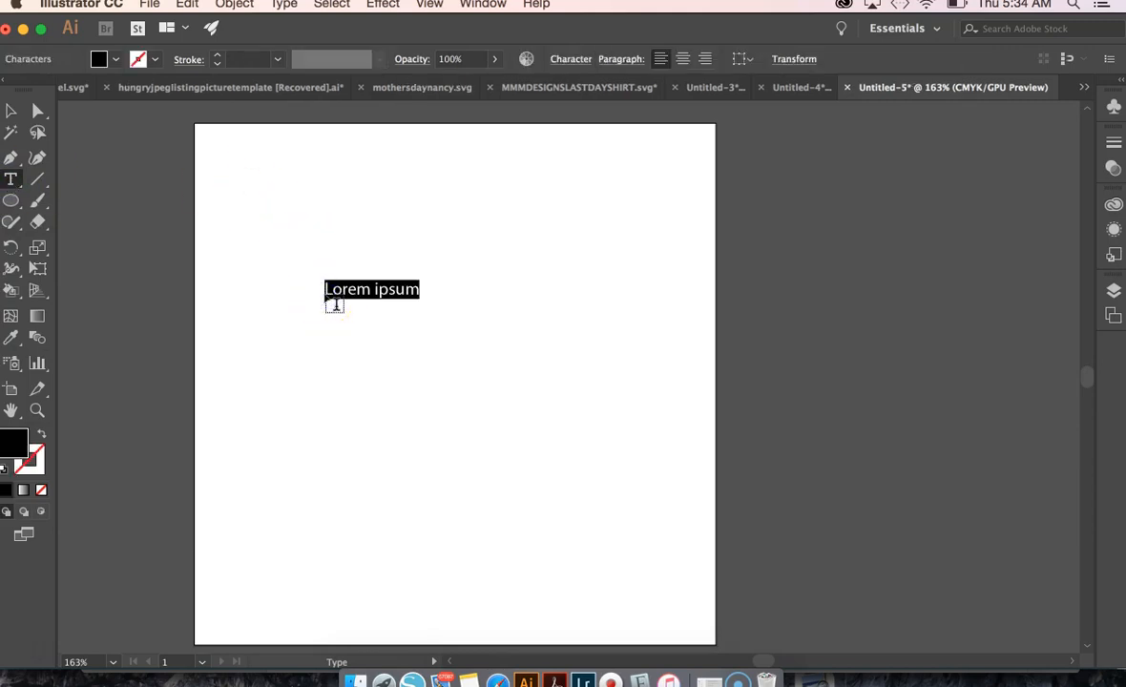
type("welcome")
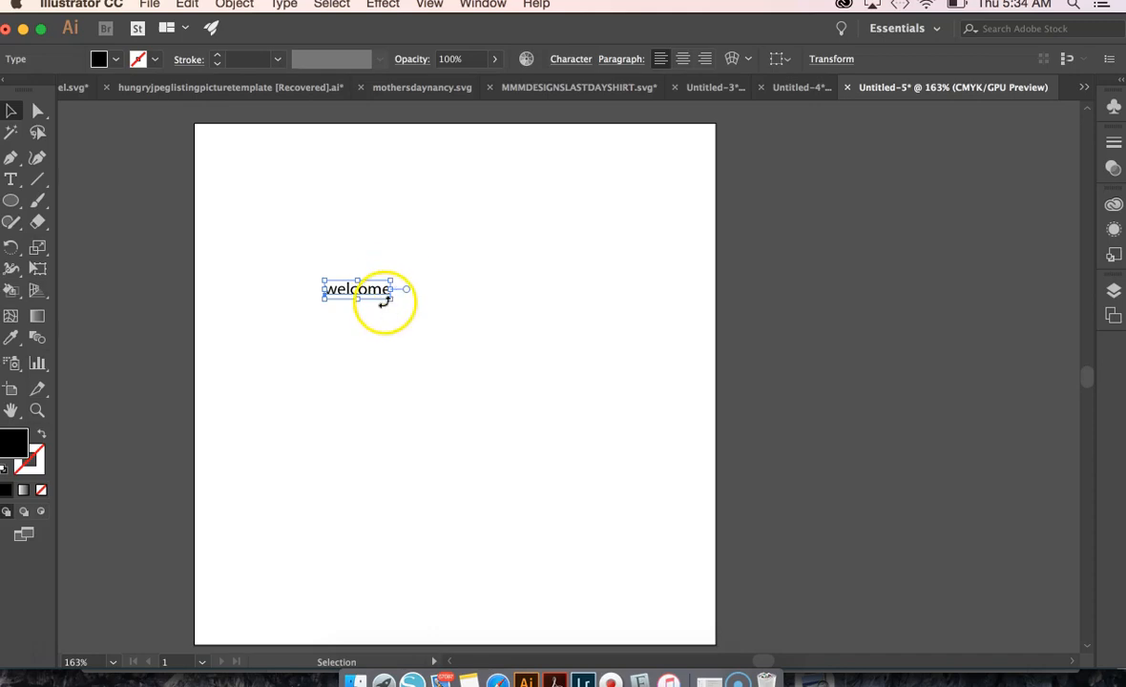
Scale the welcome text up to span most of the artboard's width
left_click_drag(405, 290, 664, 321)
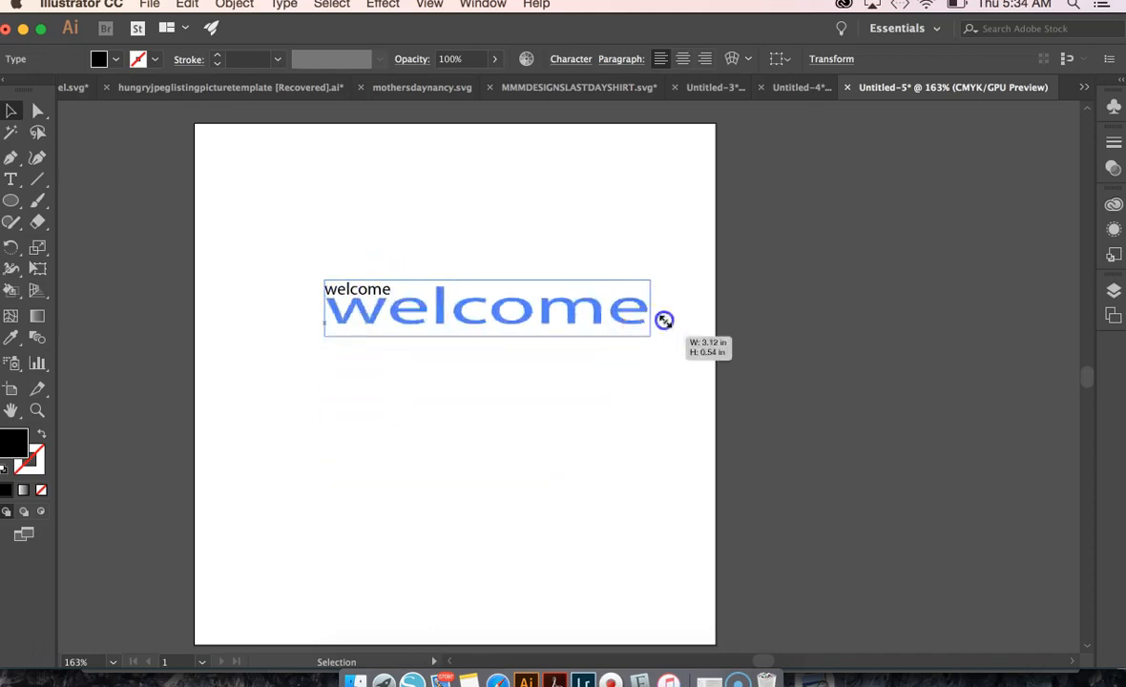
left_click_drag(665, 321, 435, 380)
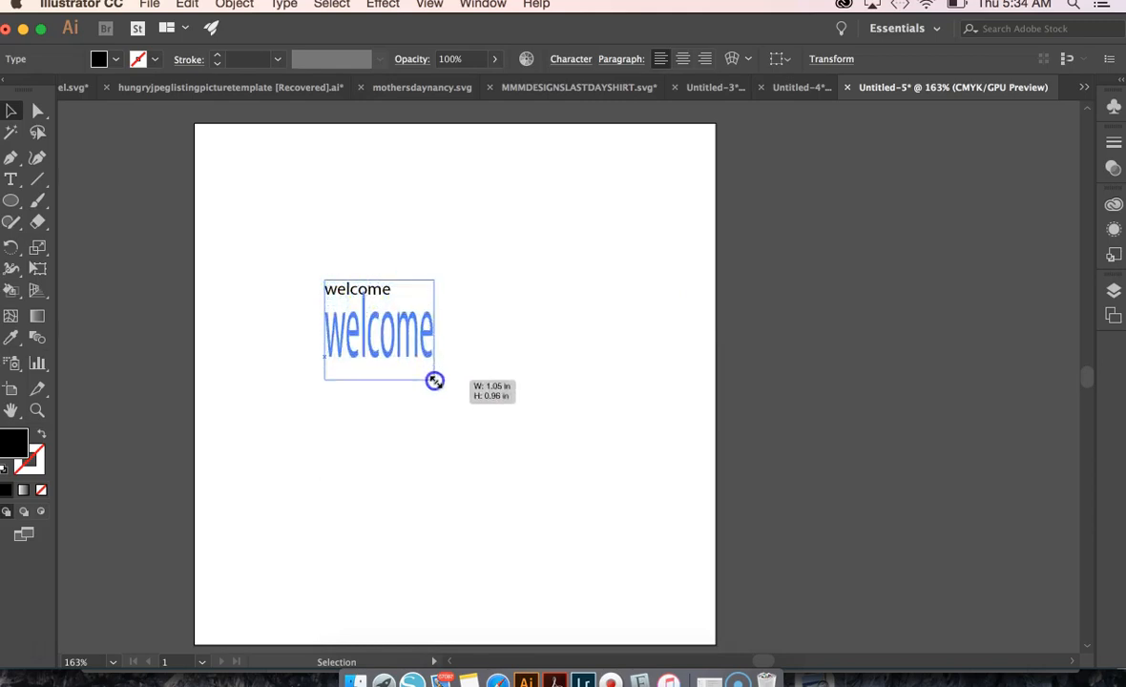
left_click_drag(435, 380, 660, 468)
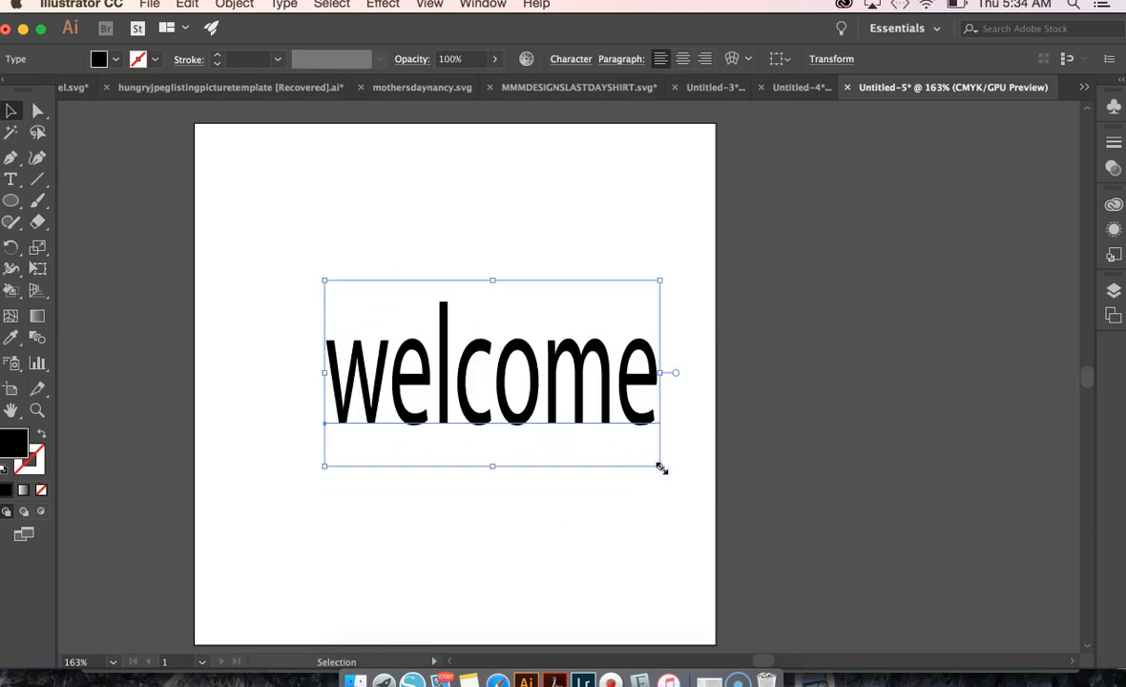
left_click_drag(660, 465, 405, 297)
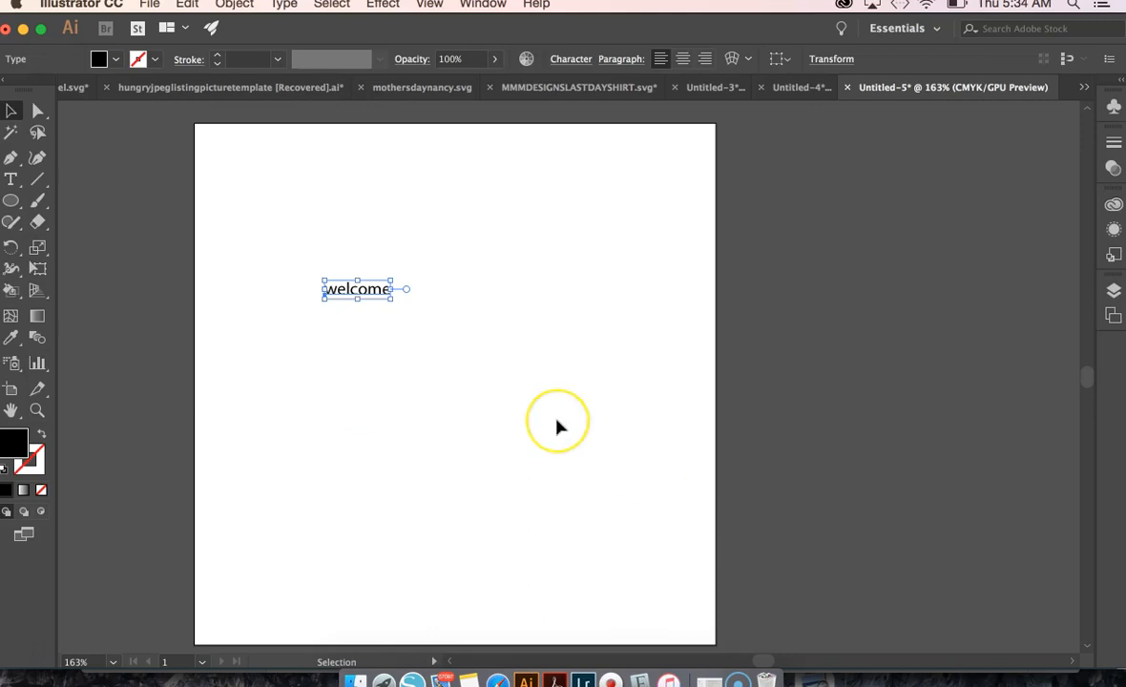
mouse_move(557, 428)
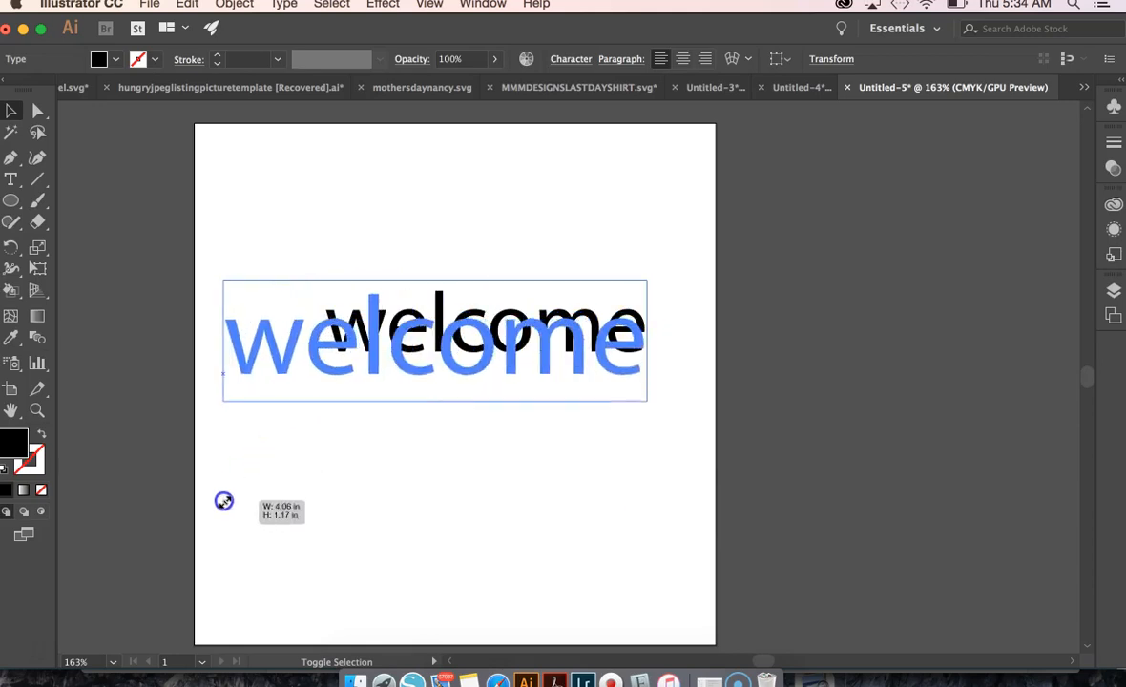
left_click_drag(225, 500, 655, 405)
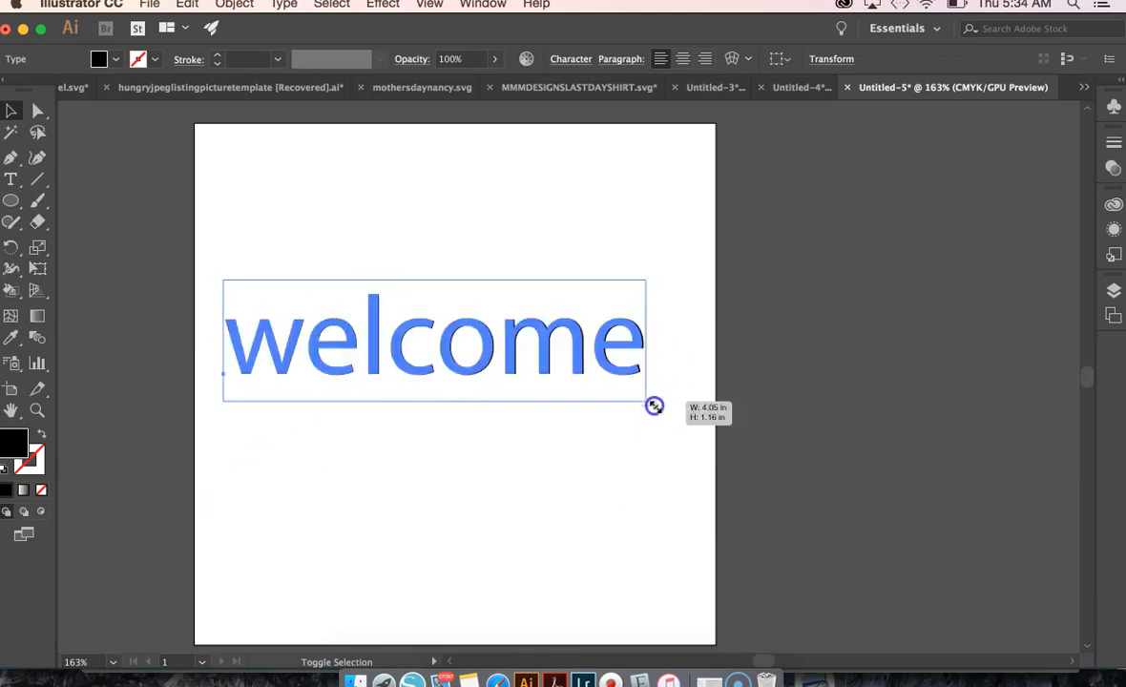
left_click(490, 466)
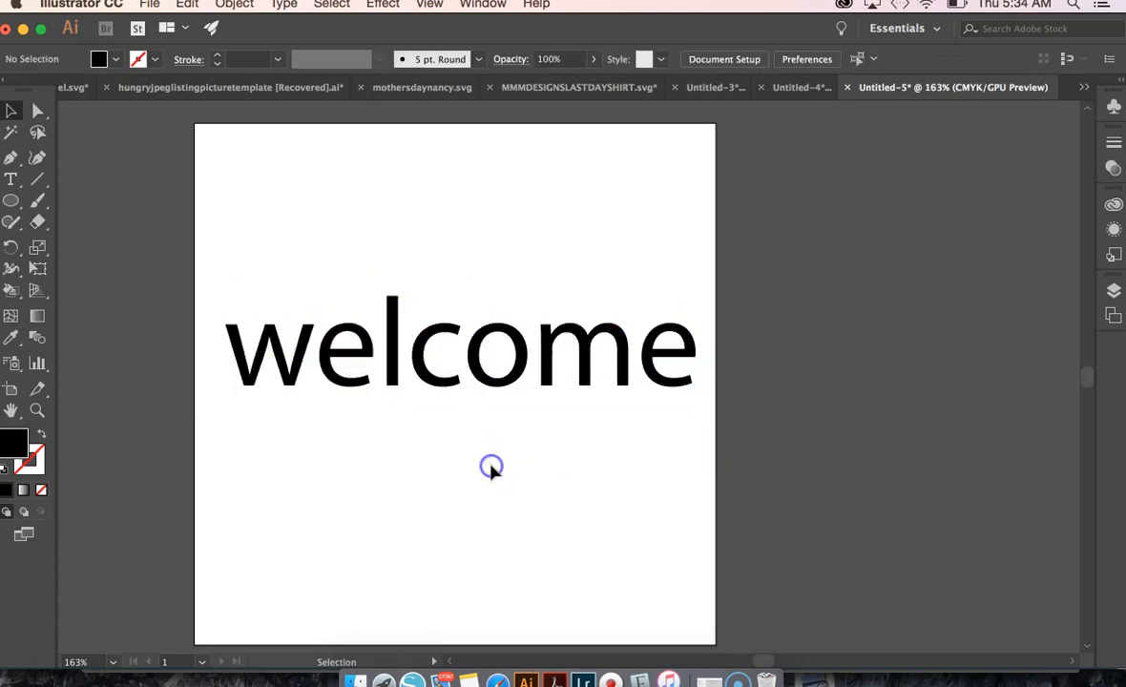
left_click(534, 374)
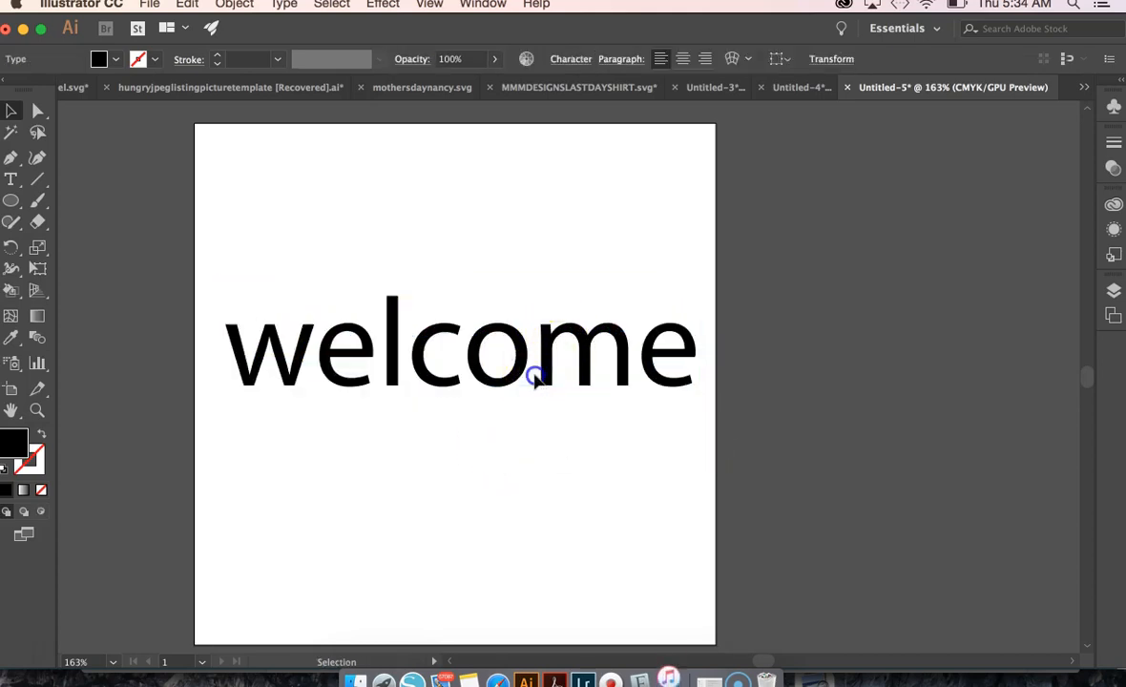
Set all of welcome in a flowing script font via the Character panel
triple_click(458, 348)
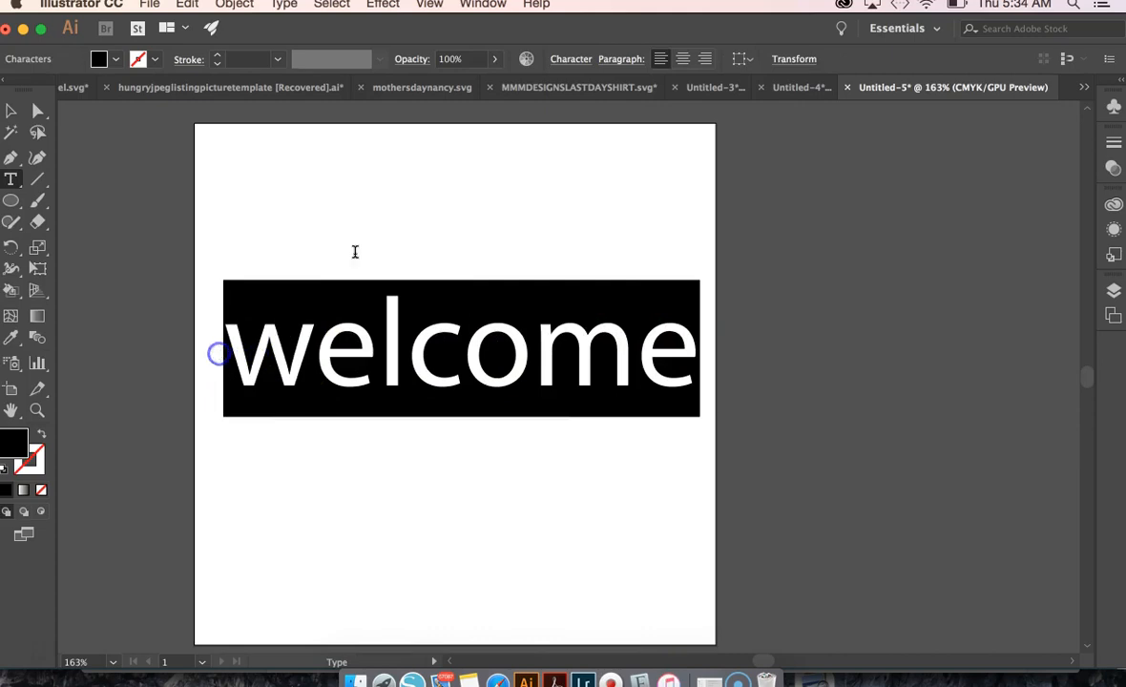
mouse_move(592, 137)
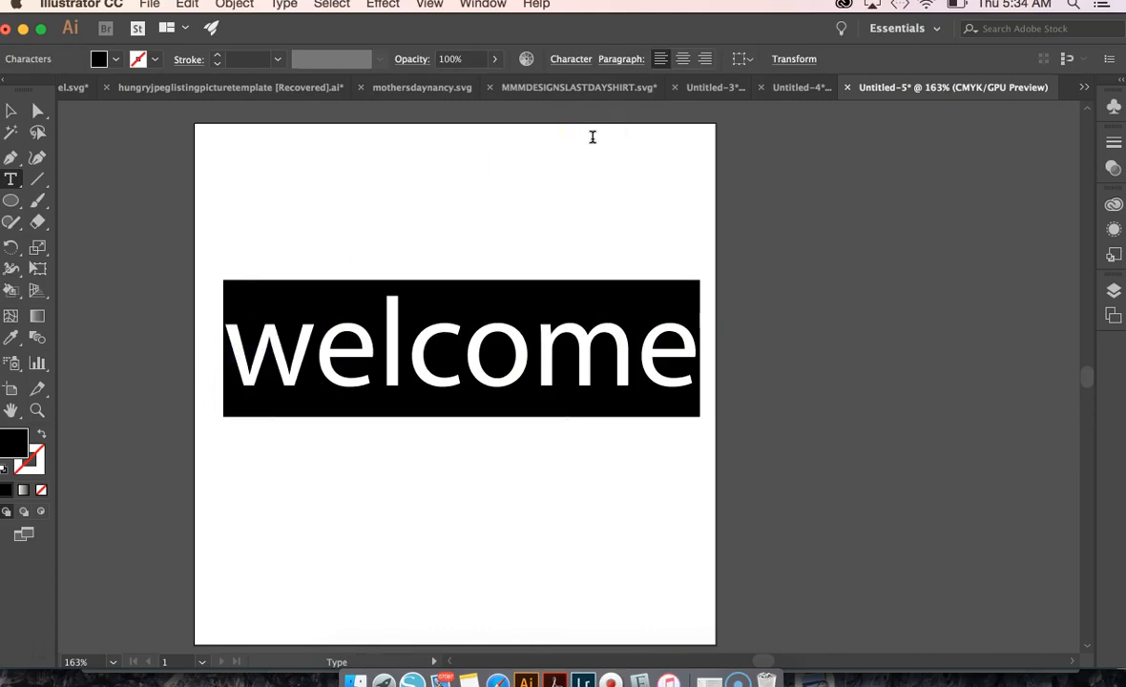
mouse_move(571, 58)
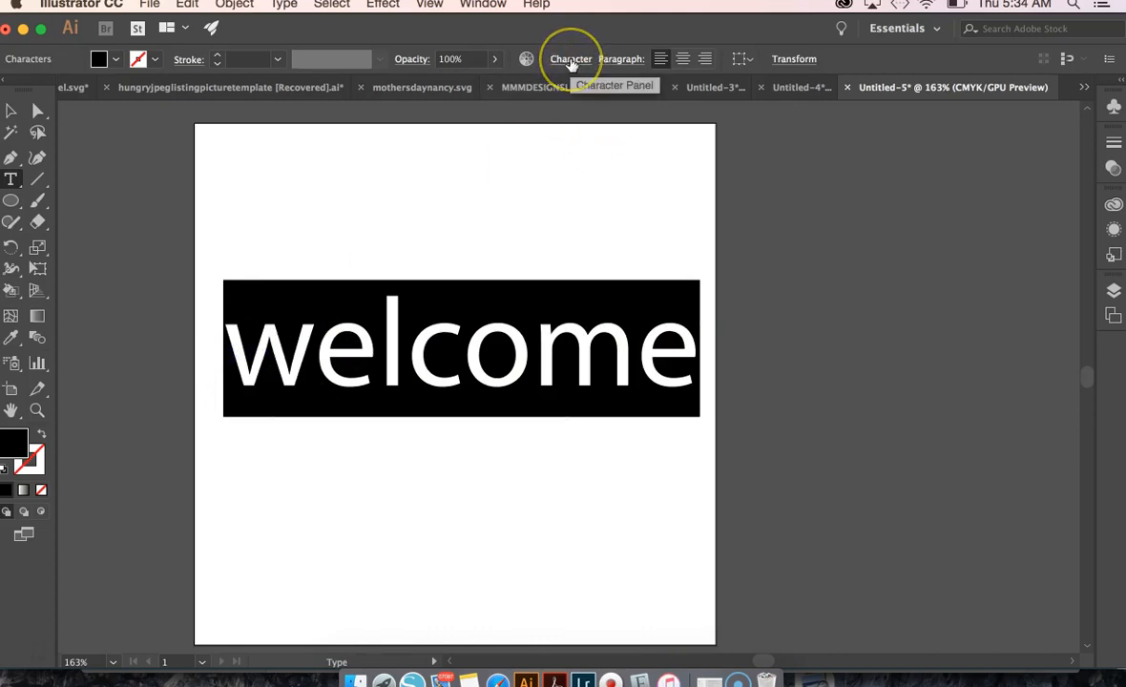
left_click(571, 57)
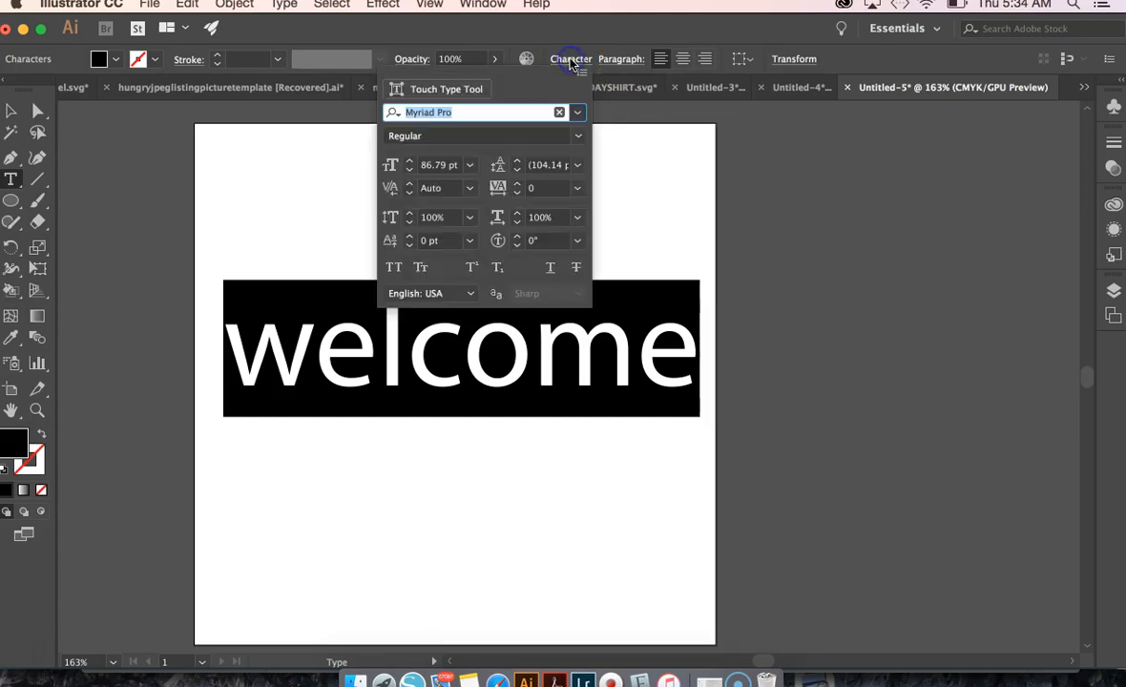
mouse_move(462, 112)
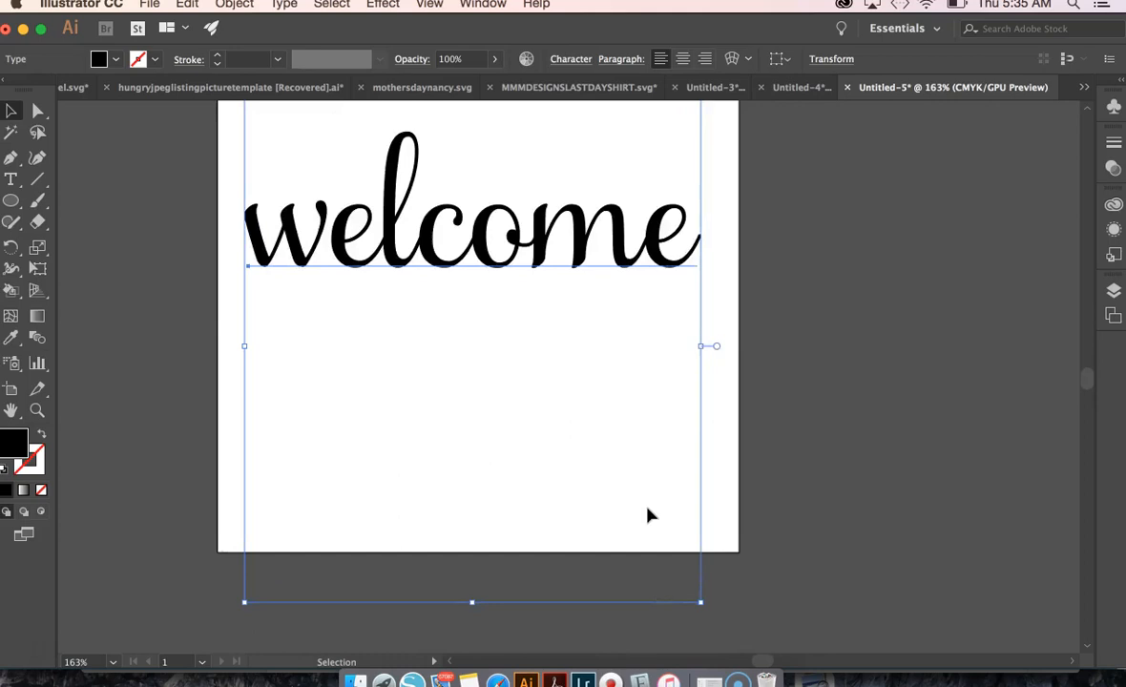
left_click_drag(702, 346, 733, 189)
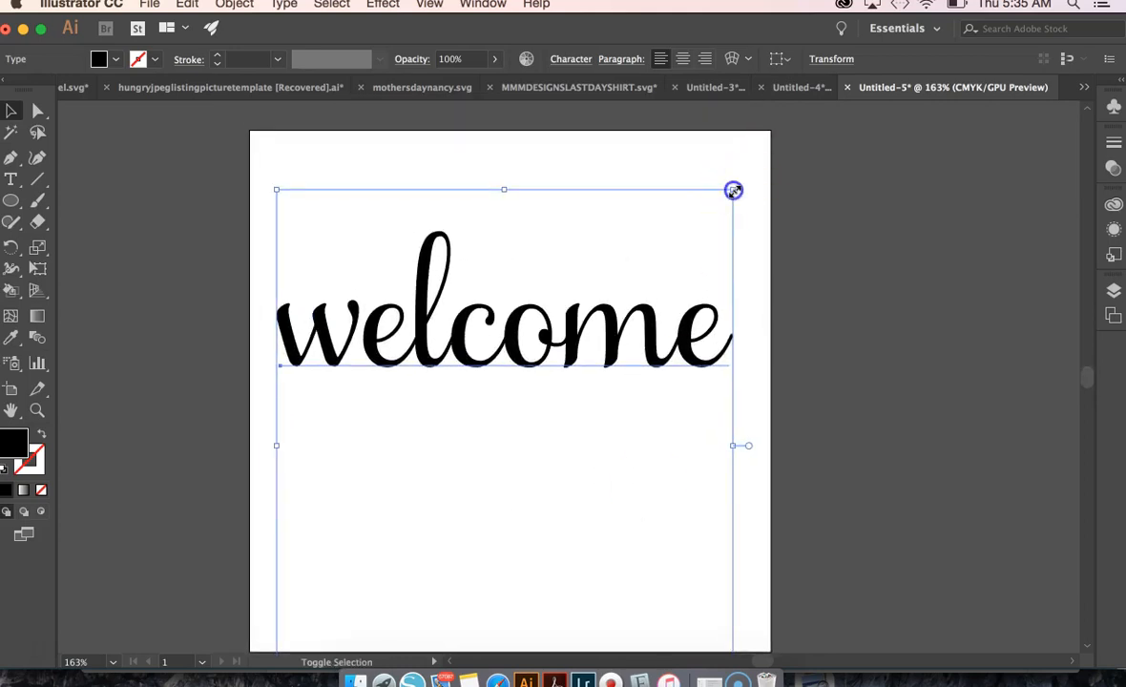
left_click(833, 201)
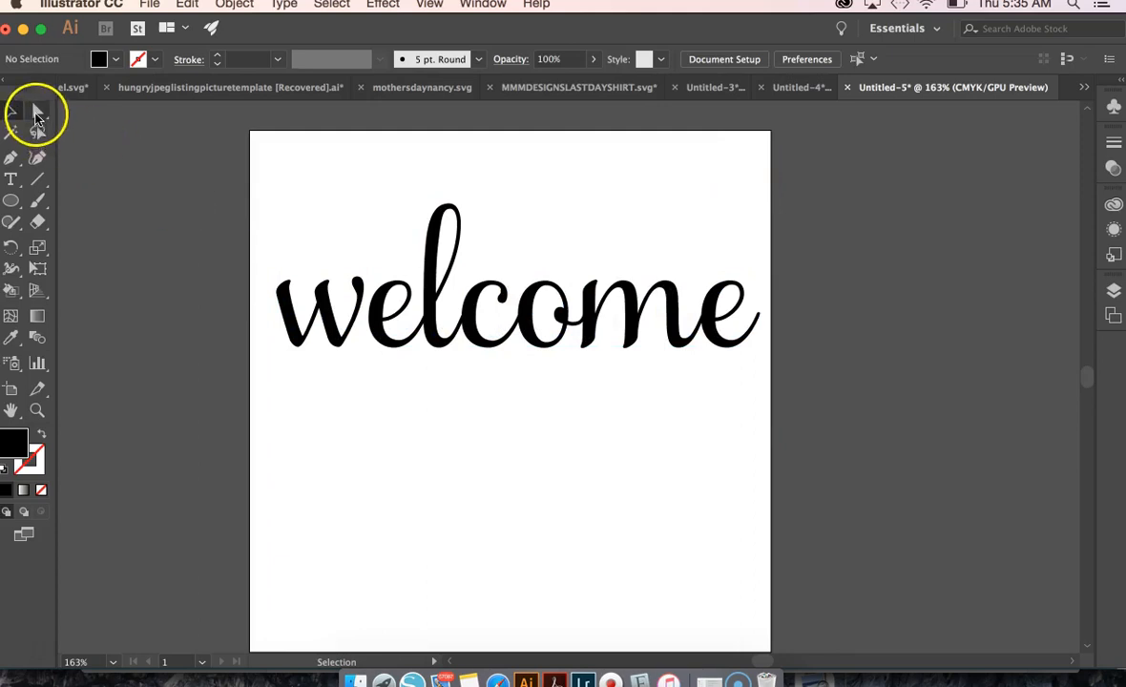
Capitalise the word to Welcome and resize its frame to fill the width
left_click(320, 302)
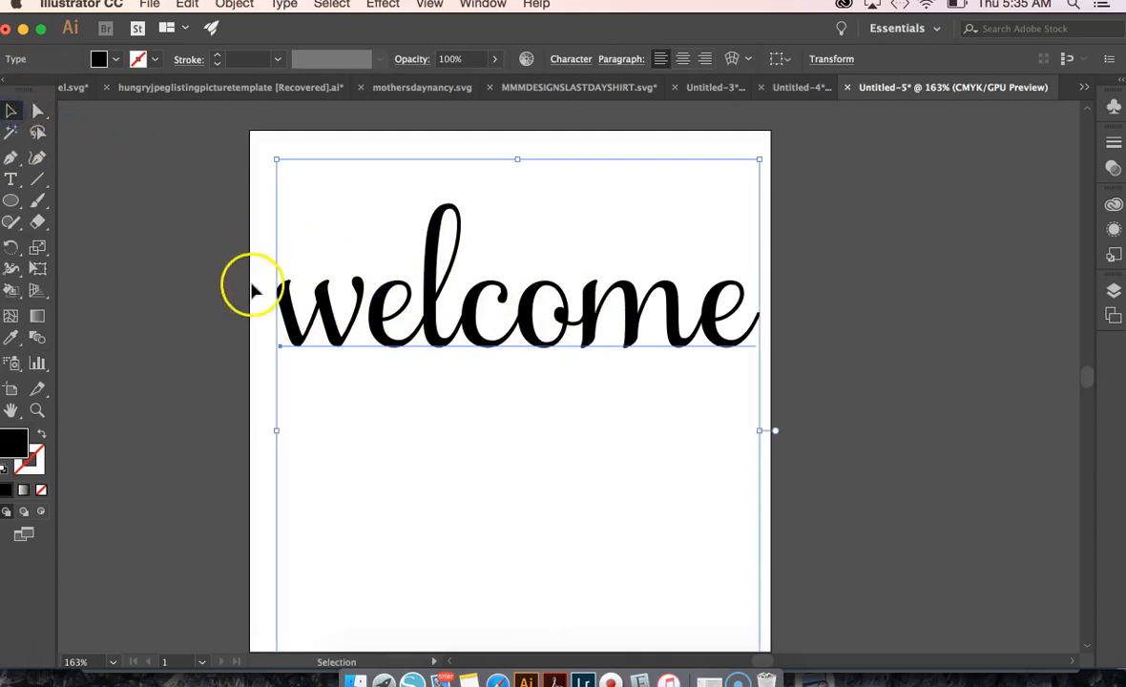
left_click(277, 319)
type("W")
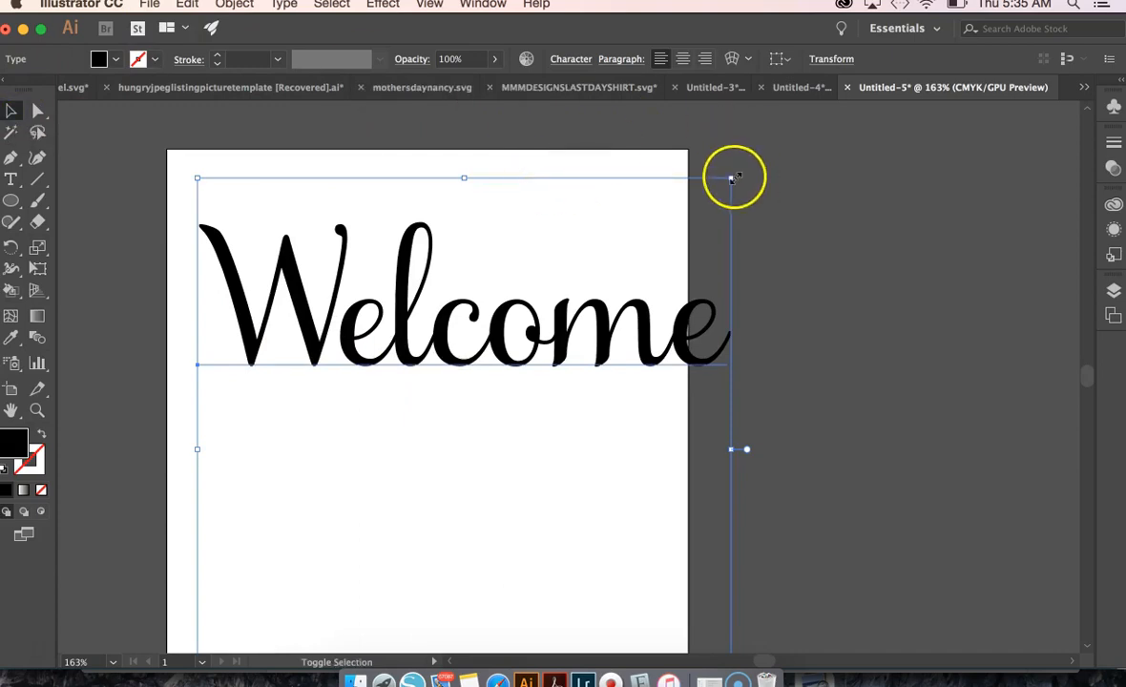
left_click_drag(735, 176, 630, 424)
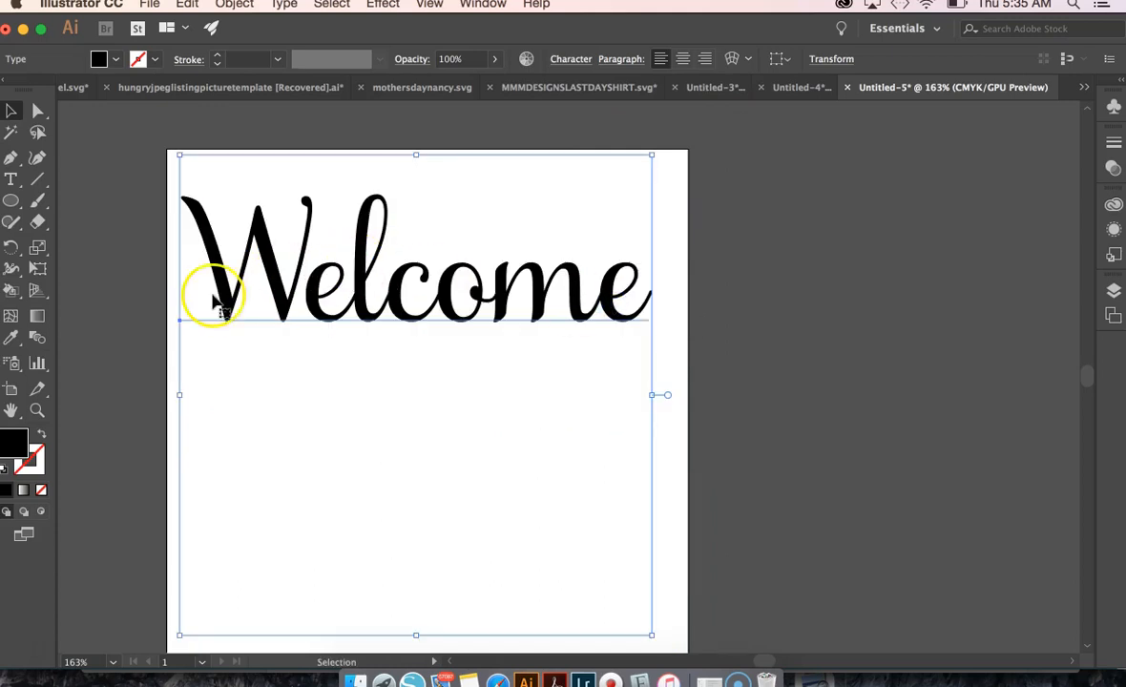
mouse_move(359, 287)
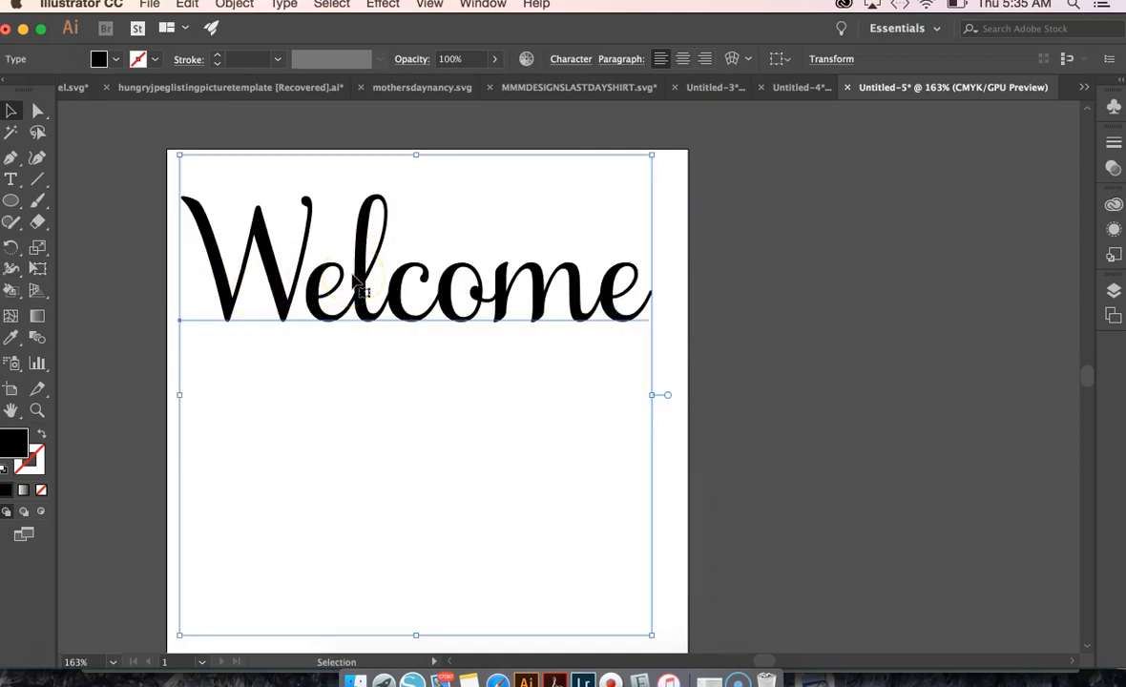
mouse_move(225, 290)
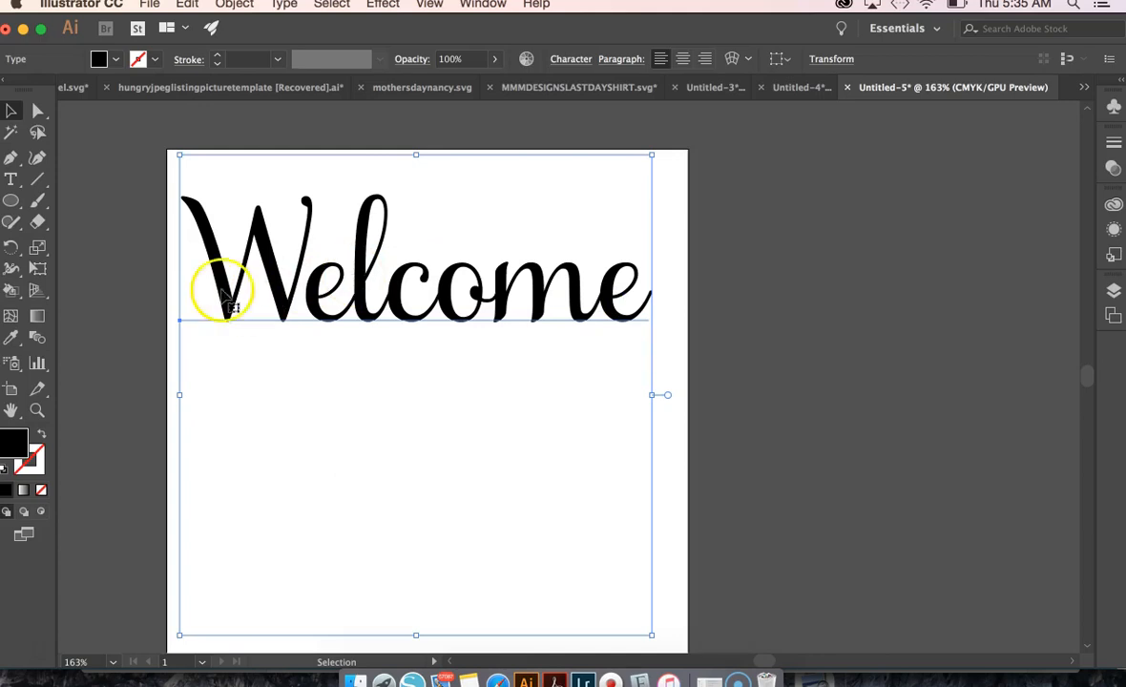
mouse_move(283, 275)
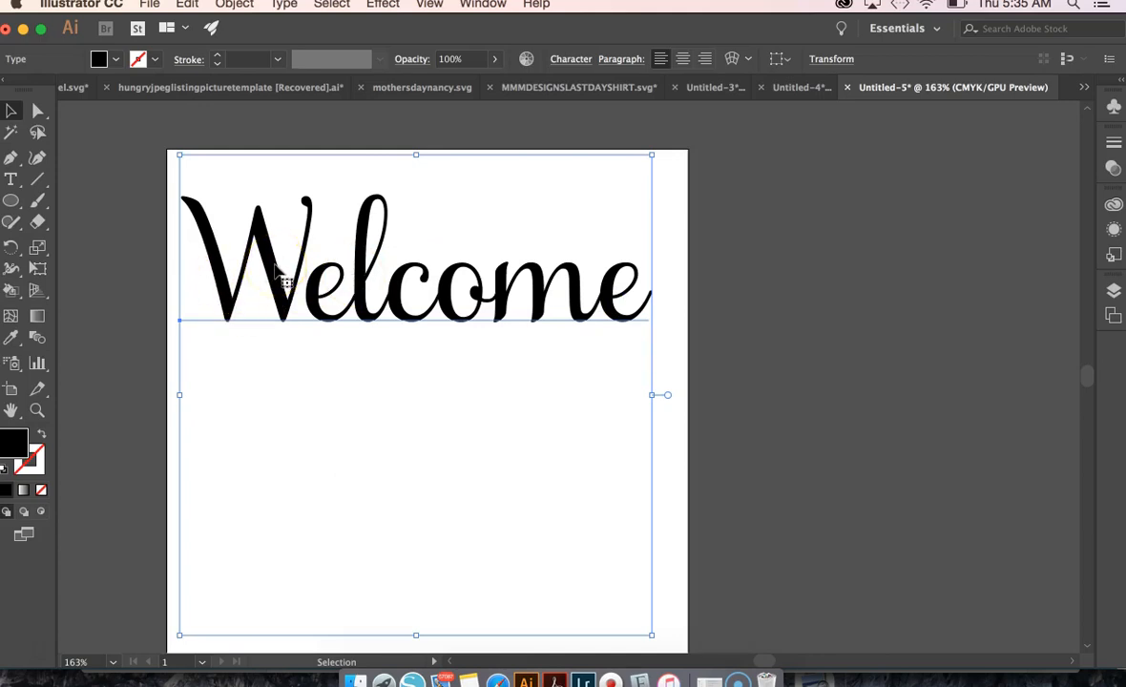
mouse_move(595, 263)
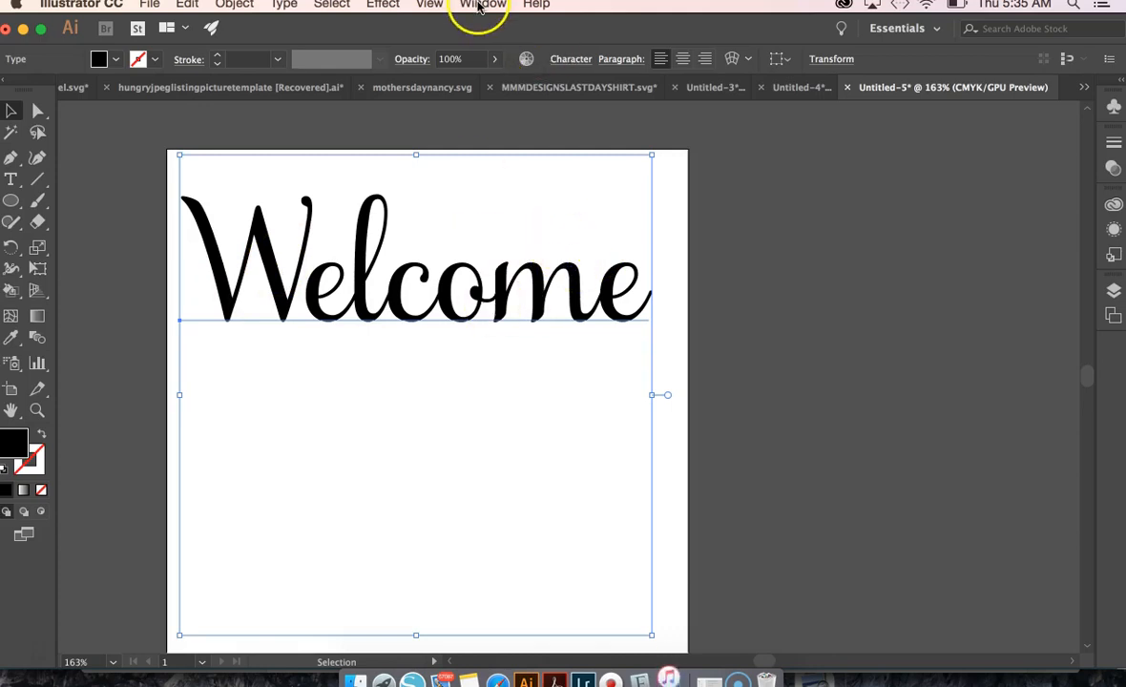
mouse_move(801, 200)
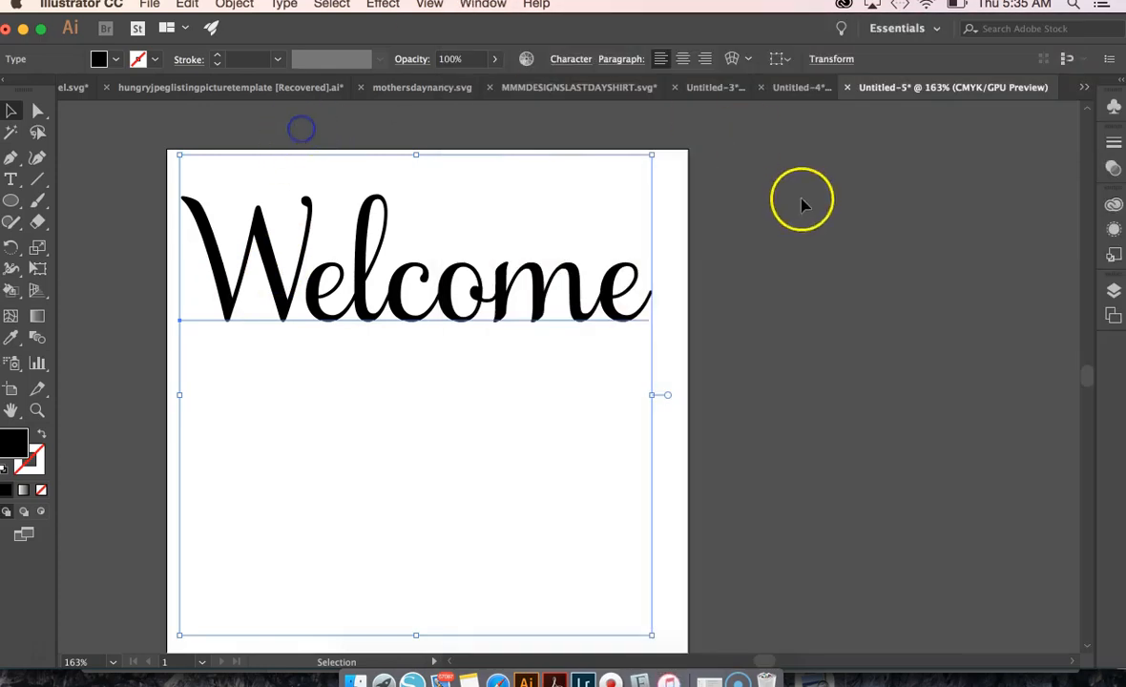
mouse_move(848, 189)
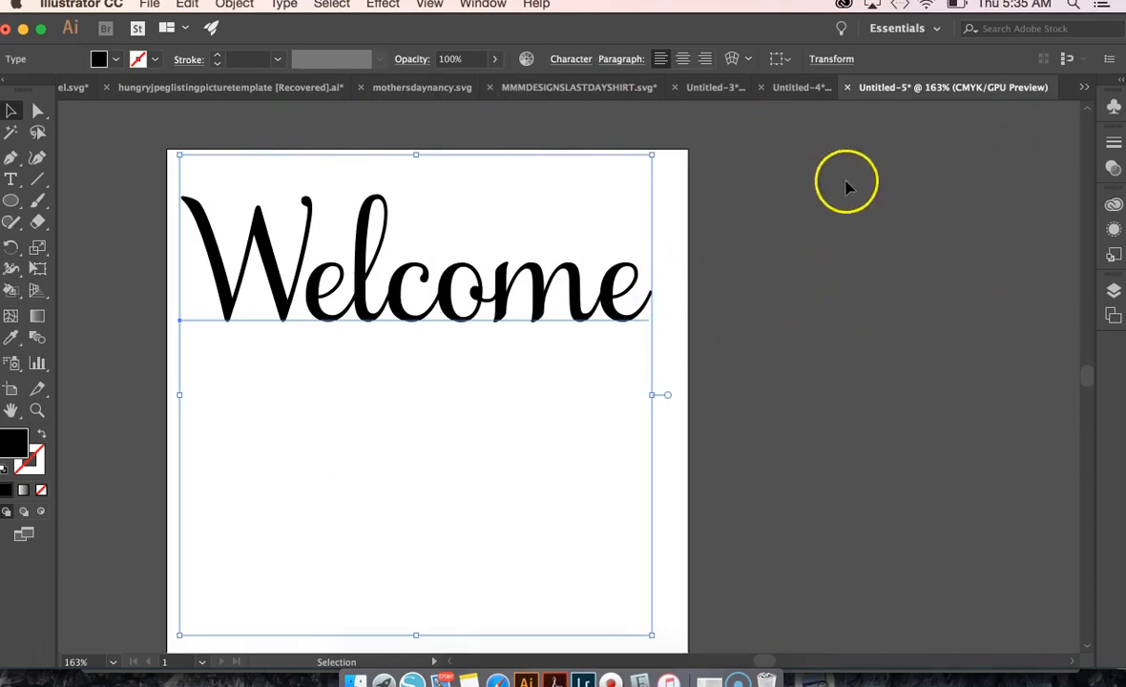
Show the Glyphs panel from Window > Type
left_click(483, 3)
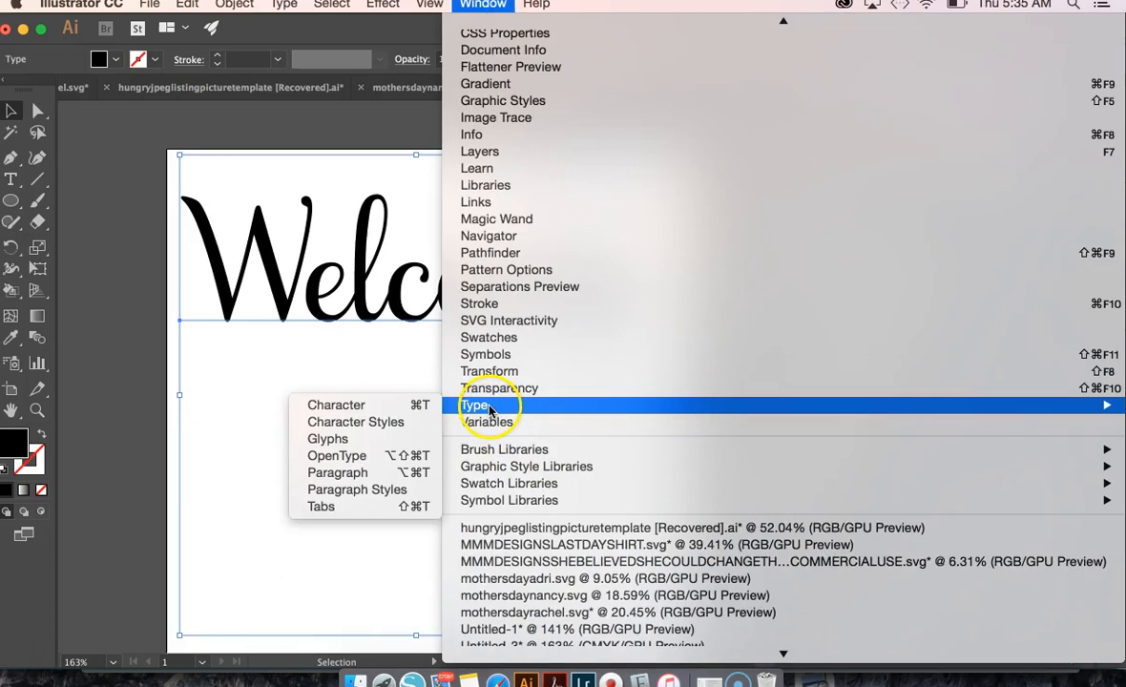
left_click(329, 438)
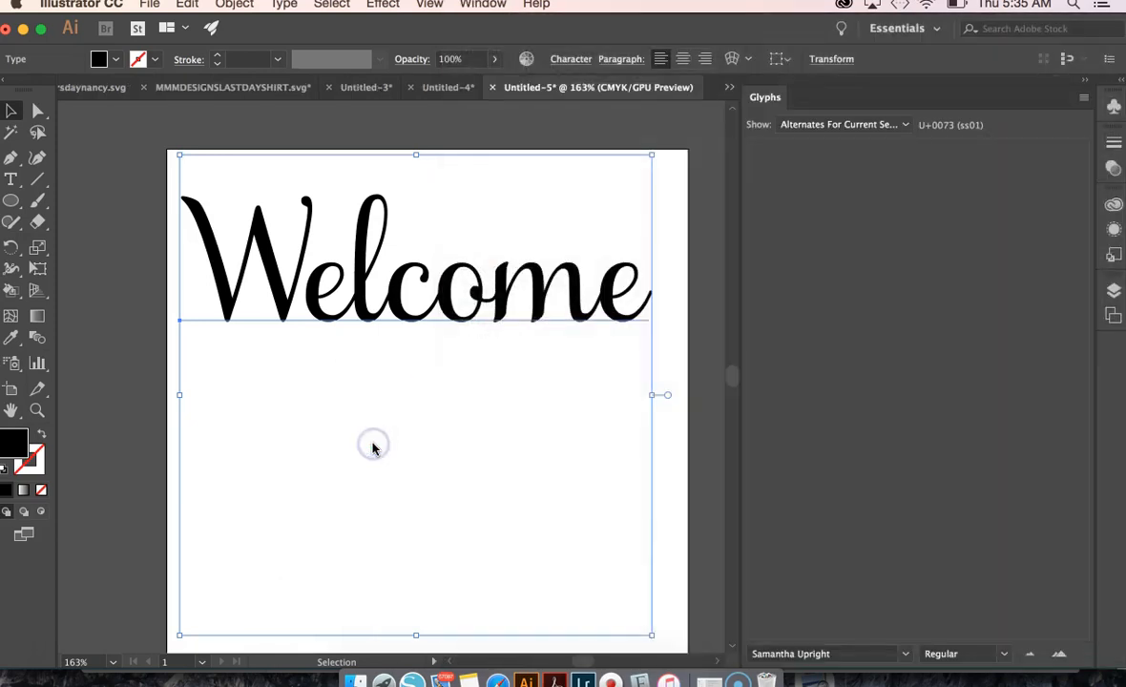
Filter glyphs to Alternates For Current Selection and apply a swash W curling above
left_click(844, 124)
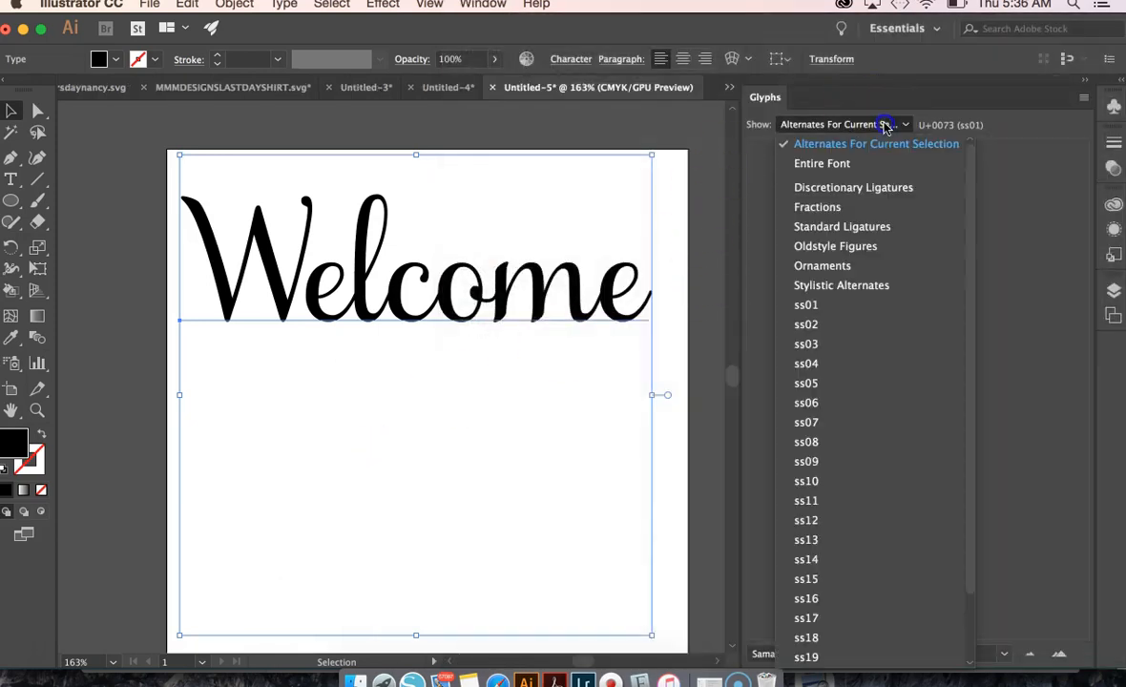
left_click(821, 165)
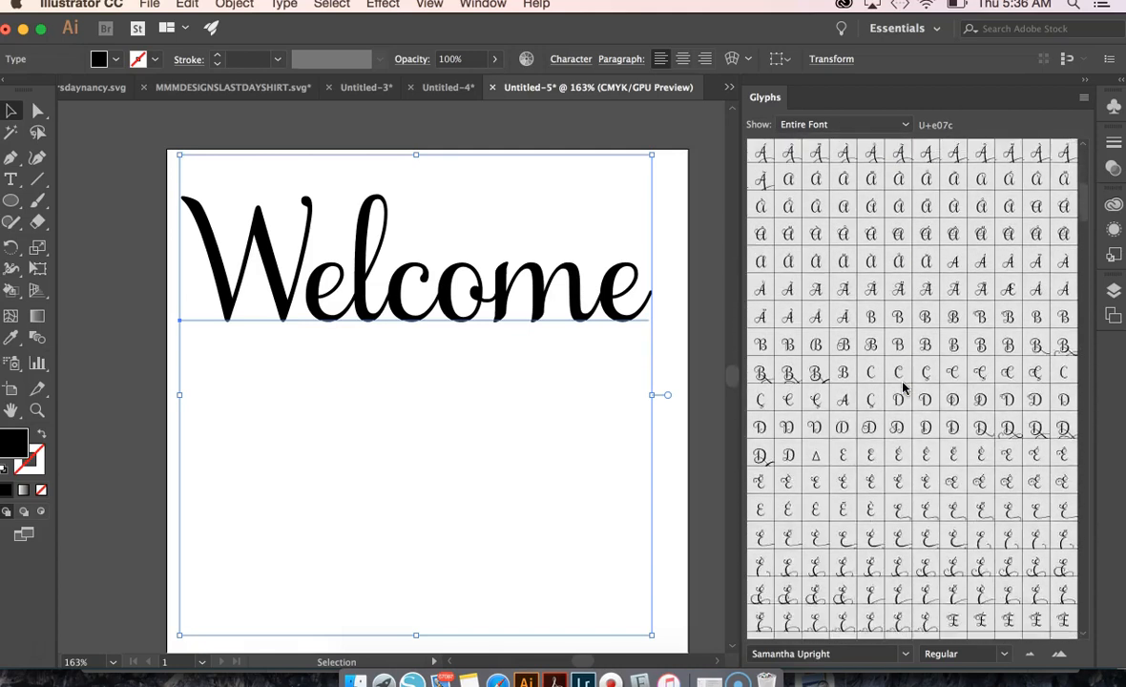
scroll("down", 3)
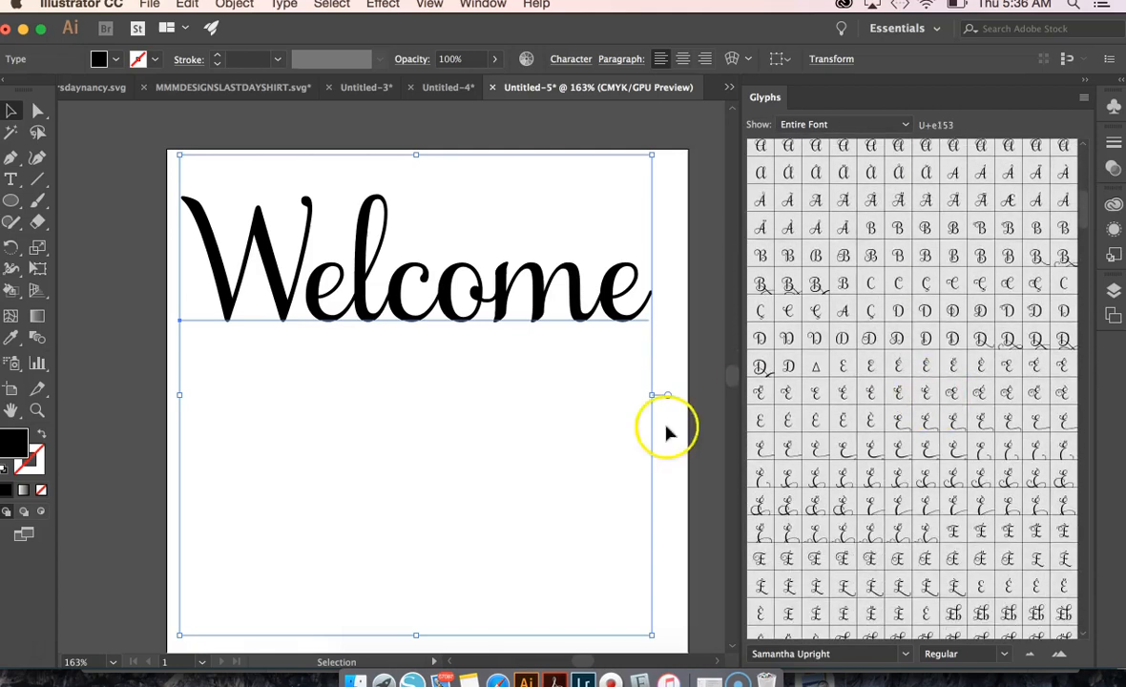
mouse_move(416, 324)
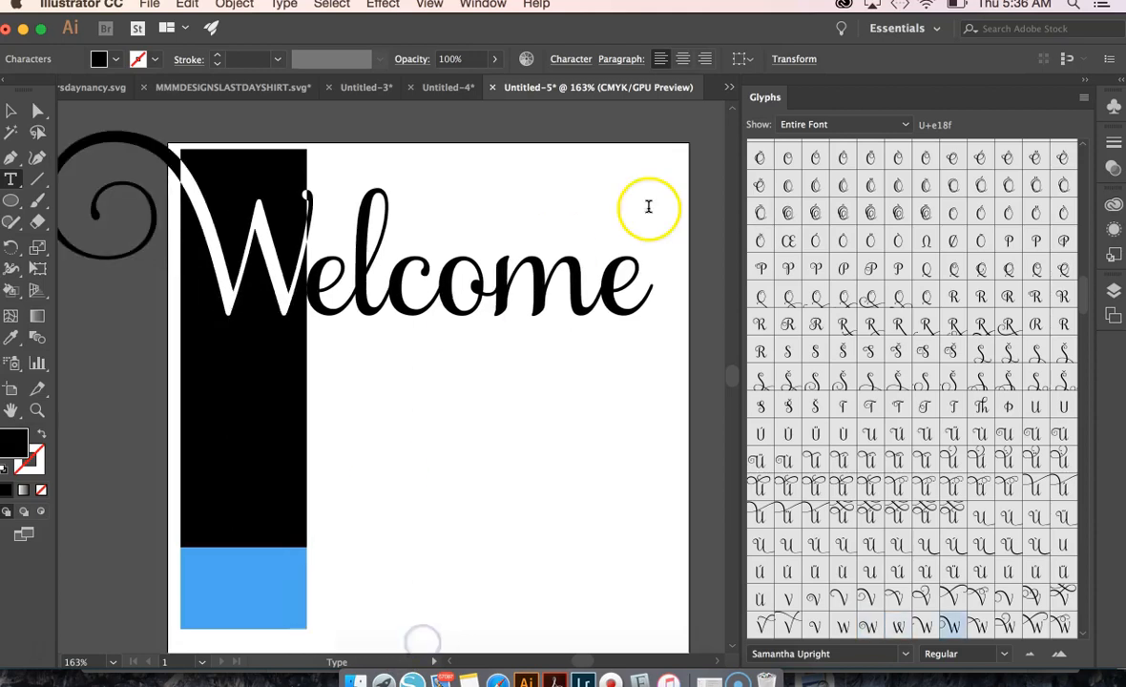
left_click(844, 125)
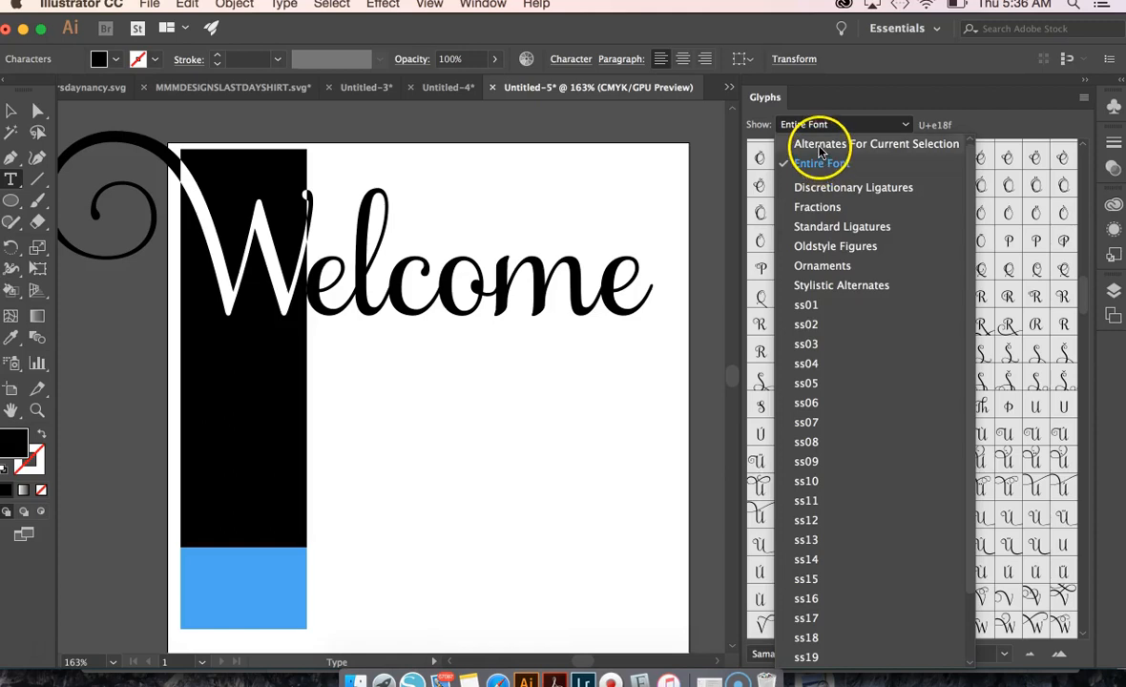
left_click(874, 143)
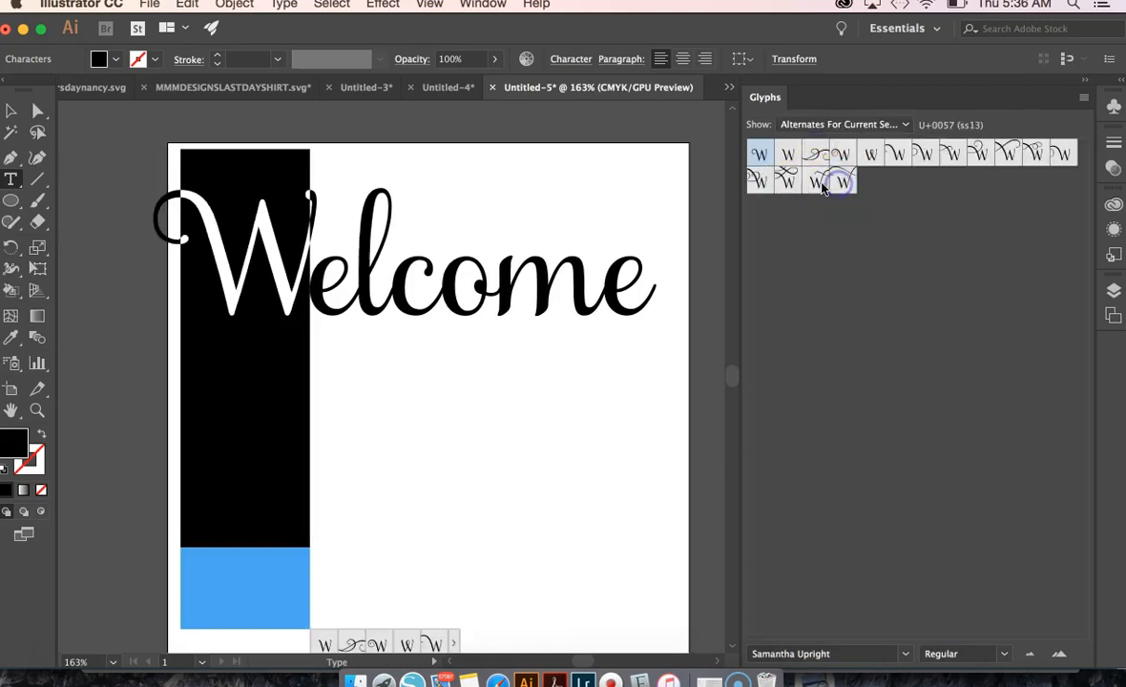
double_click(787, 181)
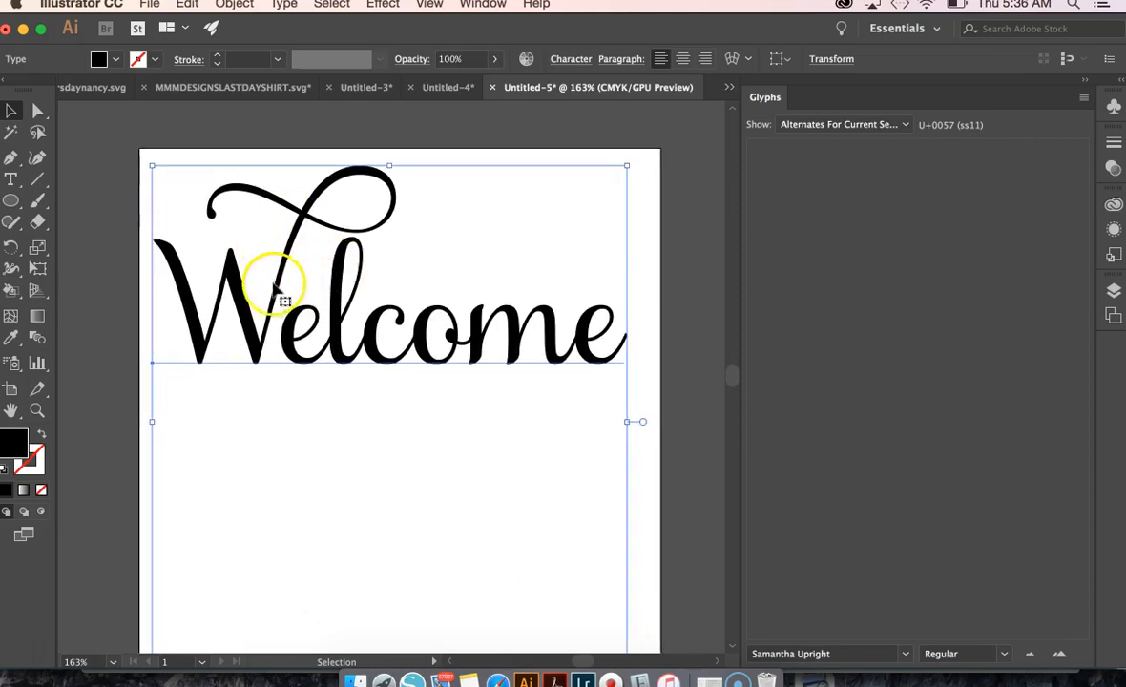
mouse_move(550, 347)
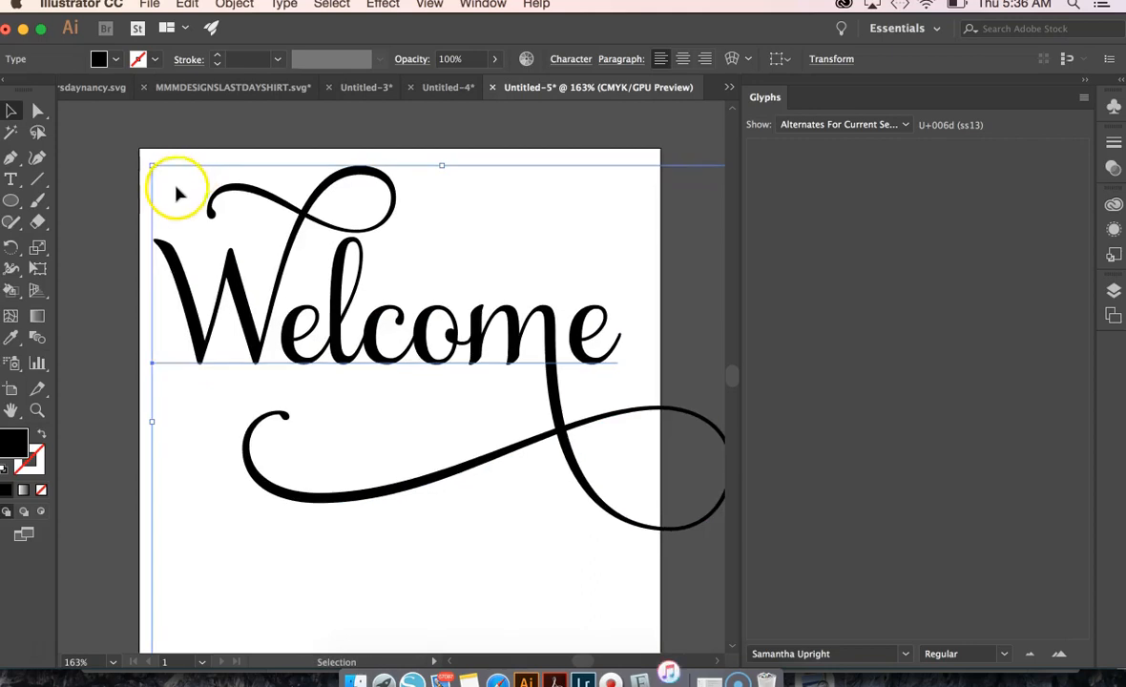
Select the whole swashed Welcome and bring up its context options
left_click_drag(176, 191, 225, 210)
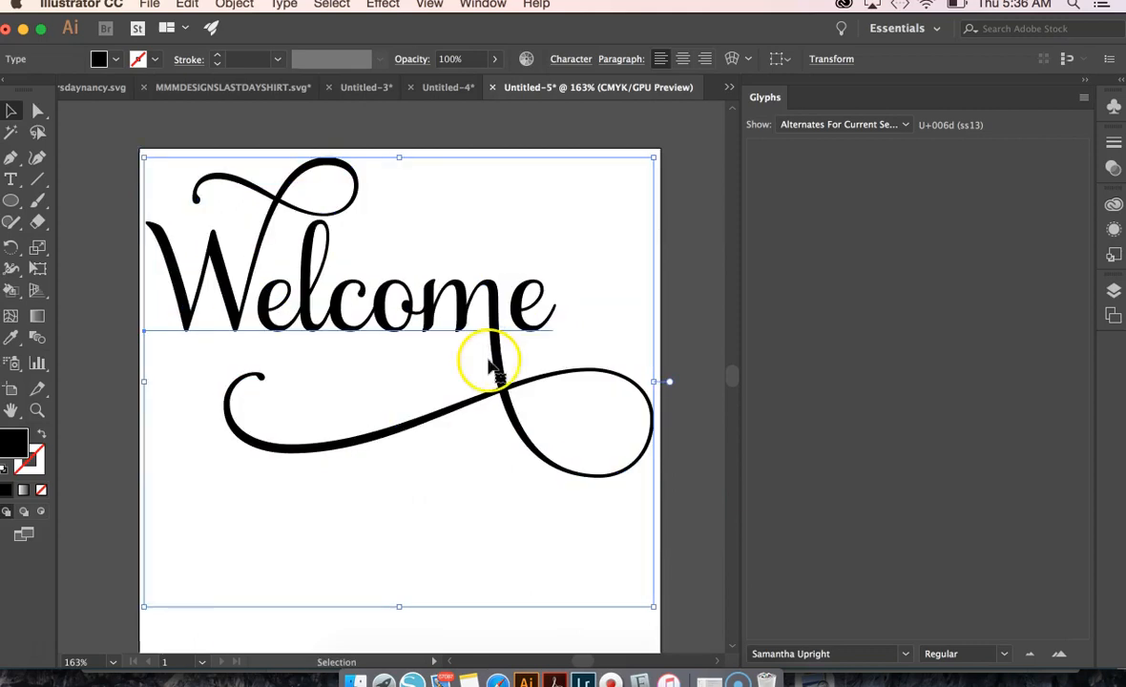
mouse_move(305, 359)
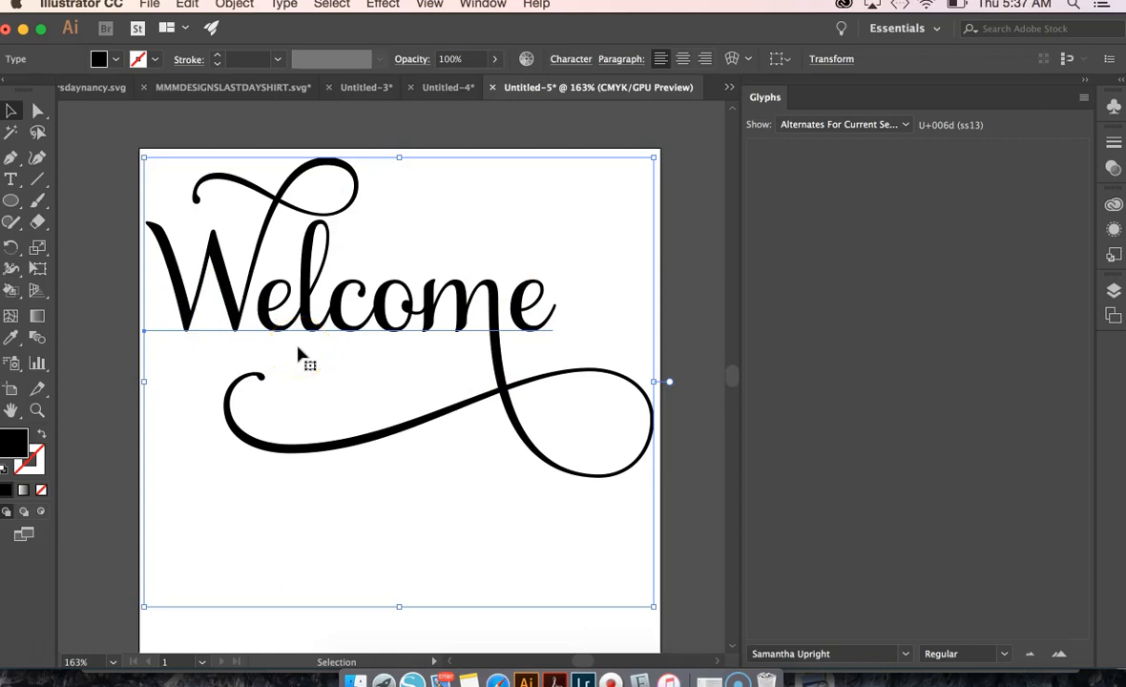
right_click(309, 291)
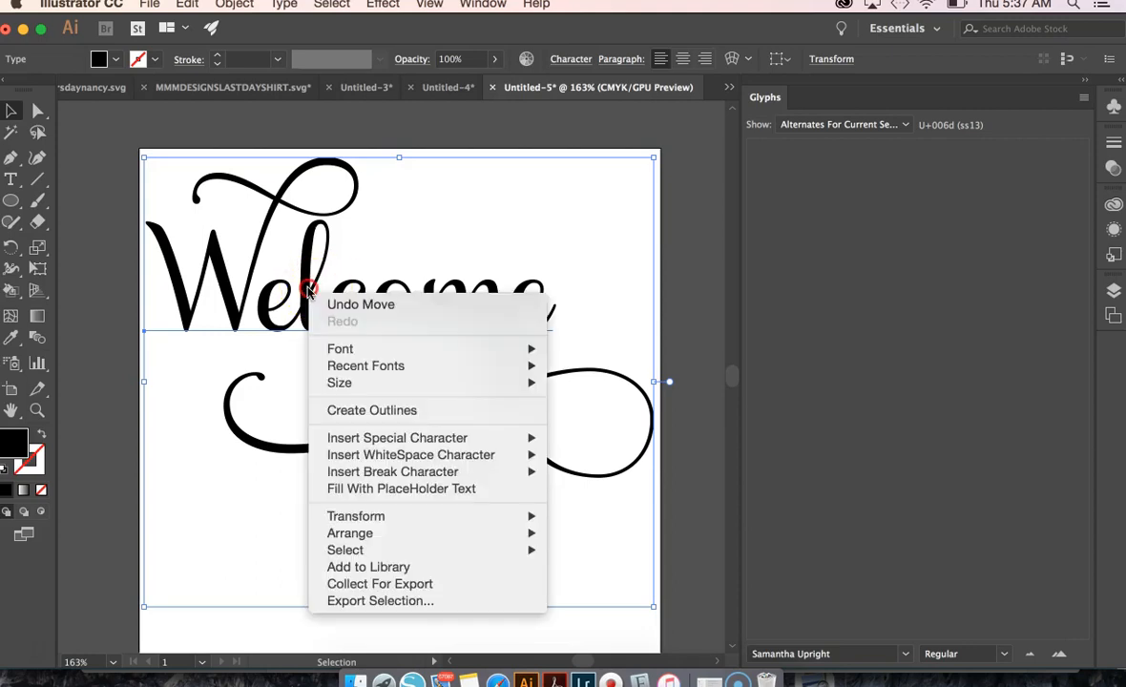
mouse_move(370, 410)
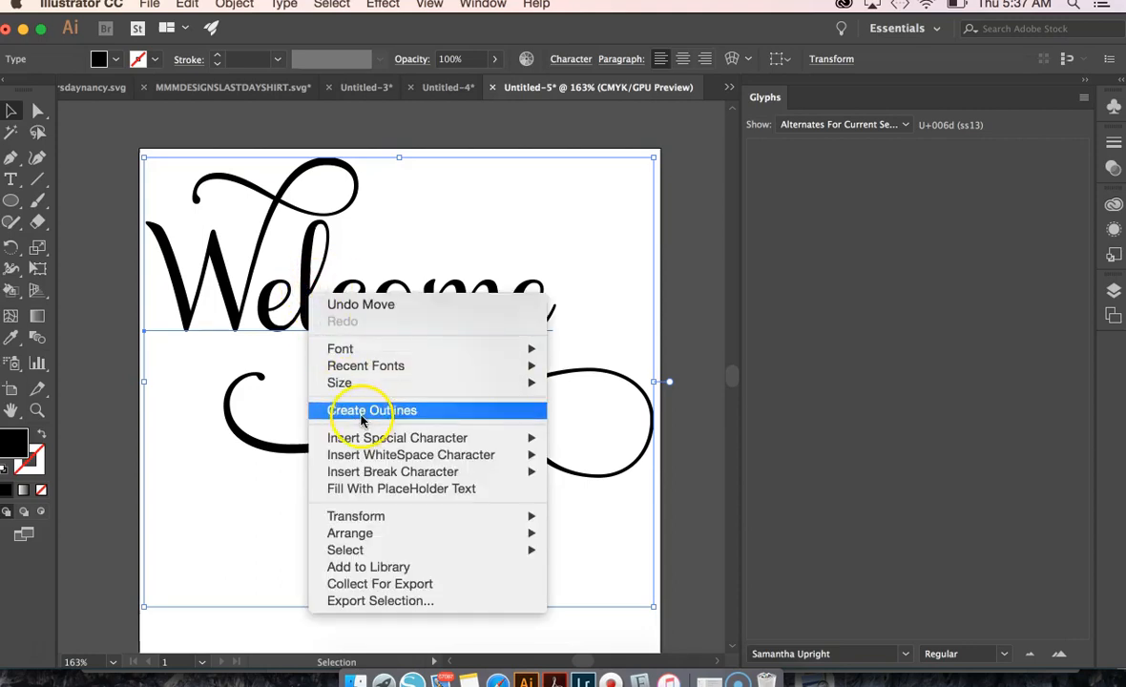
Convert Welcome to outlined shapes with Create Outlines
left_click(371, 409)
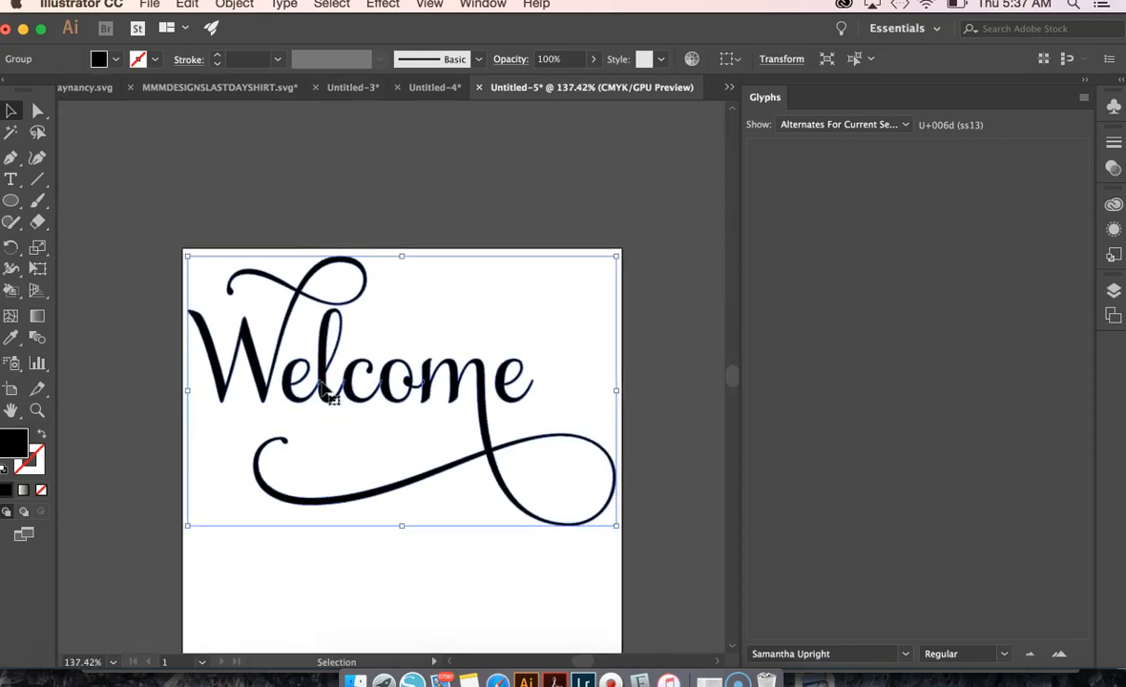
left_click(483, 4)
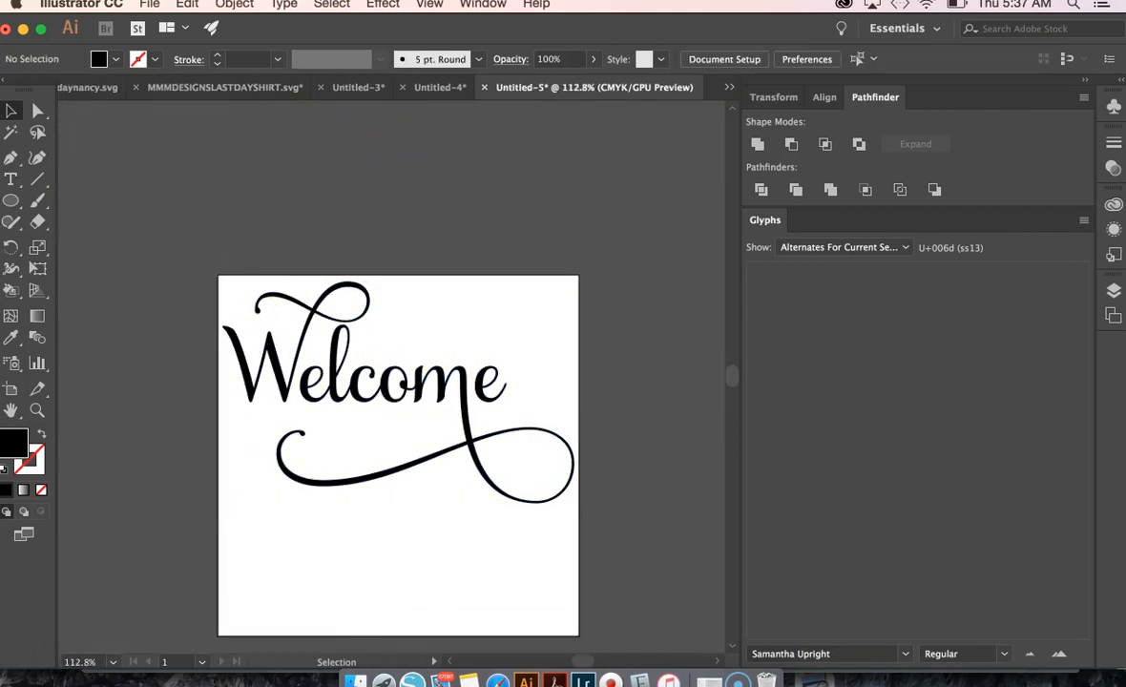
left_click(11, 179)
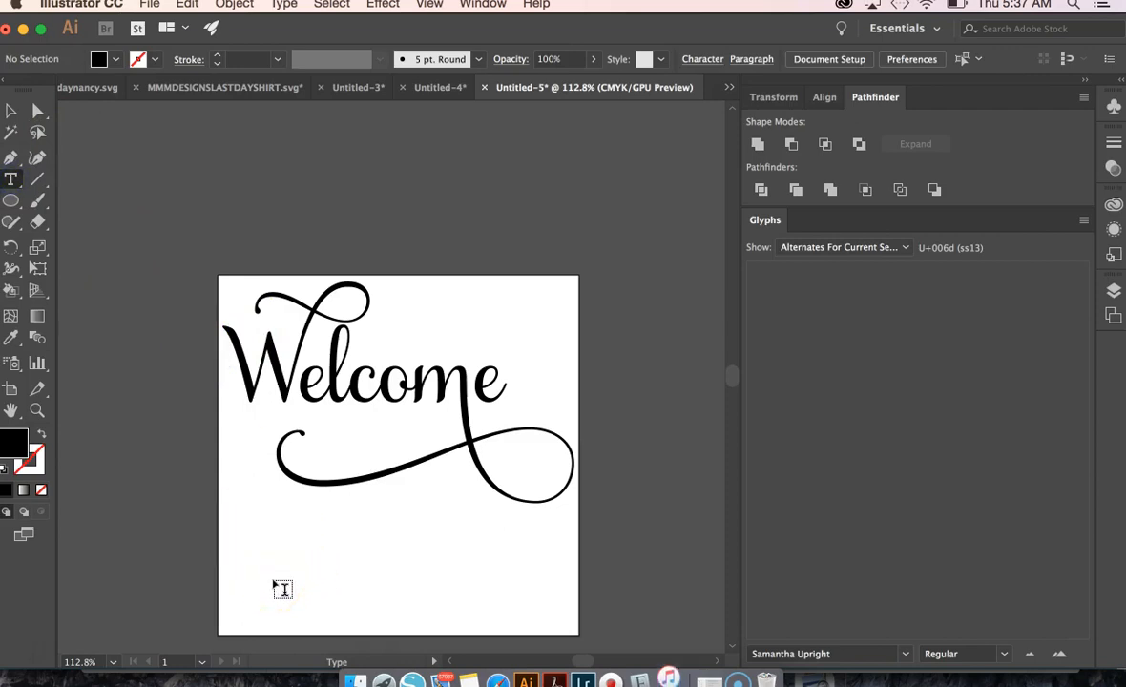
Start a small text object below Welcome and show the Character panel
left_click(282, 588)
type("TO OUR HOME")
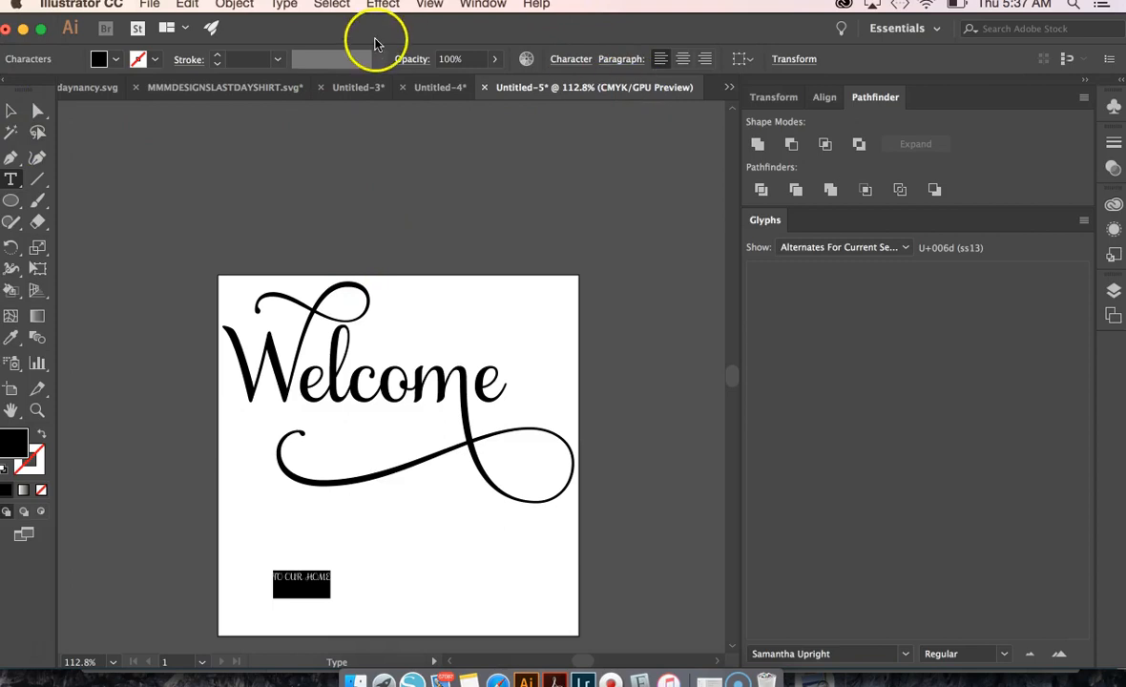
mouse_move(754, 309)
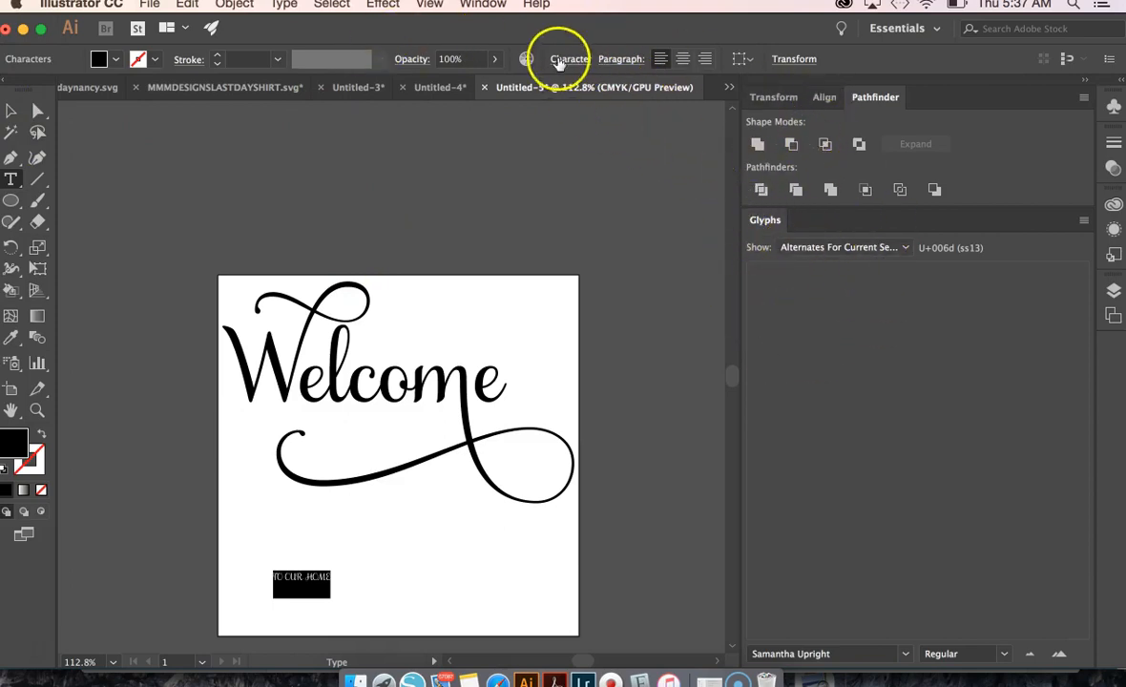
left_click(483, 4)
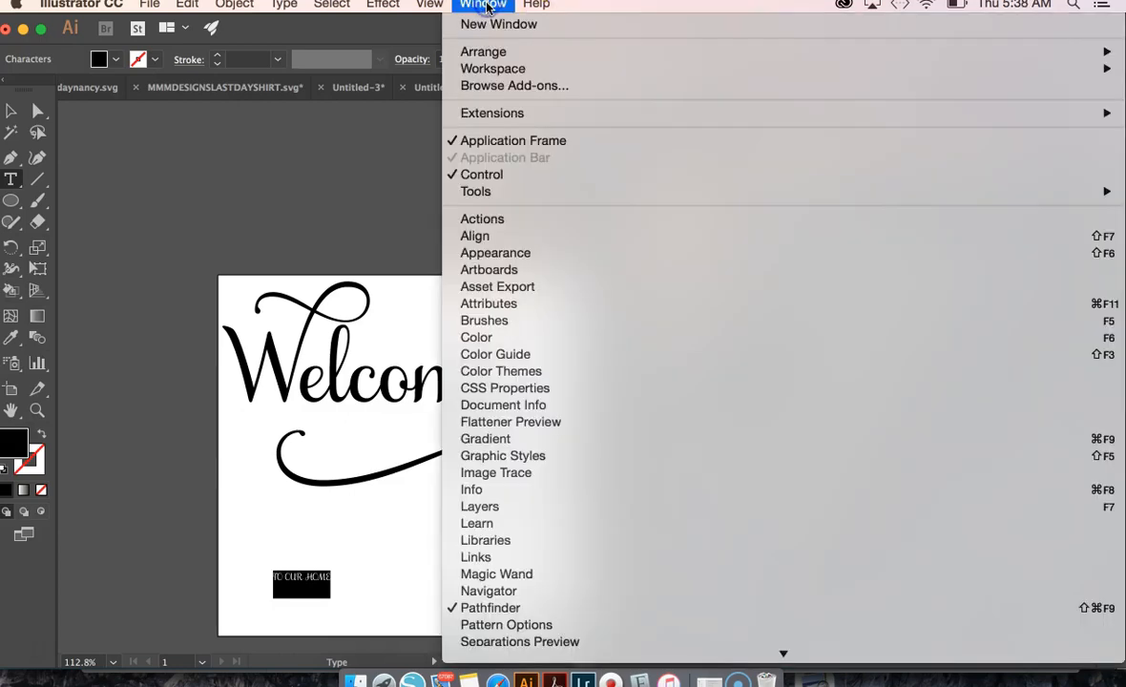
mouse_move(496, 287)
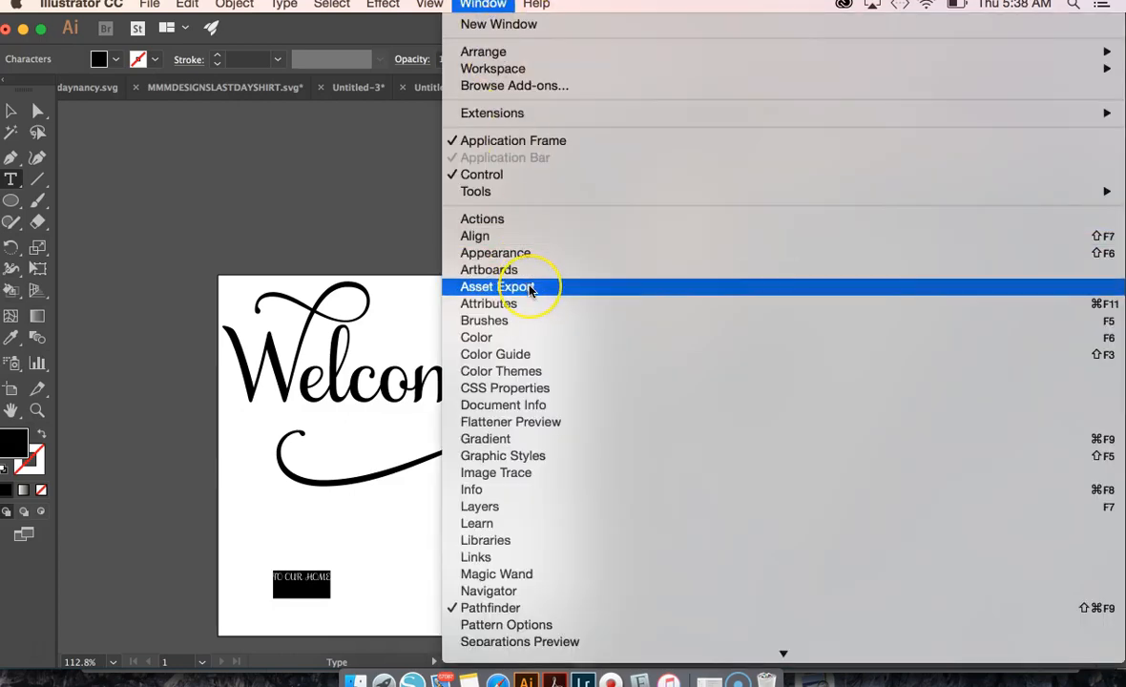
scroll("down", 3)
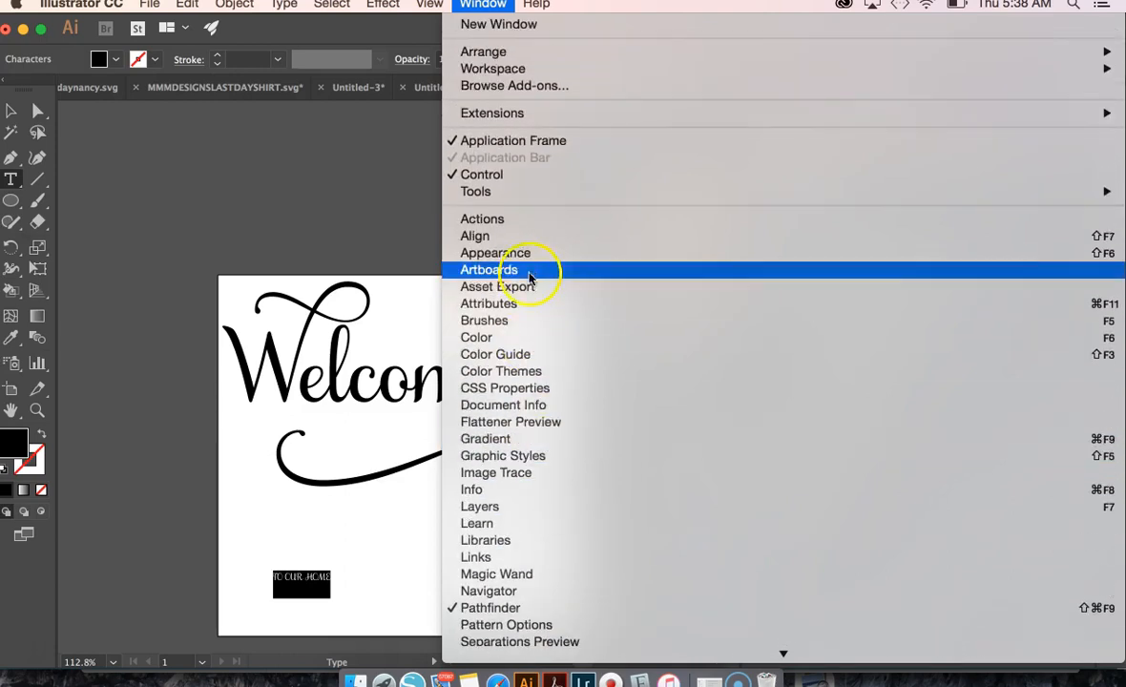
mouse_move(505, 454)
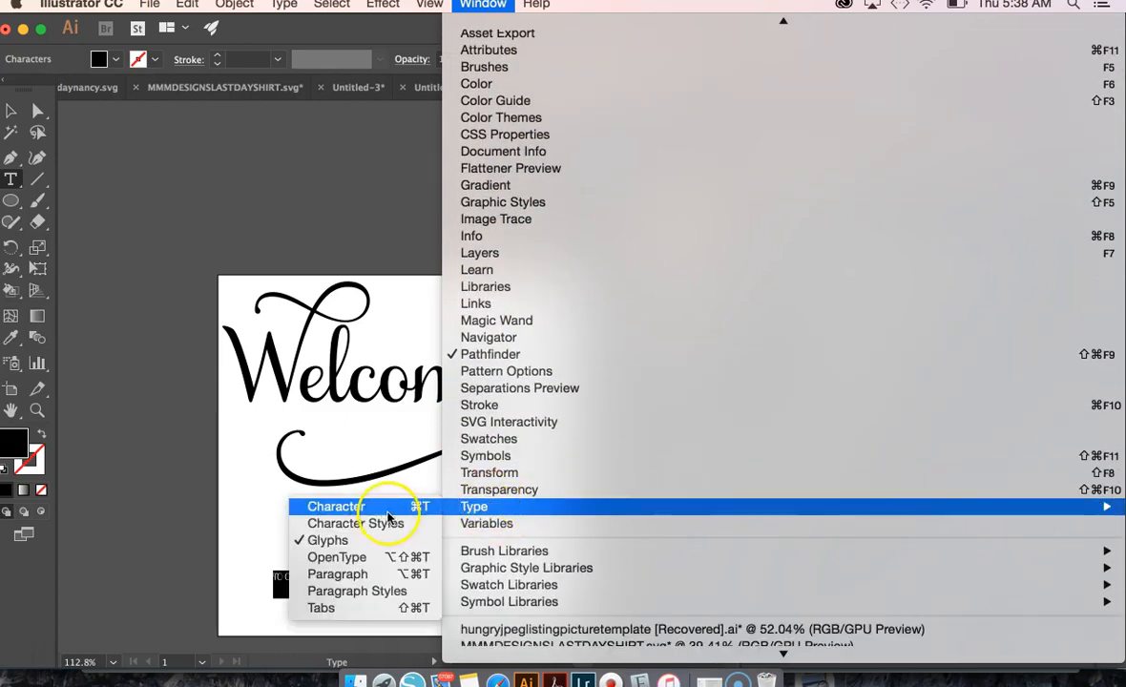
left_click(332, 506)
type("DESI")
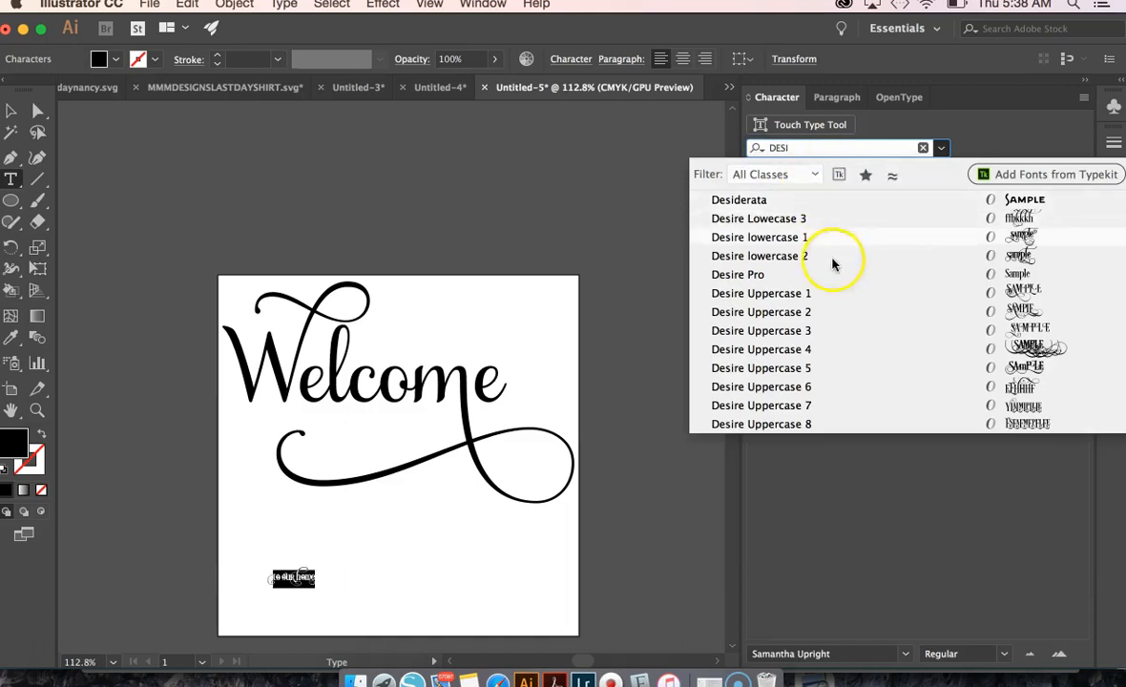
Apply the Desire Pro font to TO OUR HOME and scale it across the artboard width
left_click(739, 275)
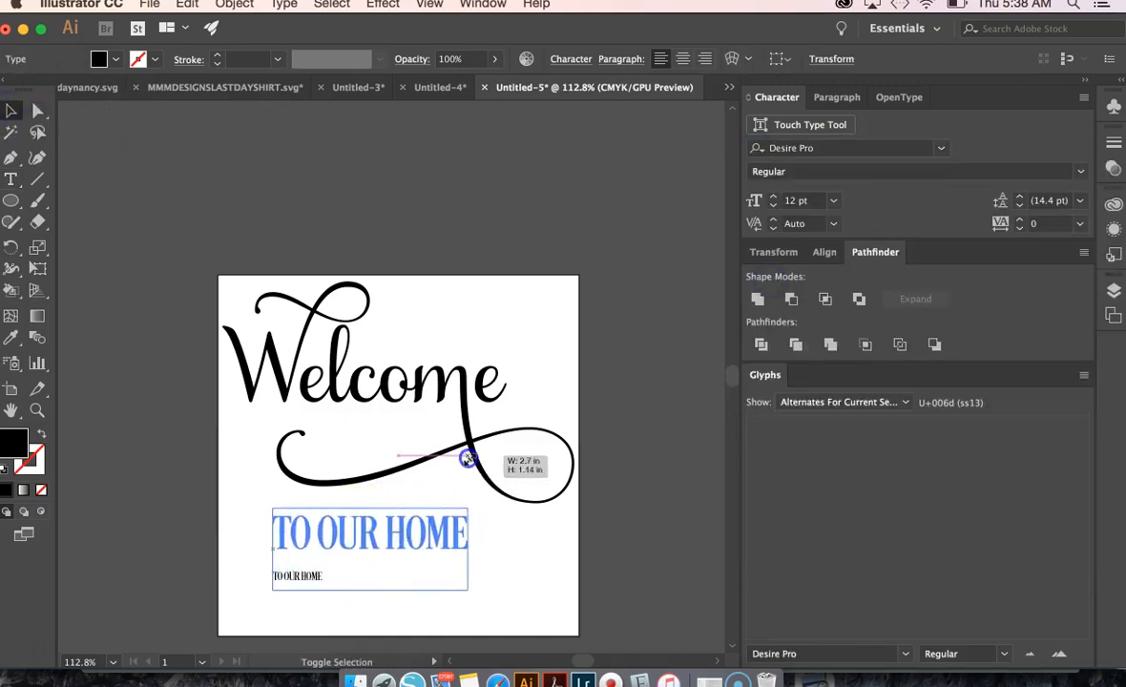
left_click_drag(468, 458, 569, 653)
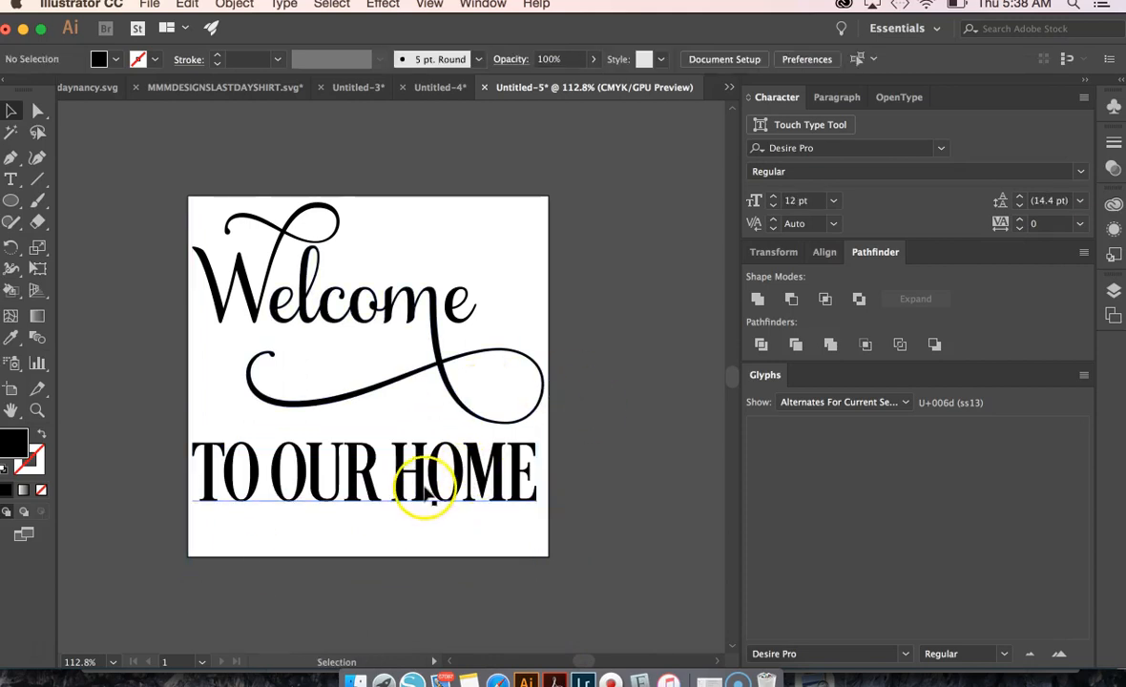
Convert the TO OUR HOME text into outlined shapes
right_click(430, 493)
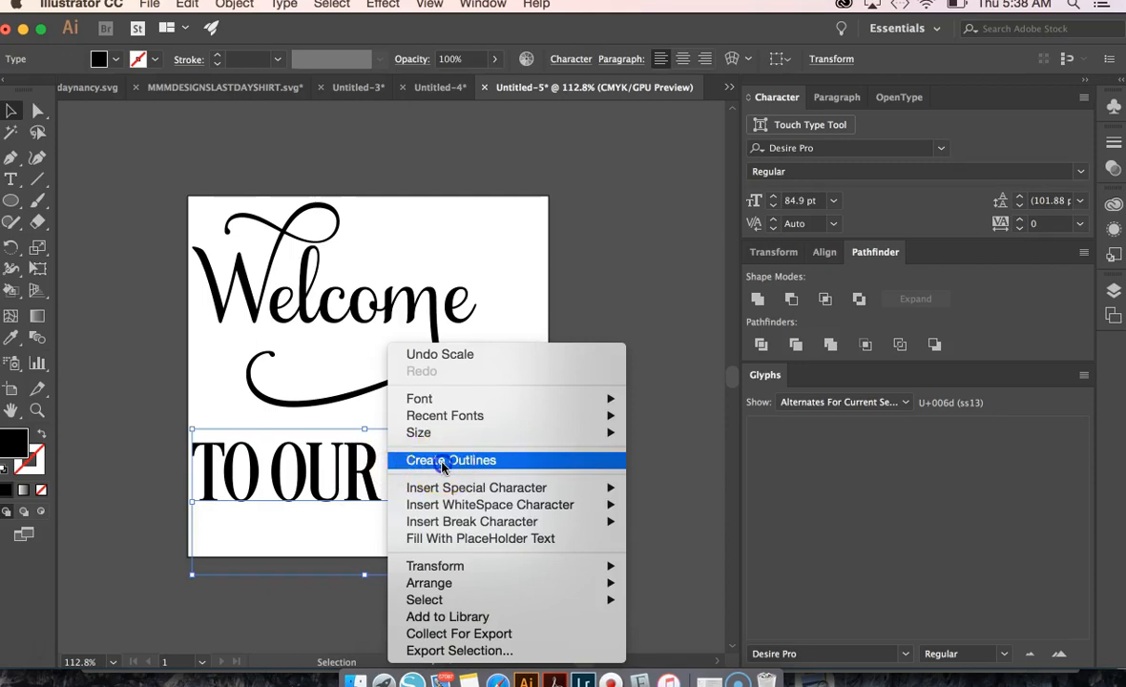
left_click(451, 460)
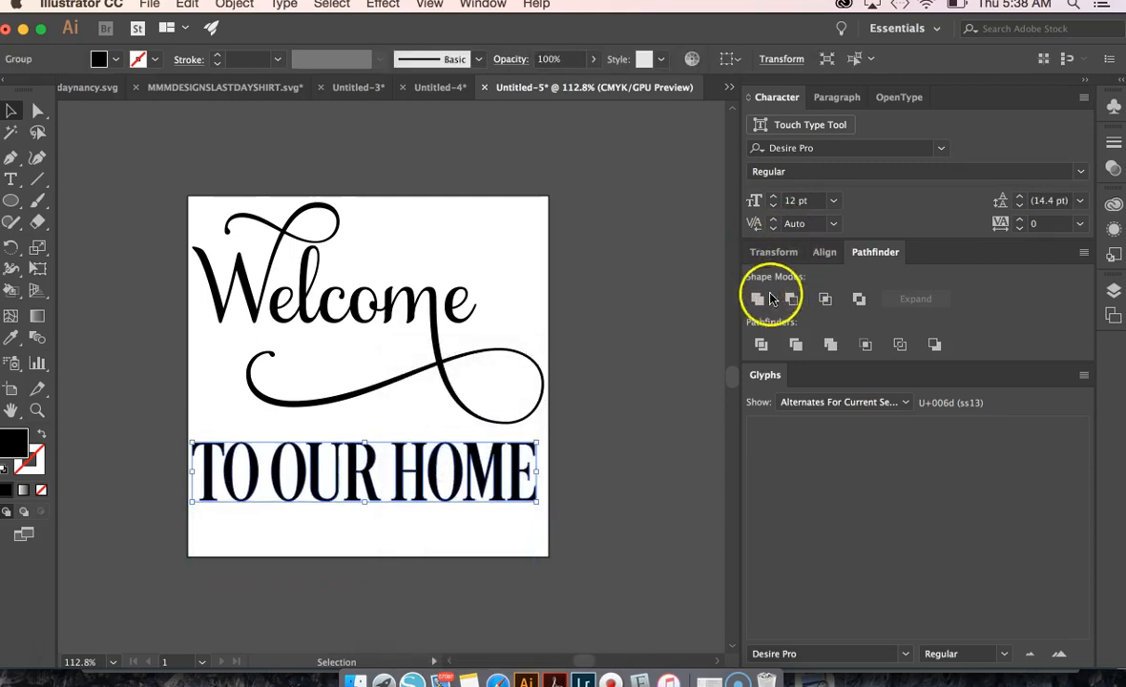
mouse_move(172, 175)
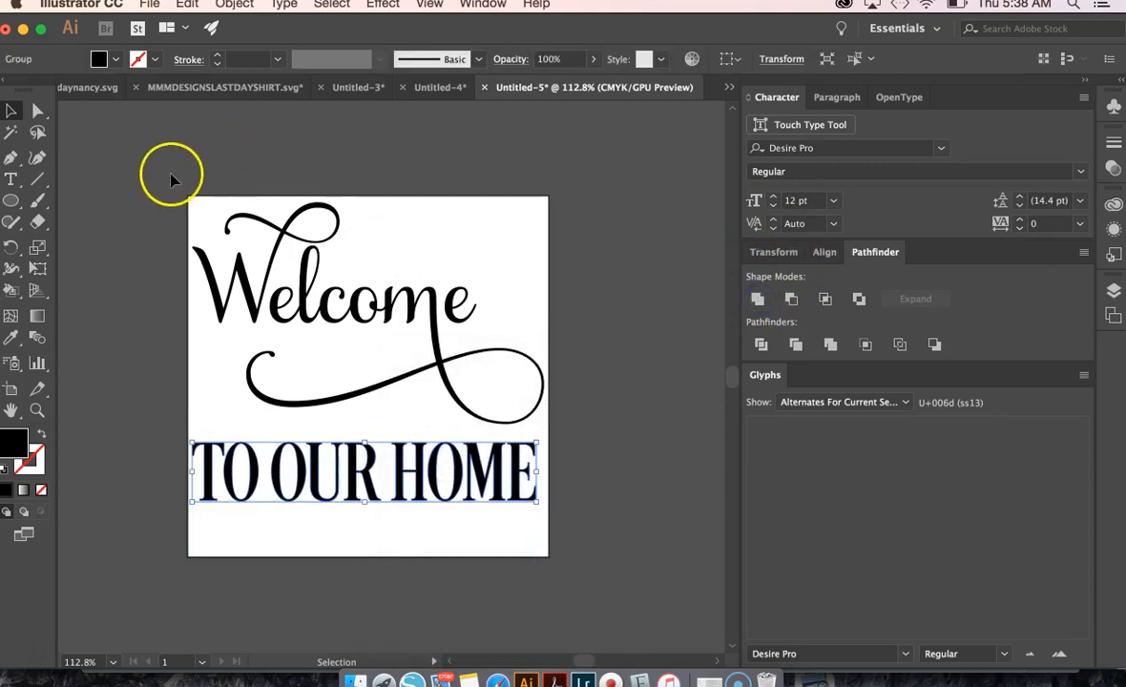
Thicken the letters with an Offset Path of .006 in
left_click(233, 4)
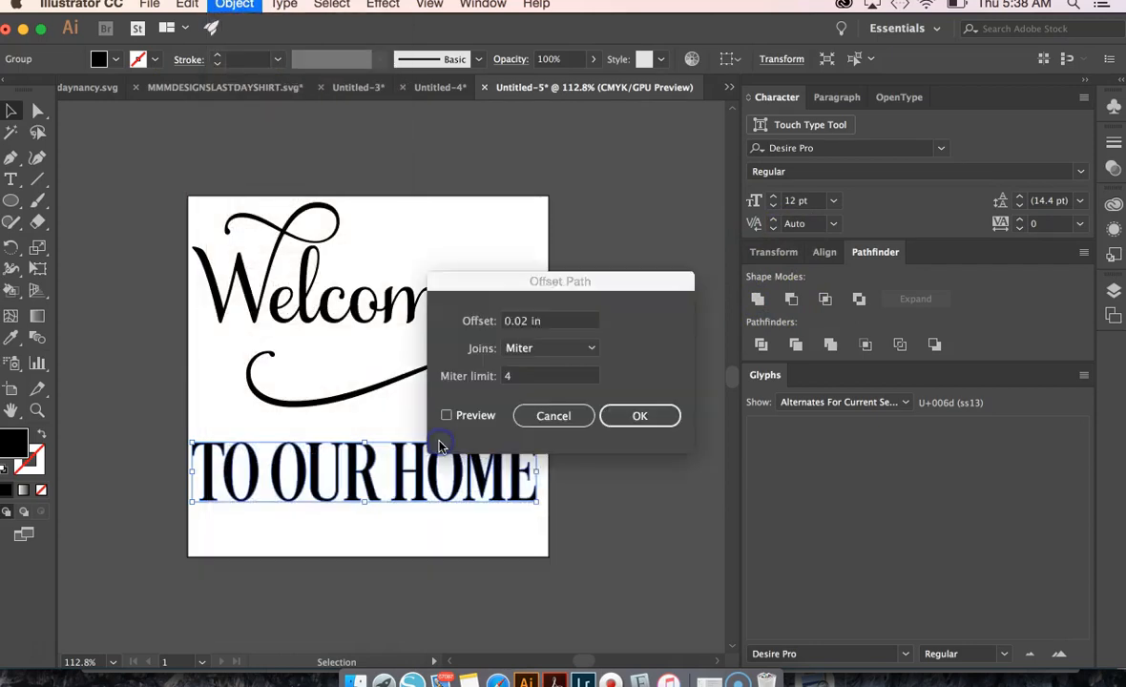
left_click(639, 416)
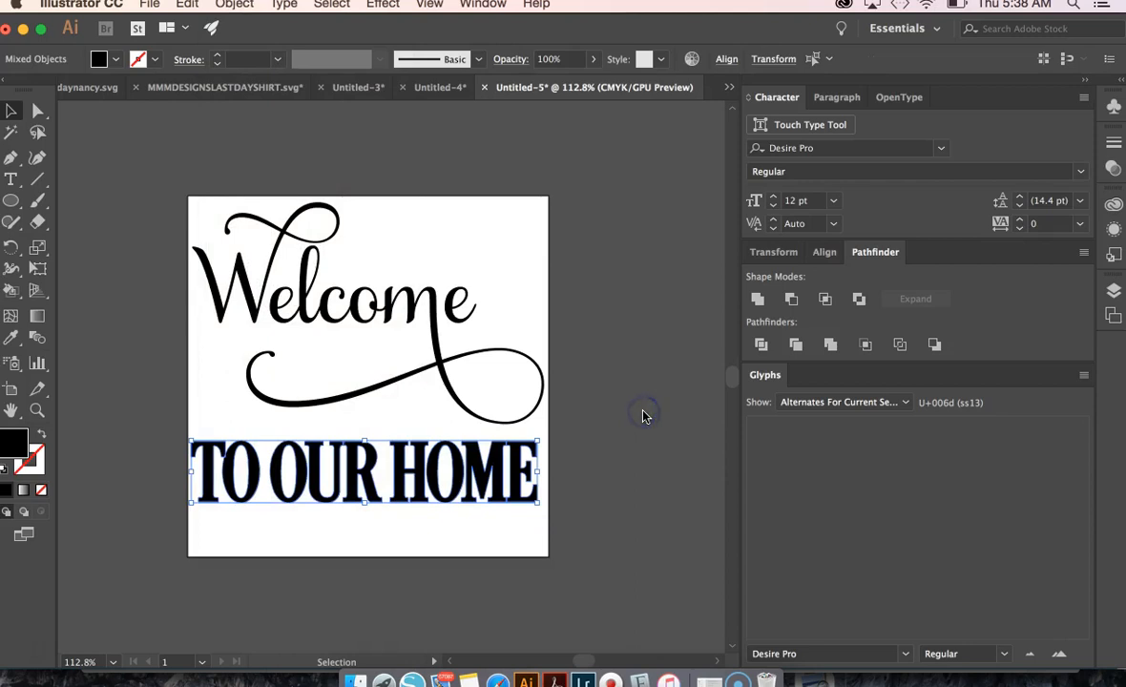
left_click(372, 473)
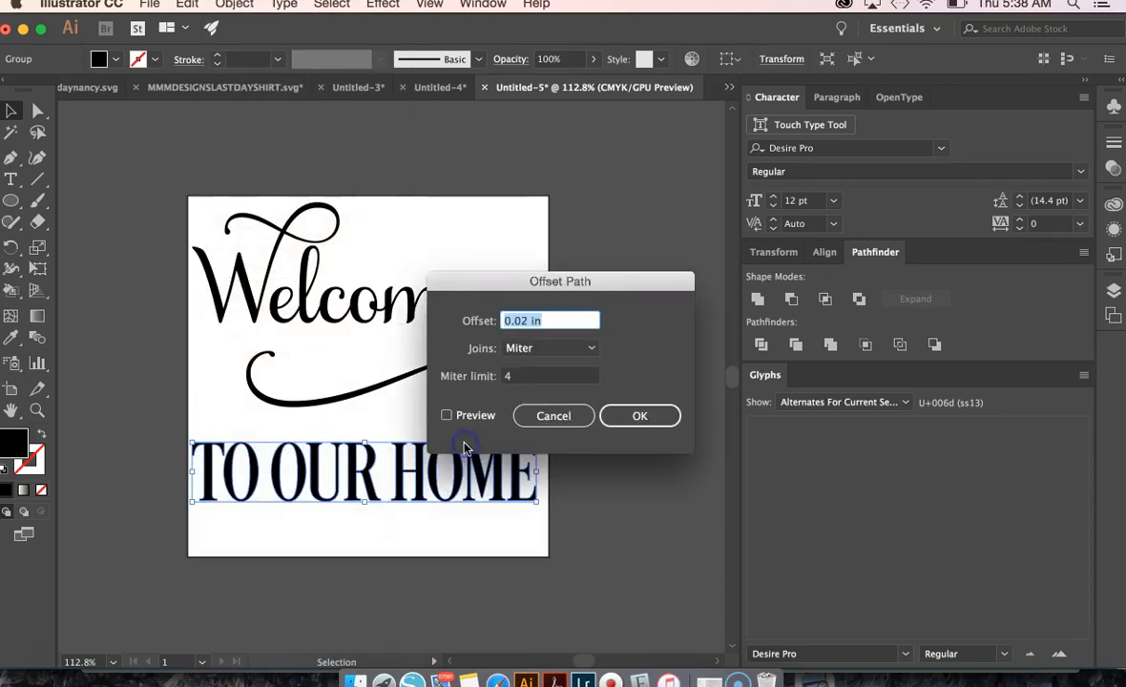
type(".006")
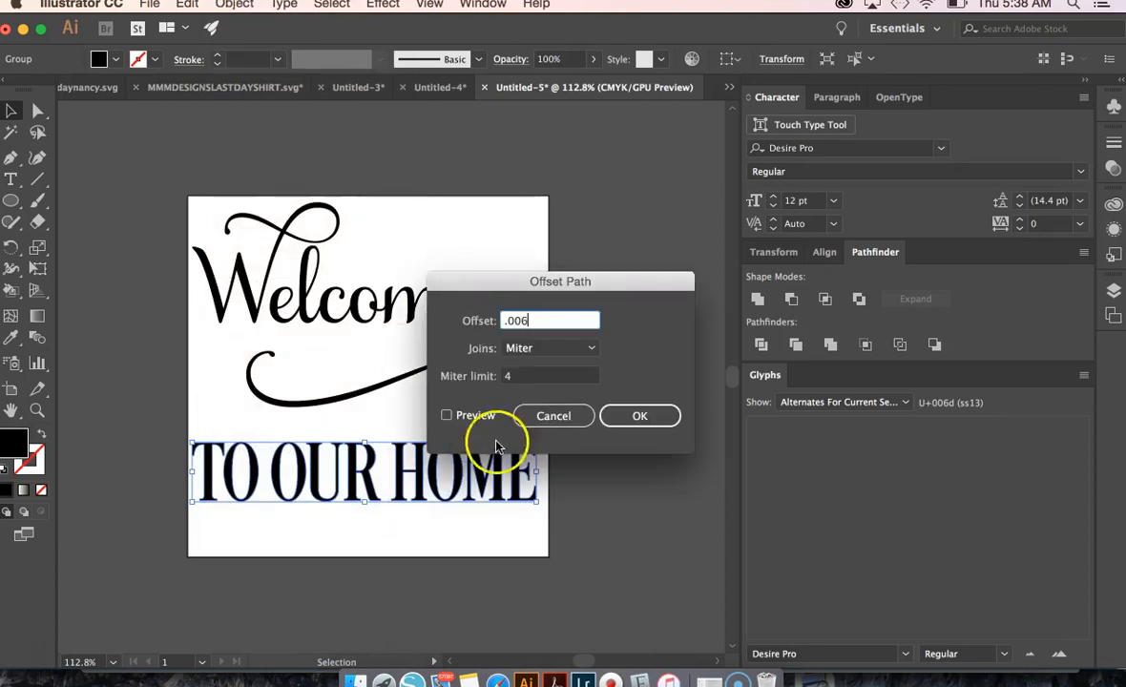
left_click(640, 417)
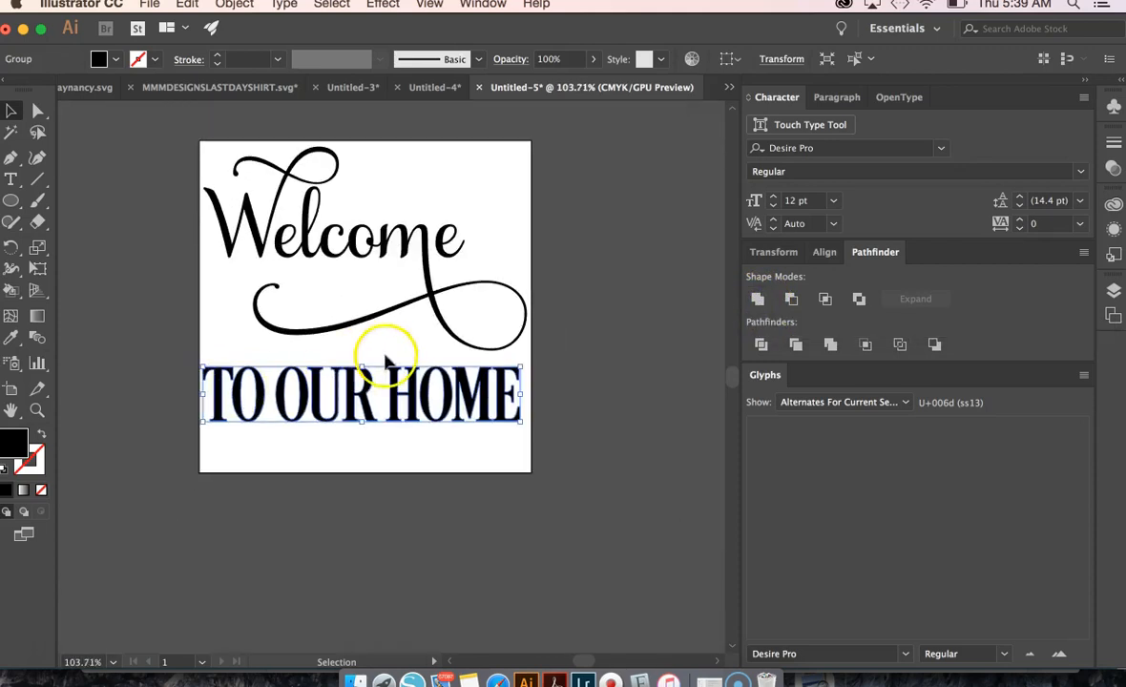
Select all the artwork and save the design as an SVG file
left_click(443, 194)
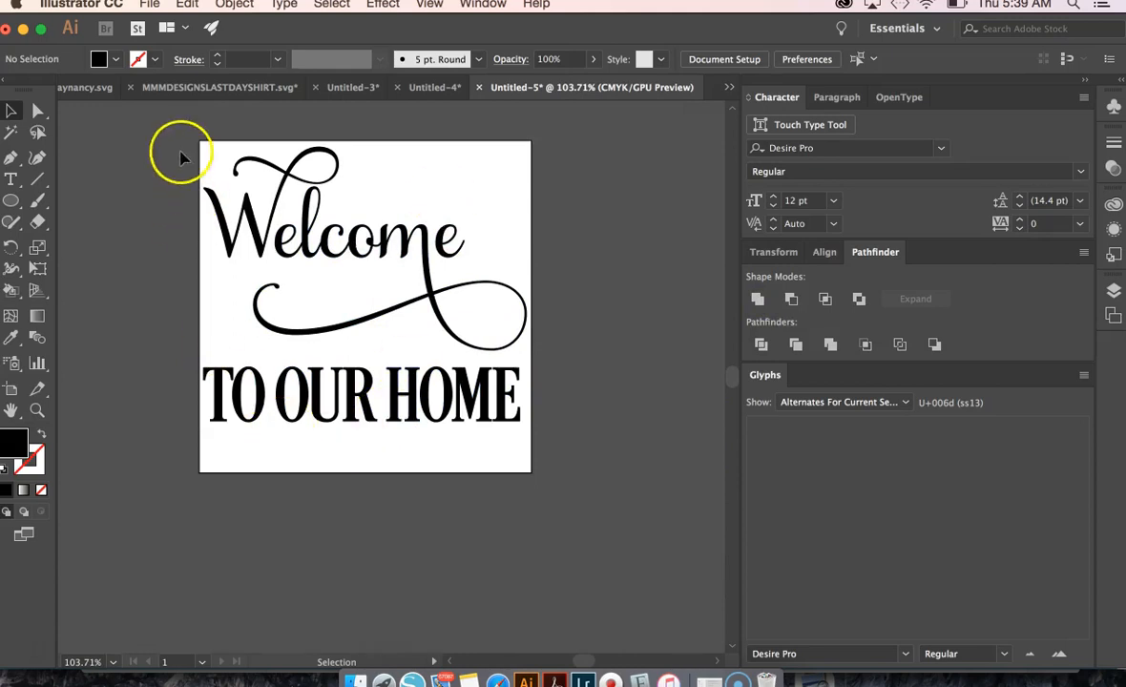
left_click(363, 306)
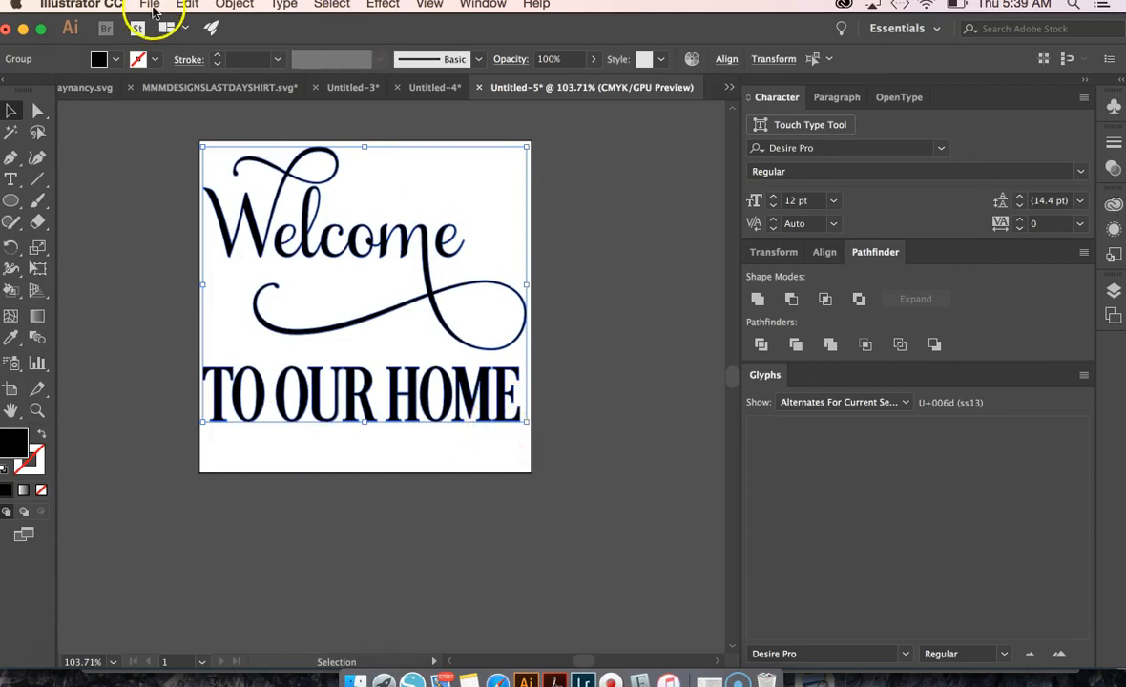
left_click(149, 4)
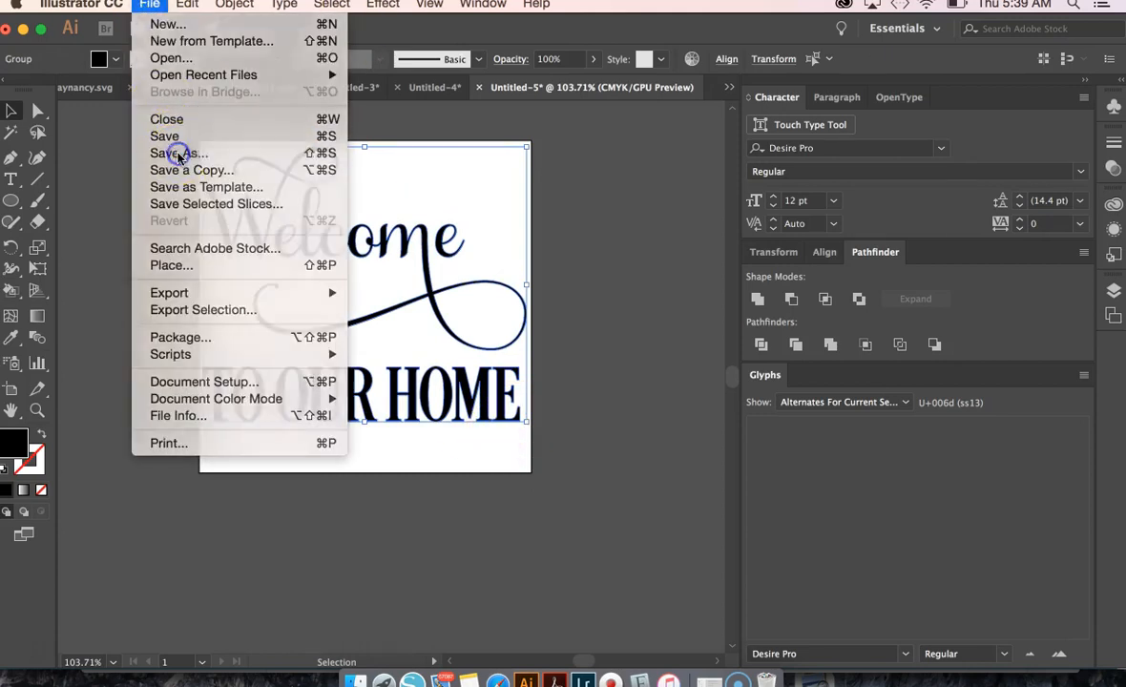
left_click(180, 153)
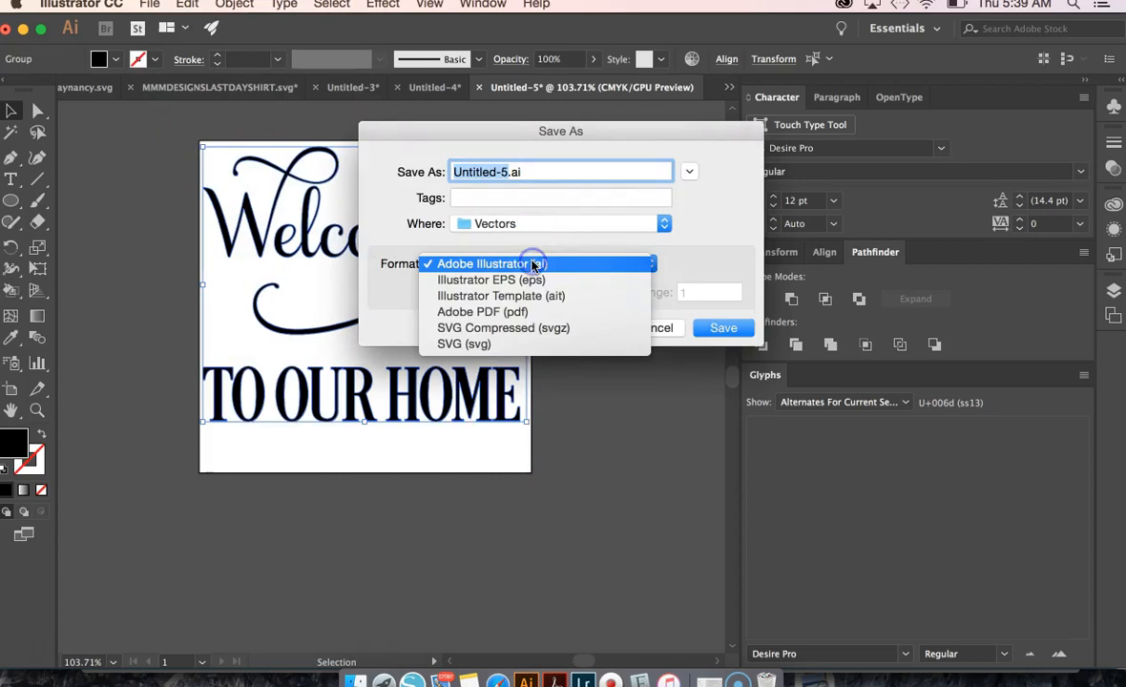
mouse_move(464, 344)
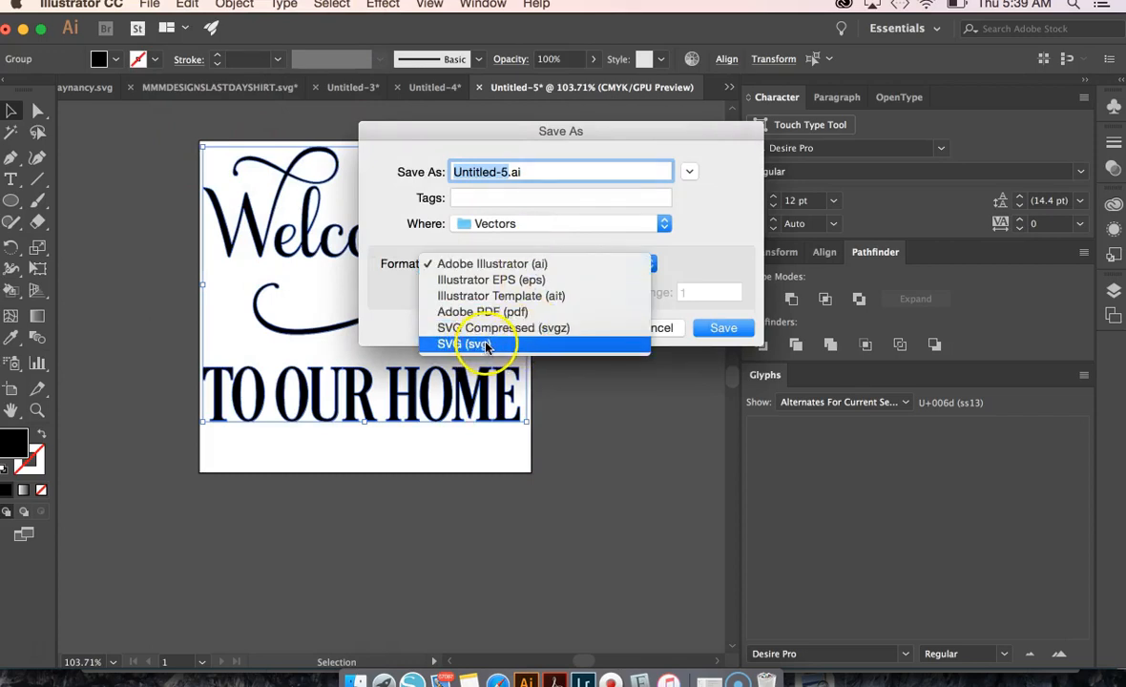
left_click(468, 344)
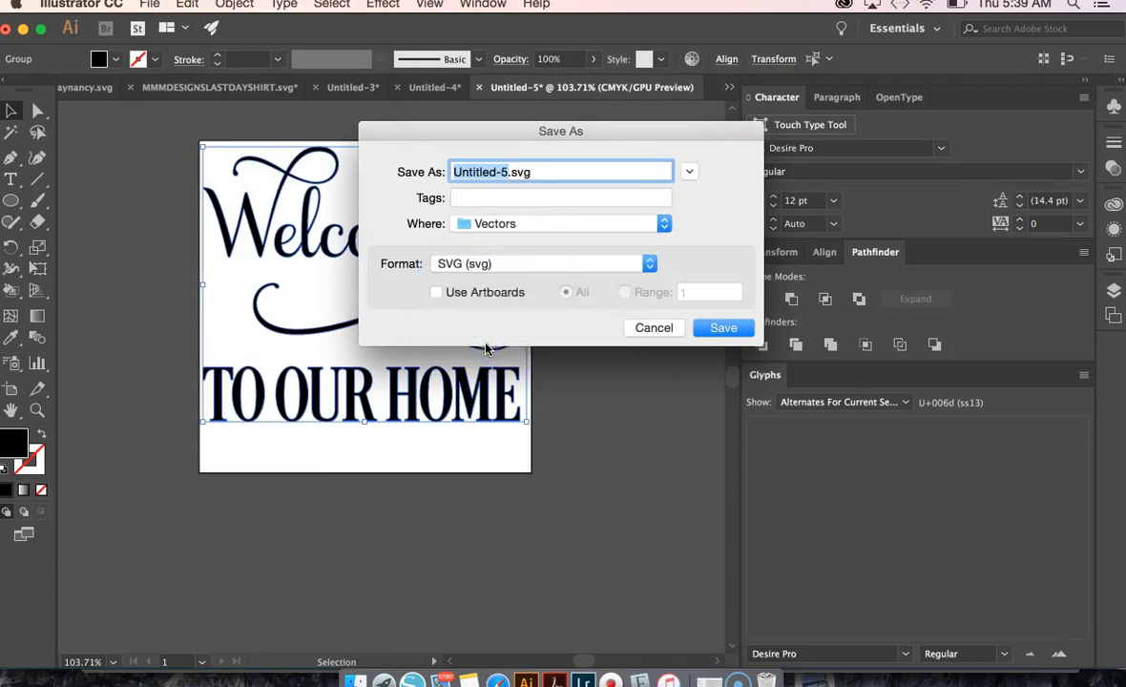
left_click(723, 328)
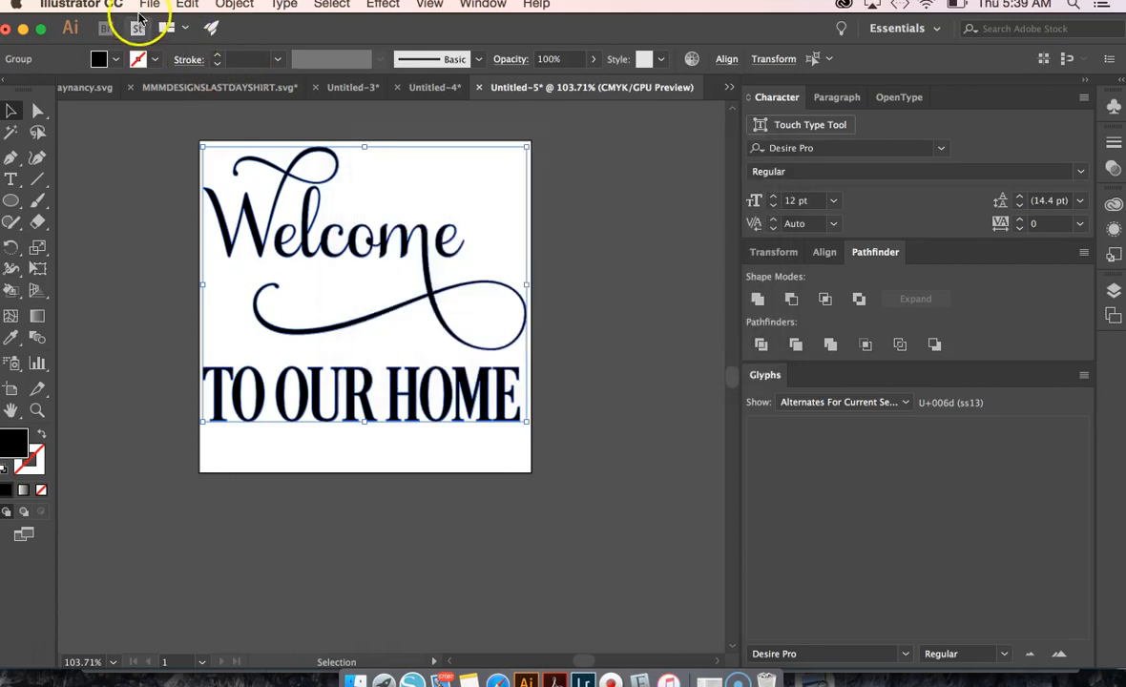
Export an AutoCAD Interchange DXF copy and switch to Silhouette Studio
left_click(149, 4)
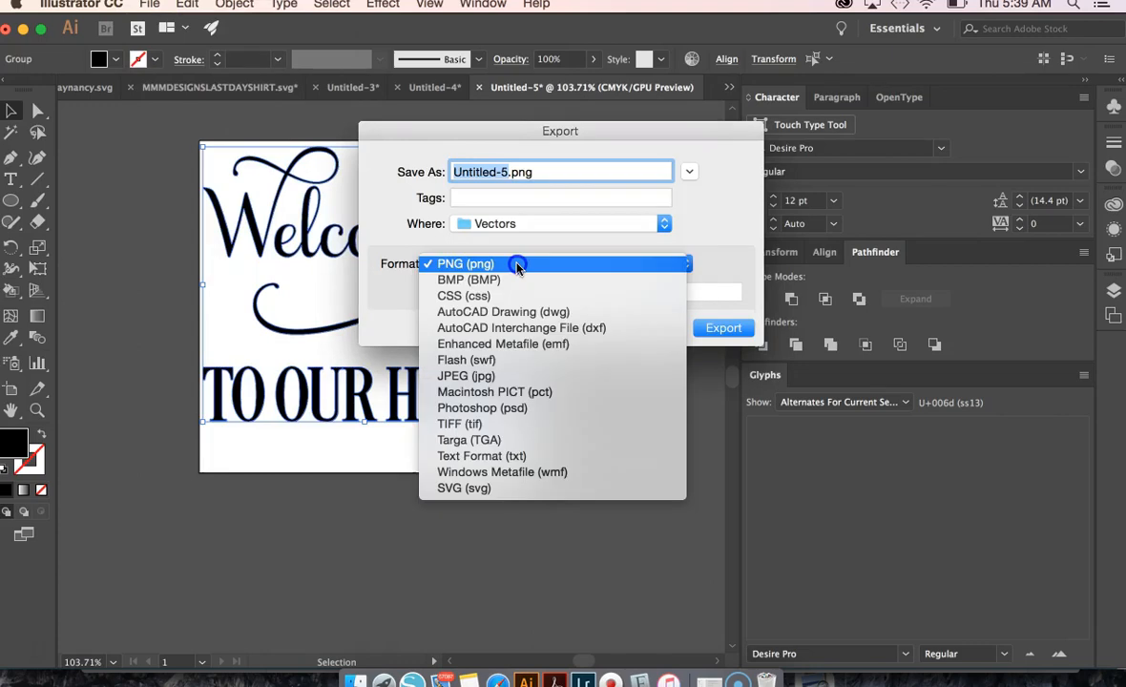
left_click(521, 328)
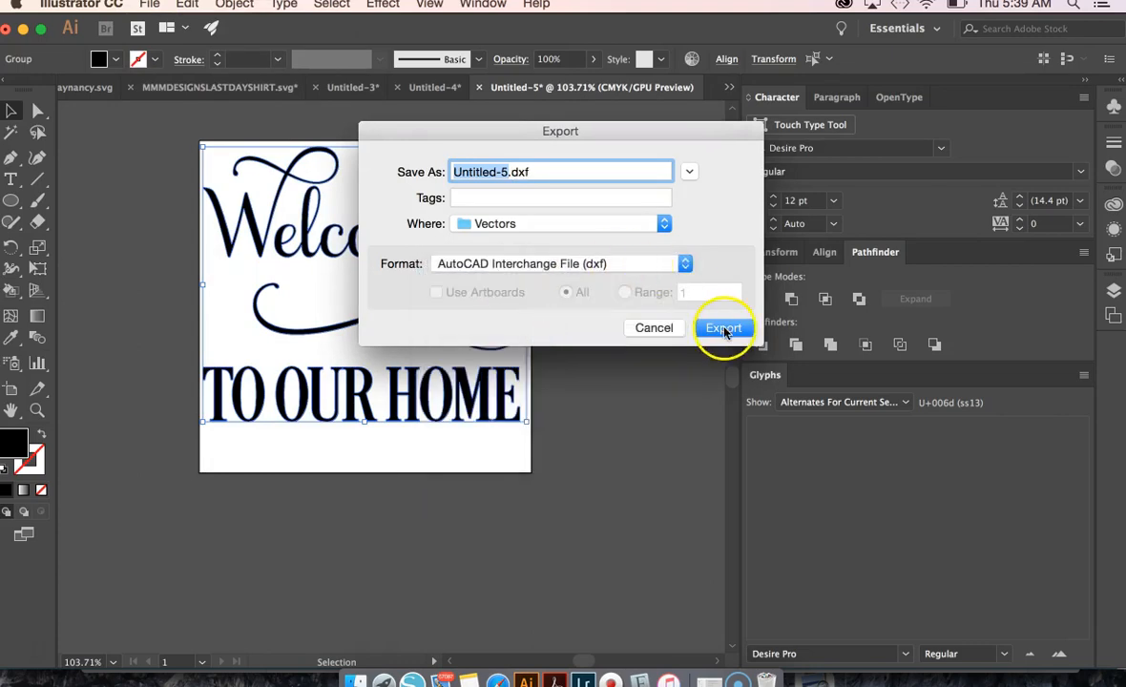
left_click(722, 329)
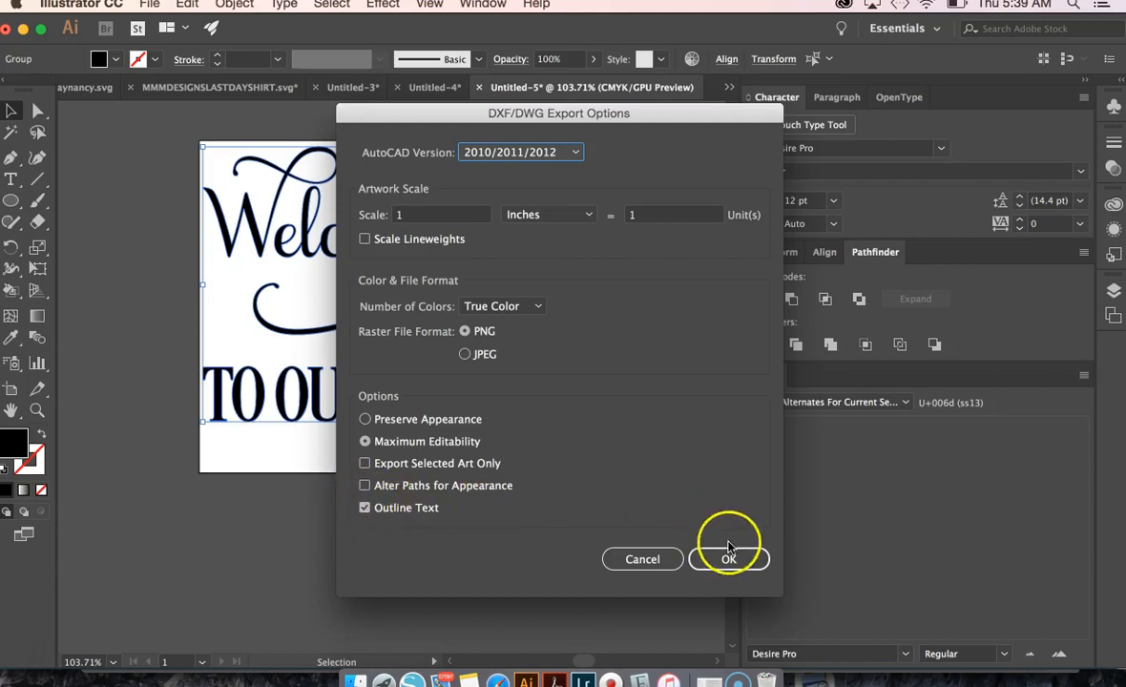
left_click(729, 560)
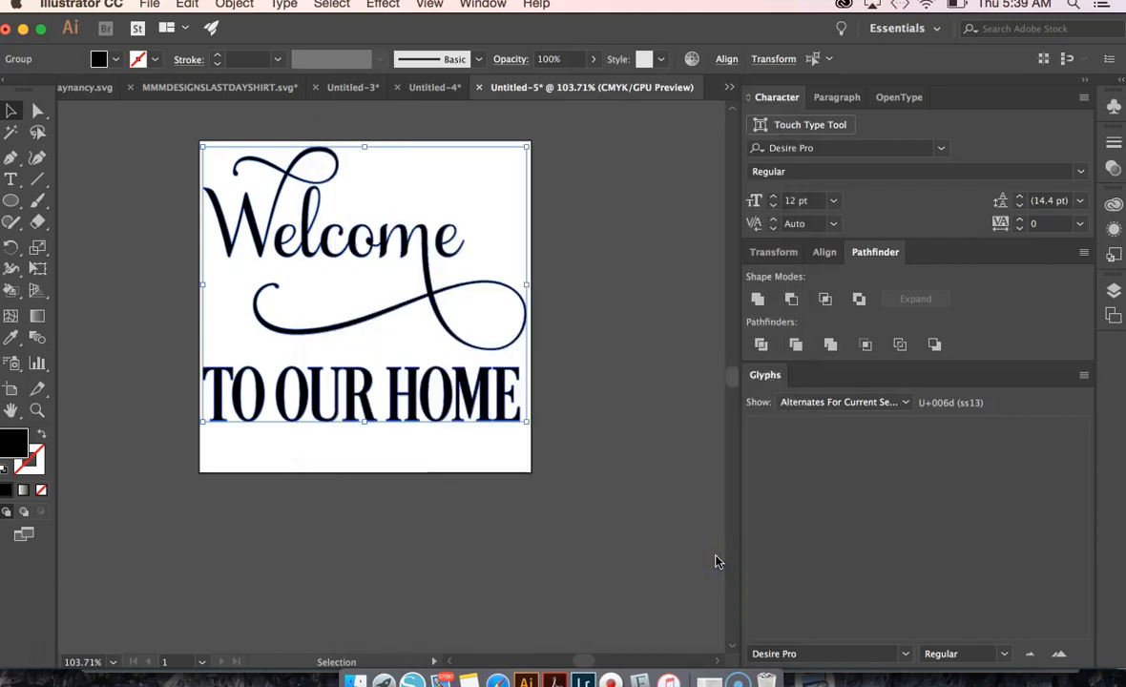
mouse_move(413, 680)
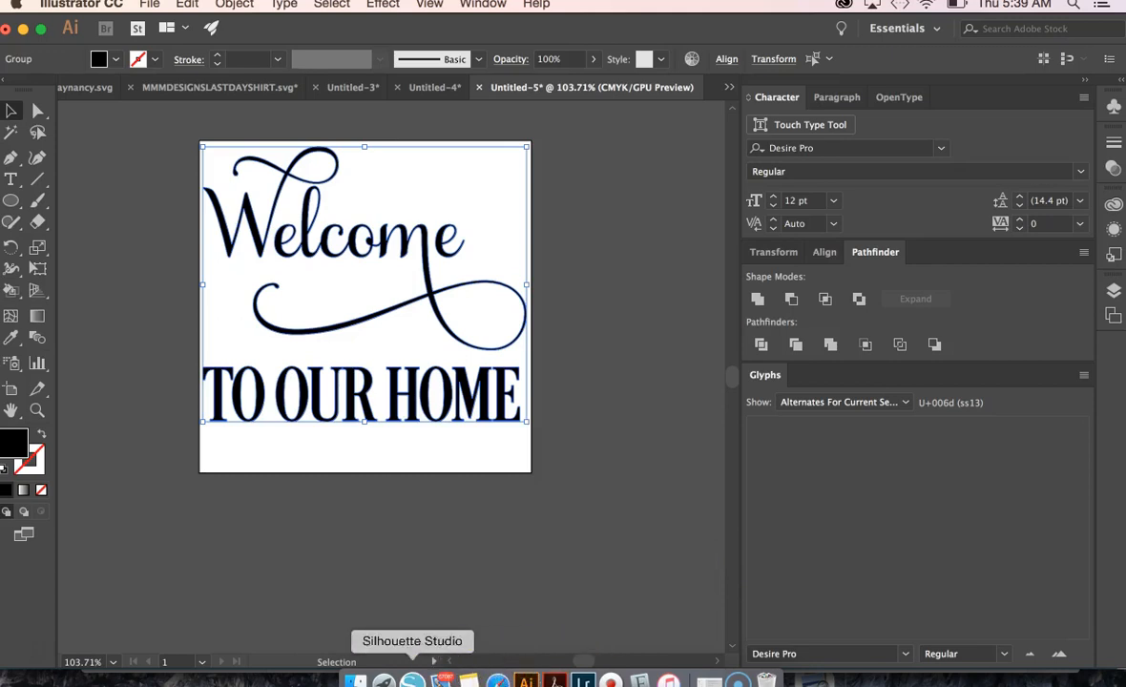
left_click(412, 642)
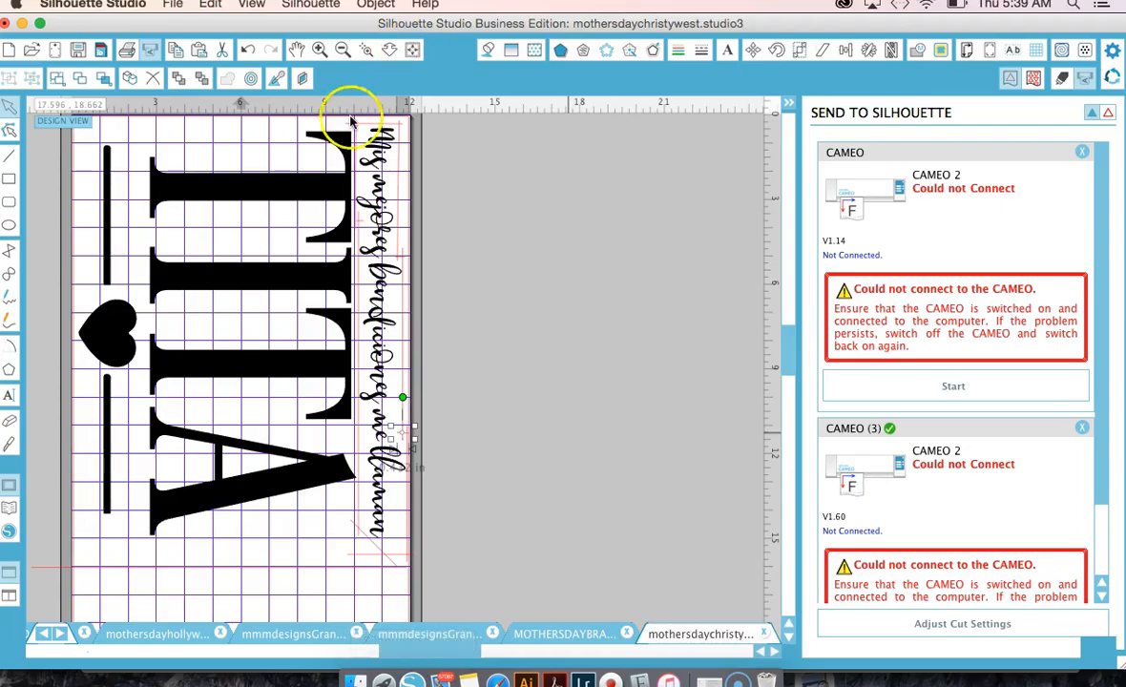